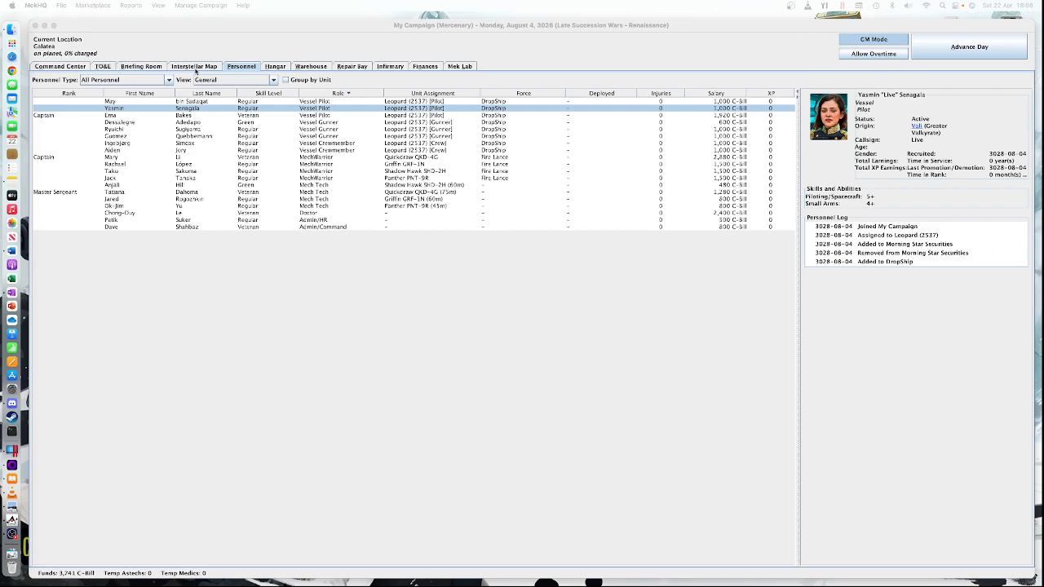
Find the planet Tamar on the Interstellar Map and move the campaign there via GM Mode.
left_click(192, 65)
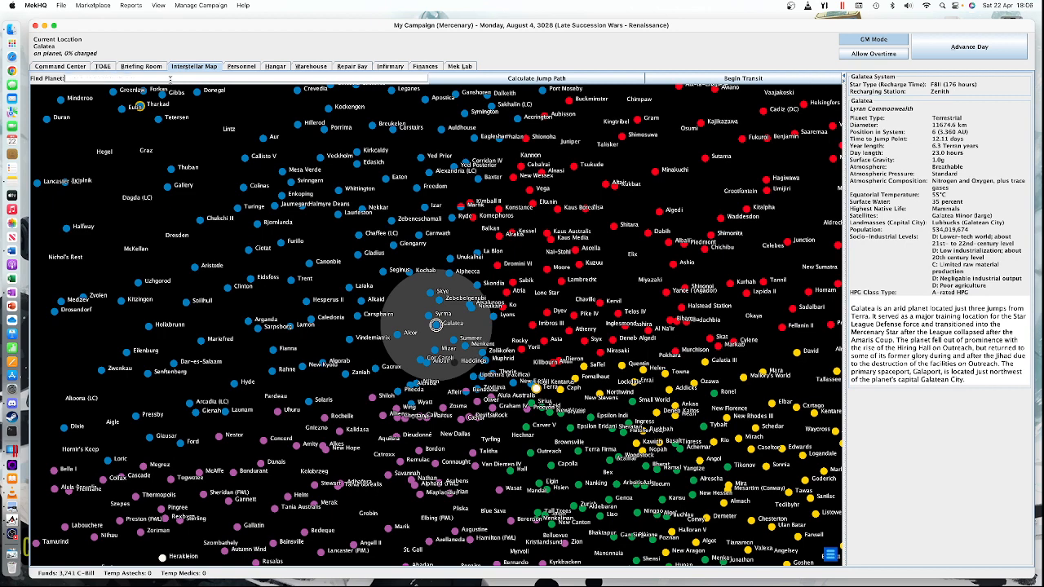
type("tamar")
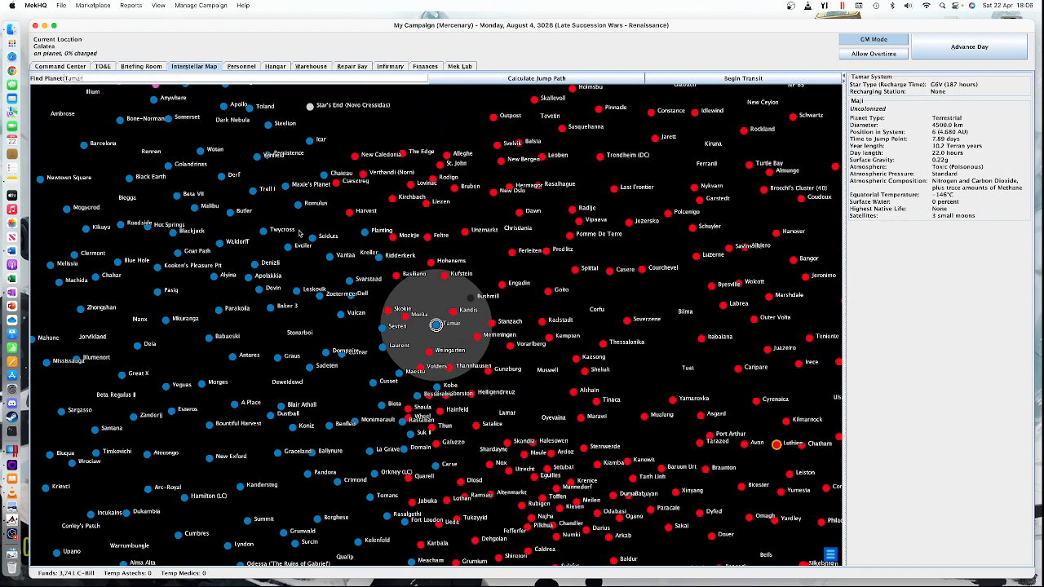
right_click(433, 328)
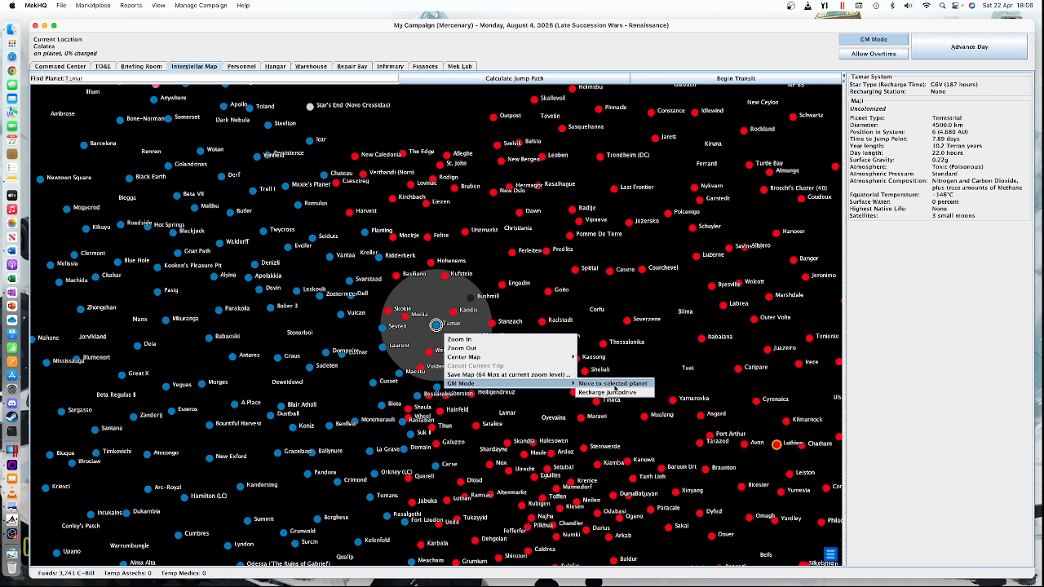
left_click(613, 383)
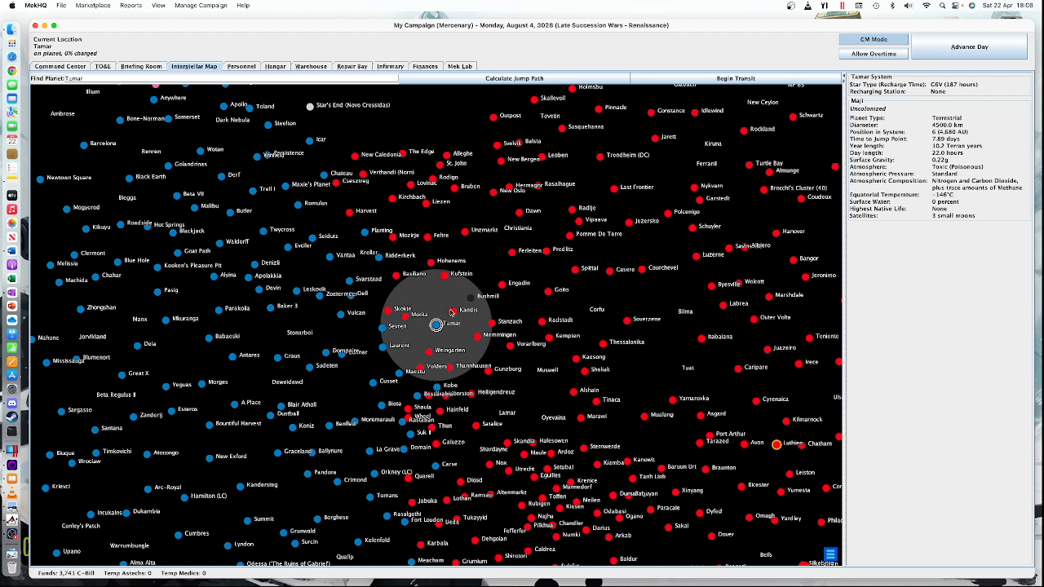
Select the Kandis system on the star map to show its planetary details.
left_click(452, 310)
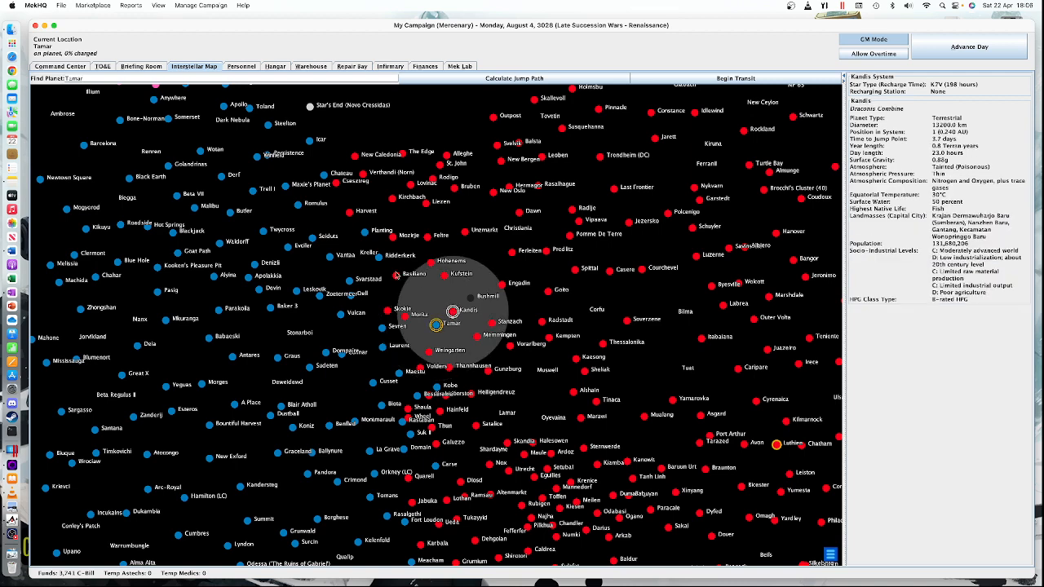
mouse_move(529, 291)
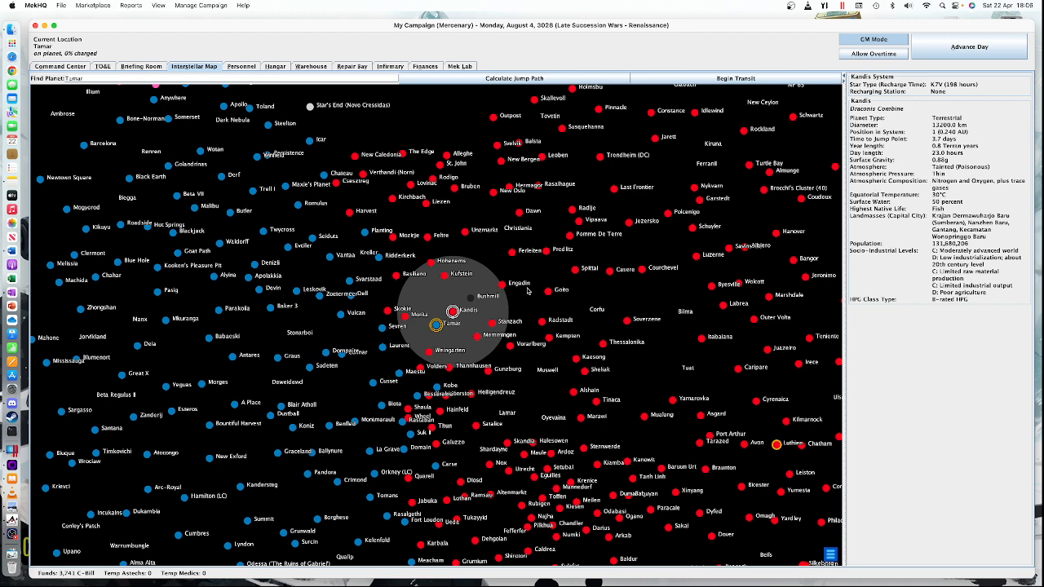
mouse_move(545, 255)
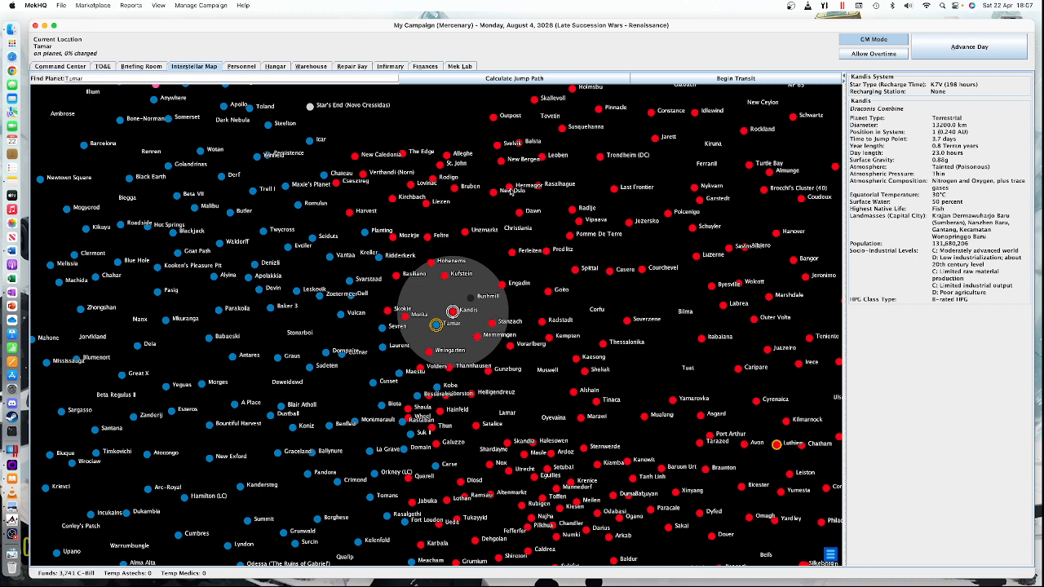
mouse_move(545, 235)
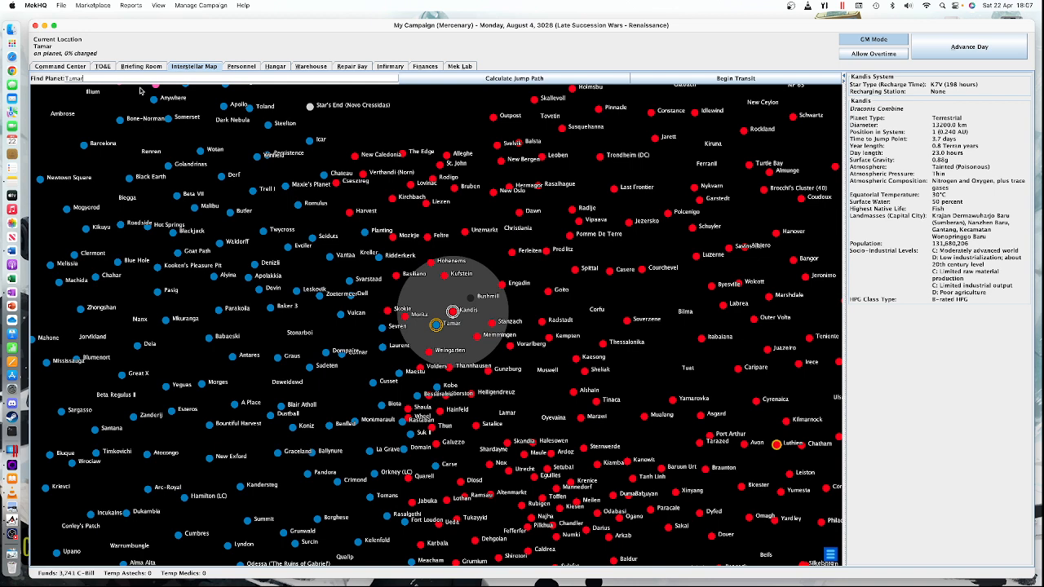
mouse_move(141, 88)
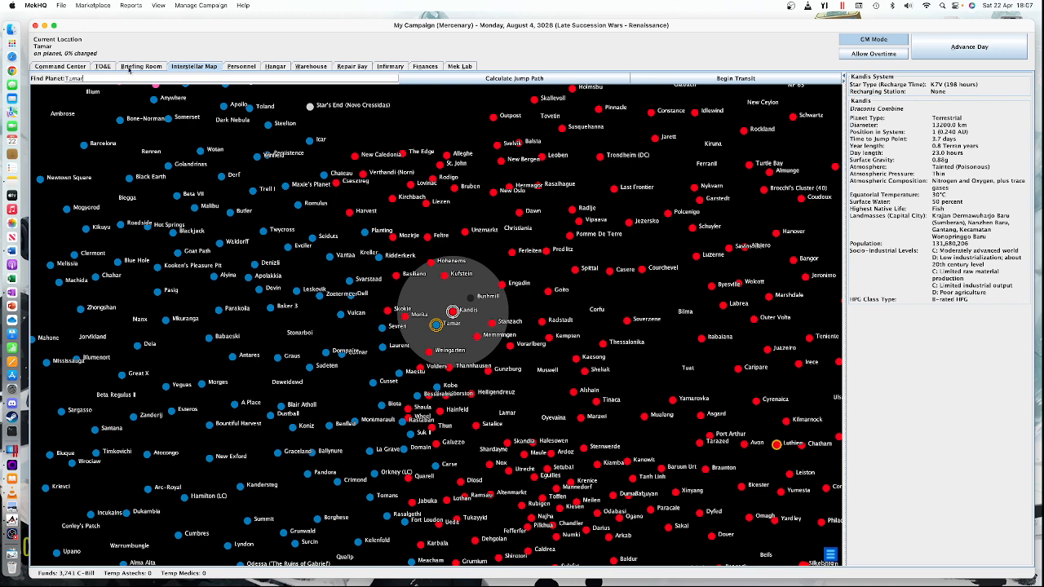
From the Briefing Room, add a New Contract mission named 'Objective Raids'.
left_click(141, 65)
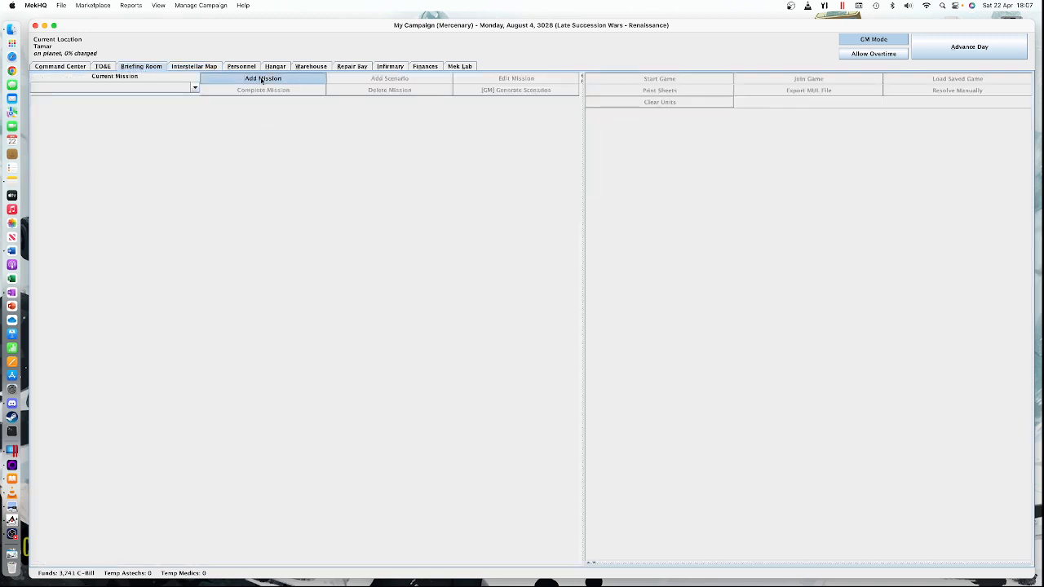
left_click(263, 79)
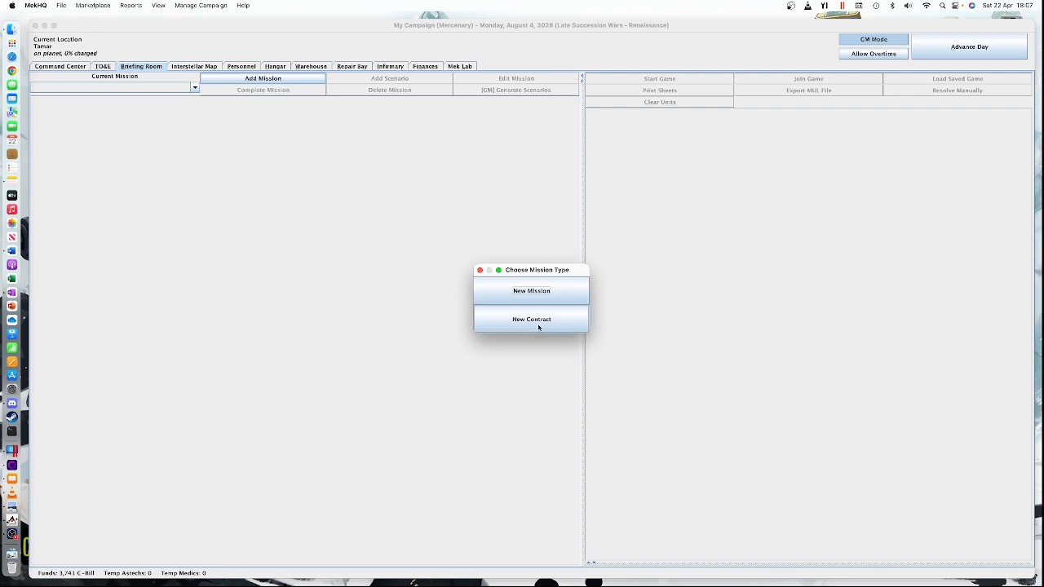
mouse_move(538, 326)
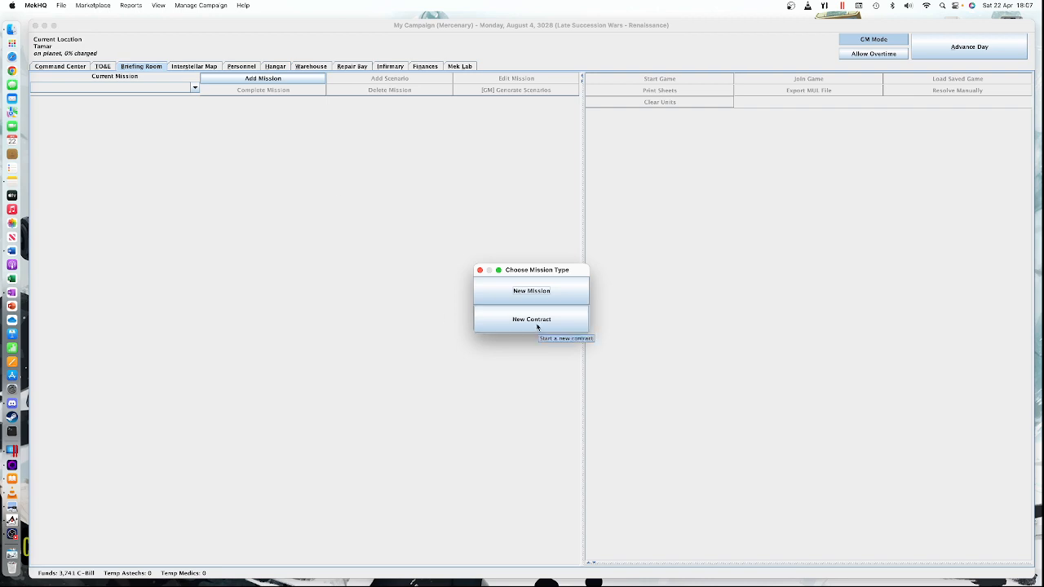
left_click(530, 318)
type("Bo")
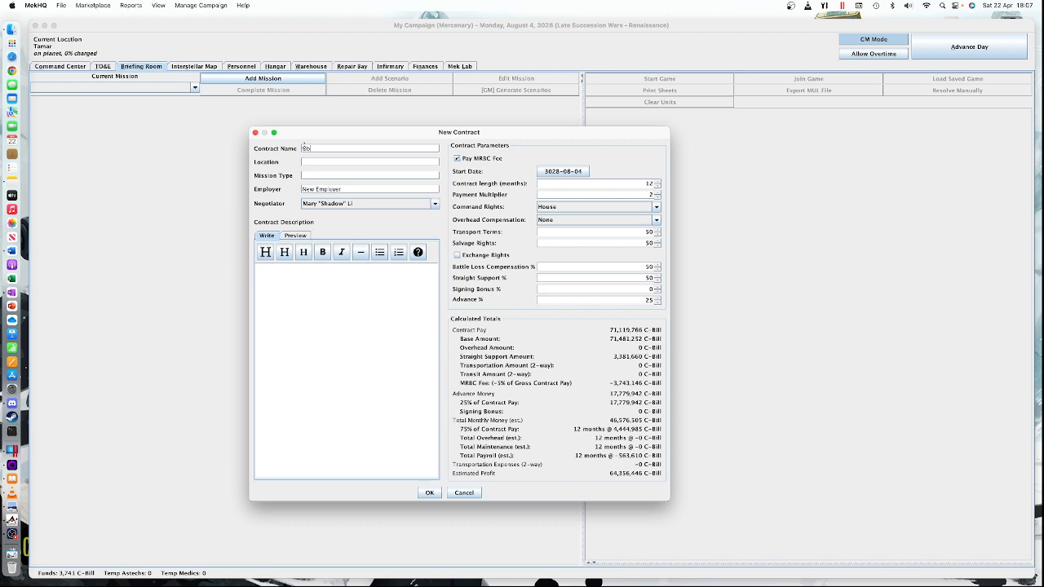
type("Objective Raids")
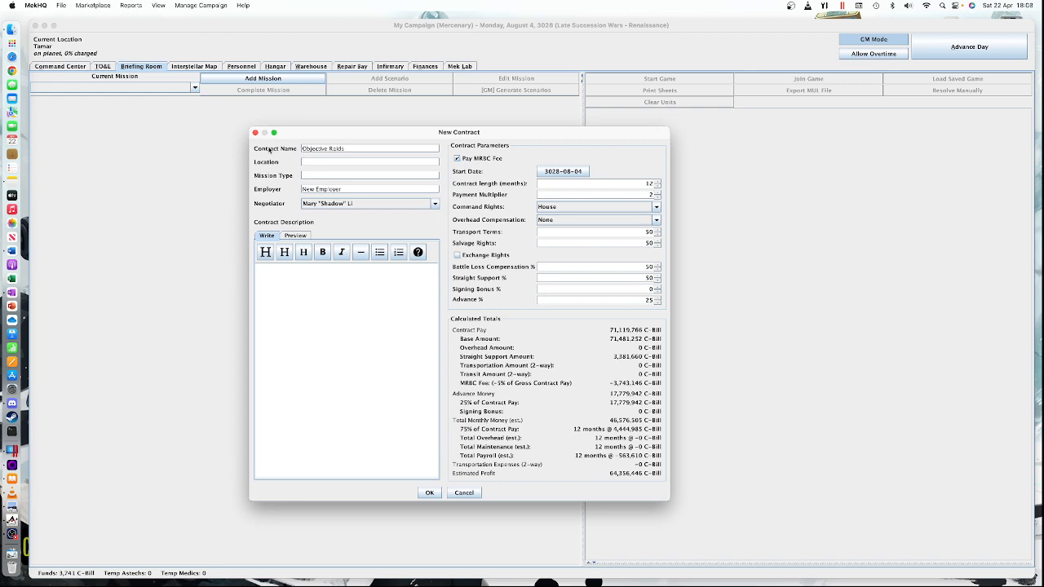
Cancel the draft contract and reopen a fresh New Contract with the name field cleared.
left_click(463, 492)
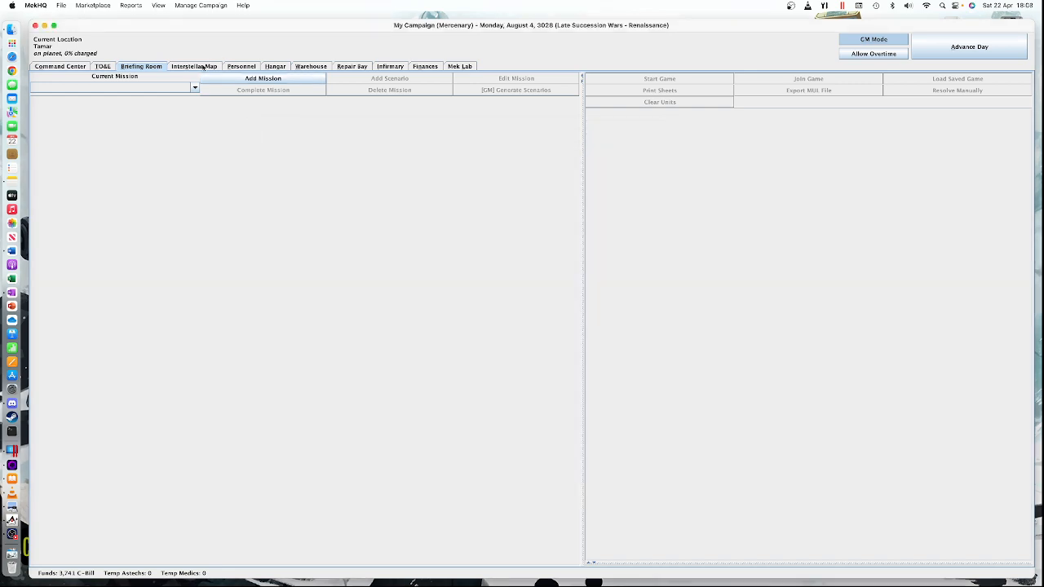
left_click(194, 65)
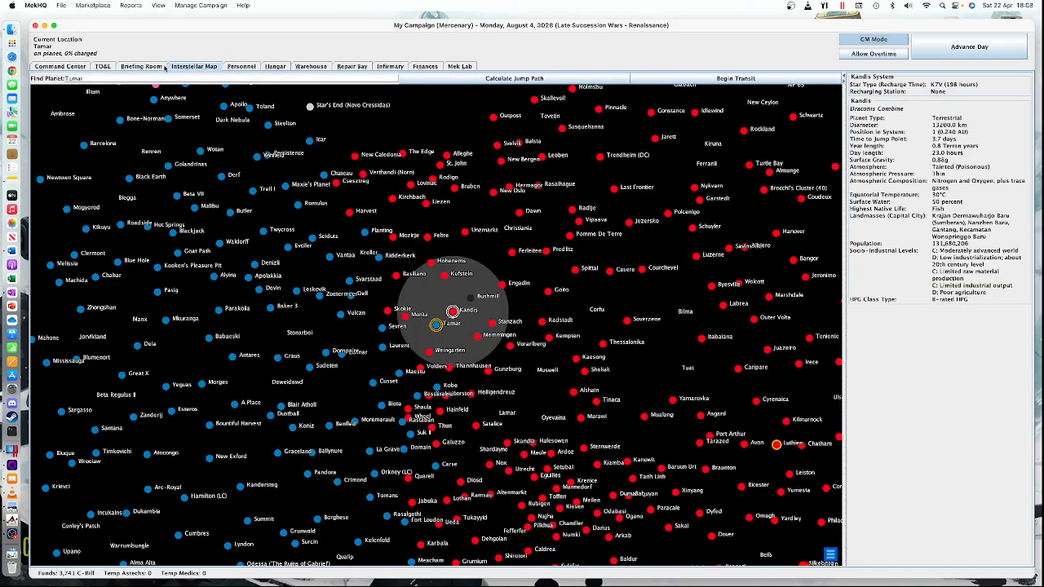
left_click(262, 78)
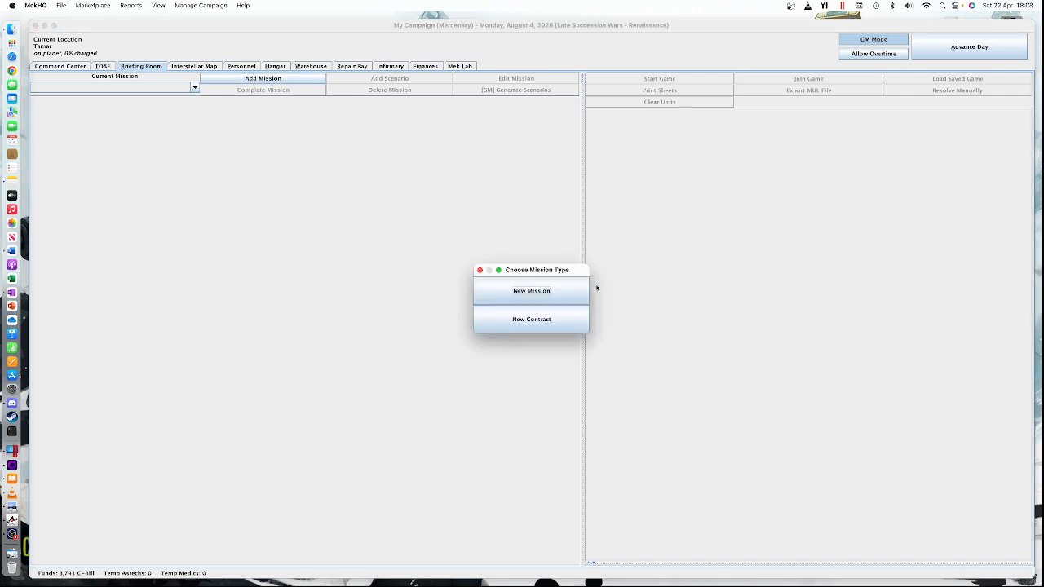
left_click(532, 318)
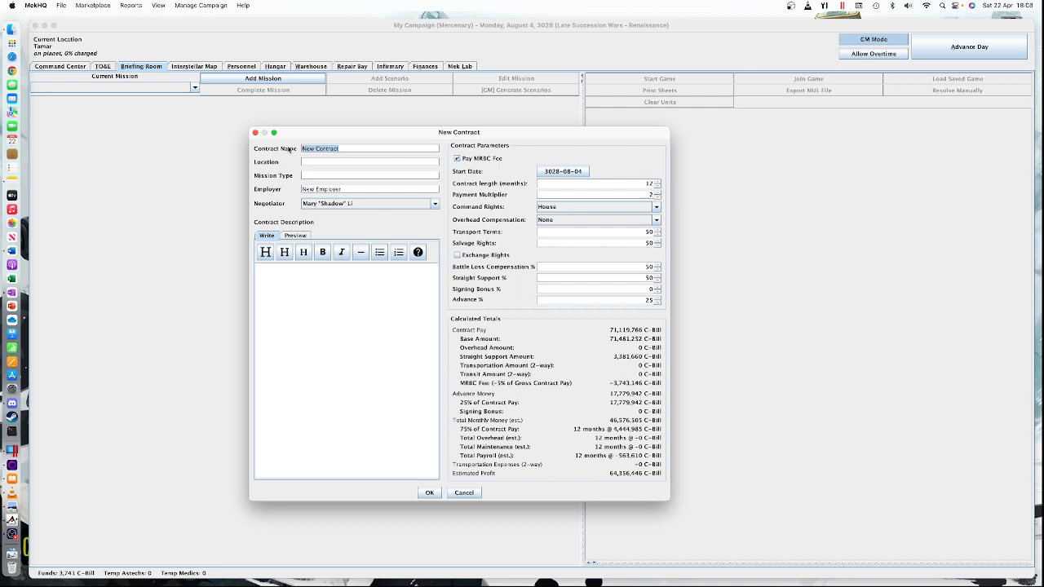
left_click(369, 147)
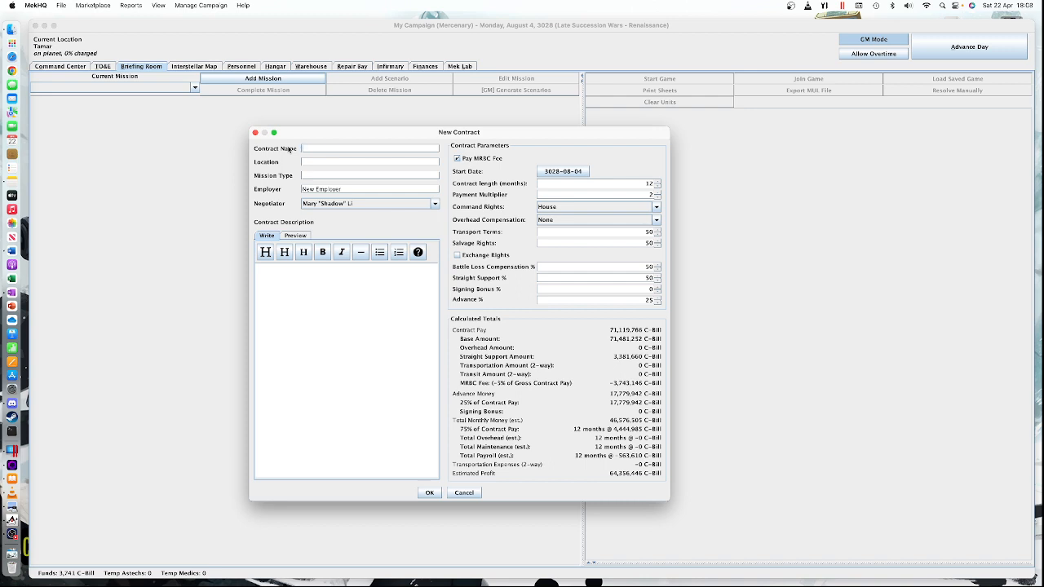
left_click(369, 147)
type("CS")
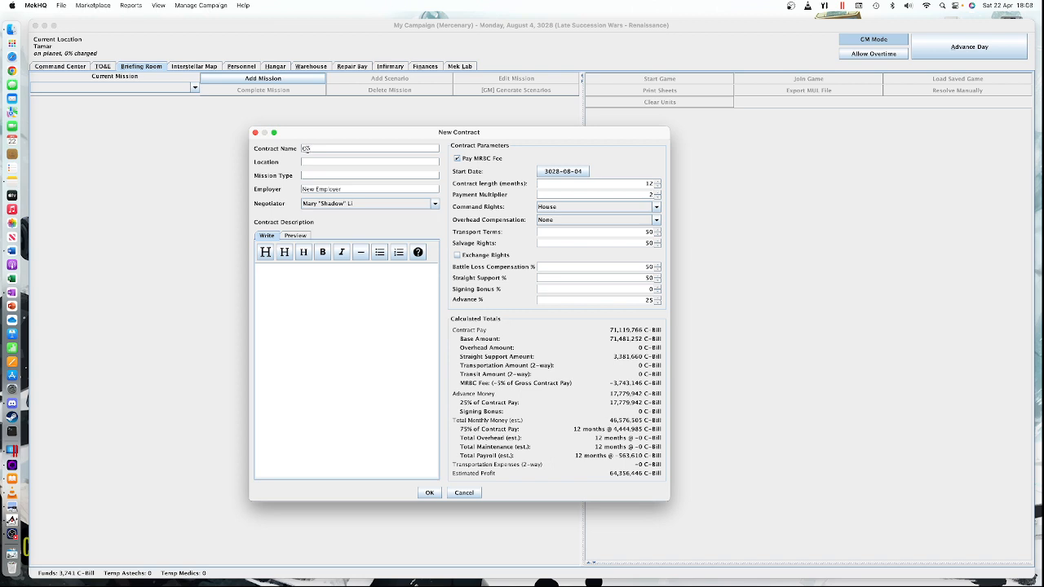
Enter 'Objective Raids' as the contract name and Kandis as its location.
type("bjective")
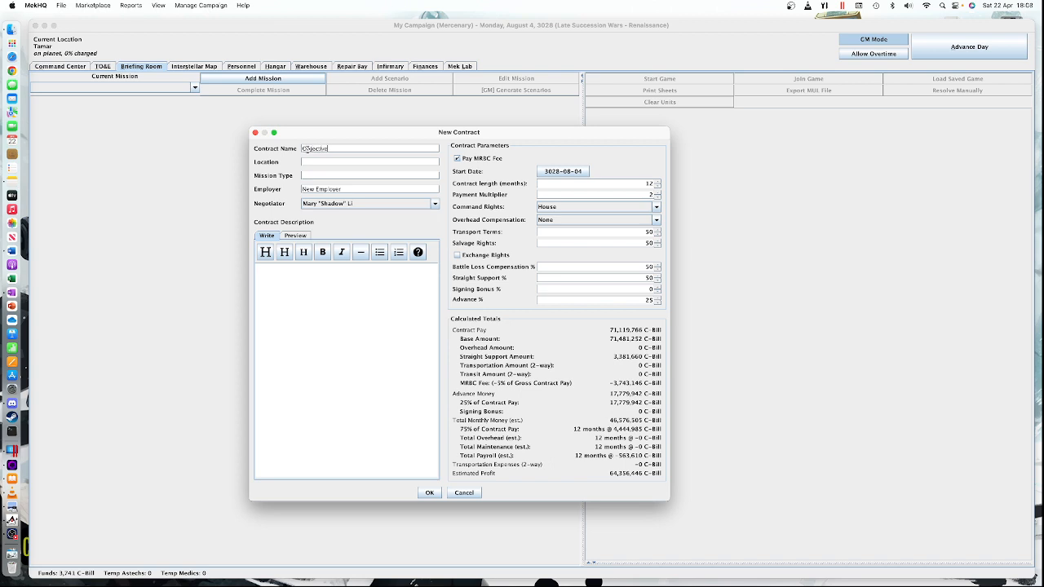
type("Raids")
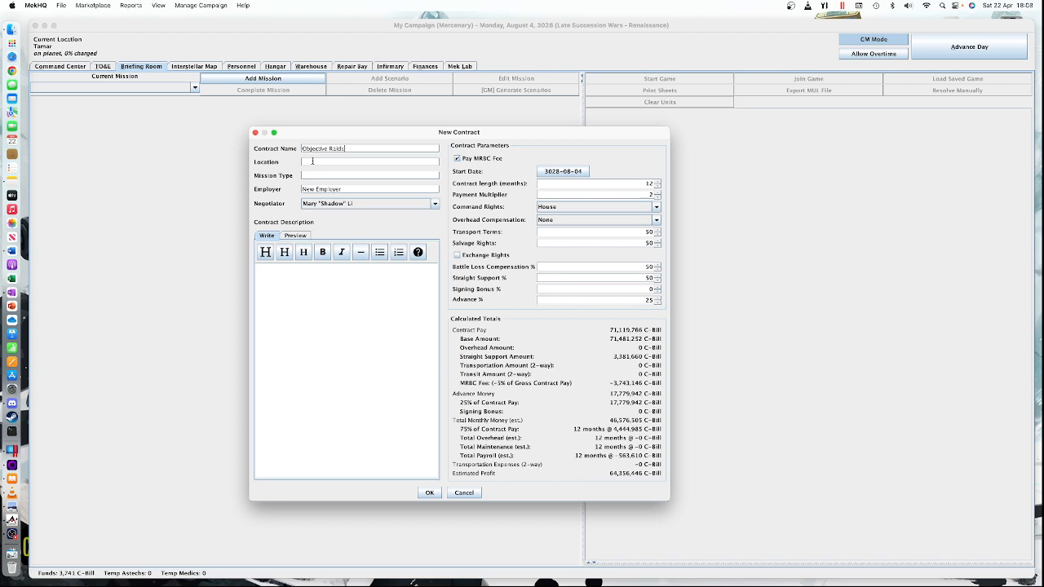
type("kan")
left_click(369, 188)
type("Lyran Alliance")
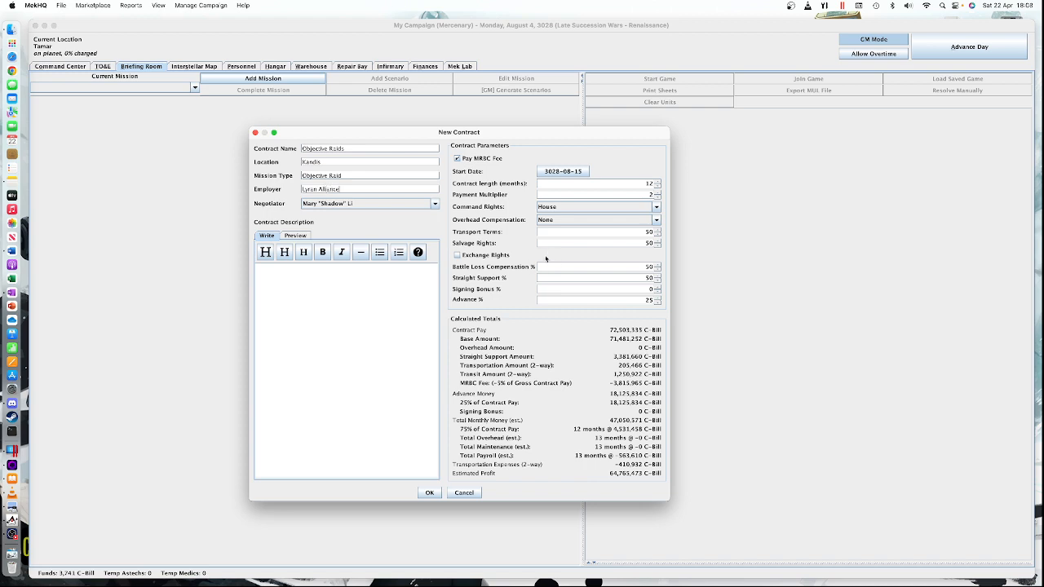
mouse_move(557, 238)
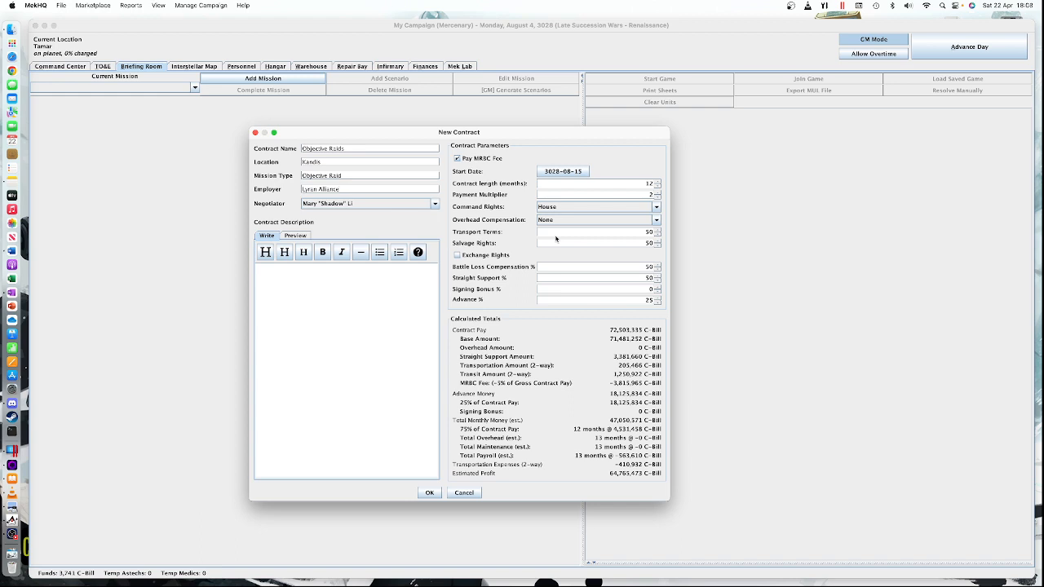
mouse_move(535, 217)
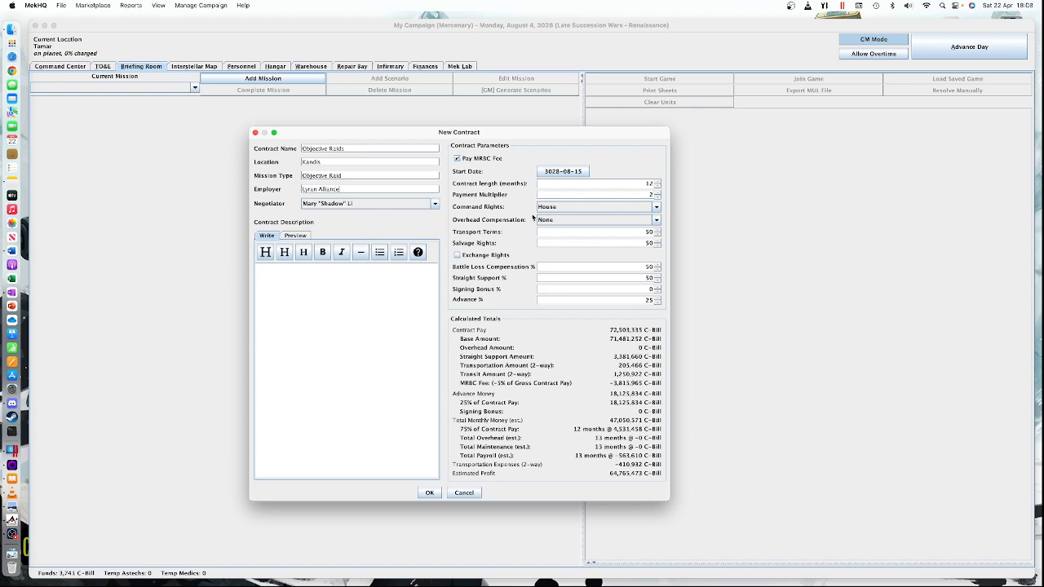
mouse_move(539, 228)
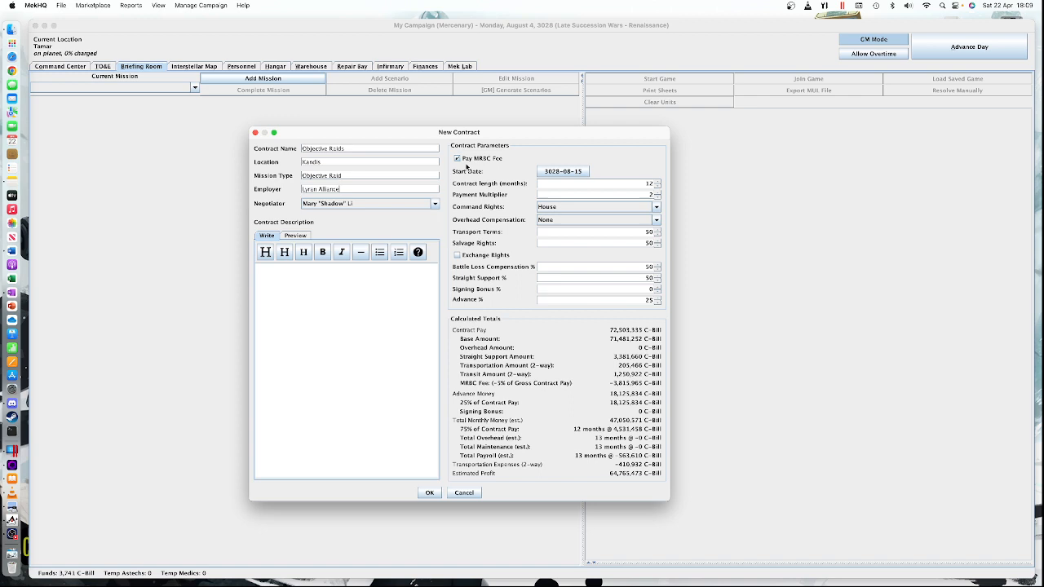
mouse_move(470, 168)
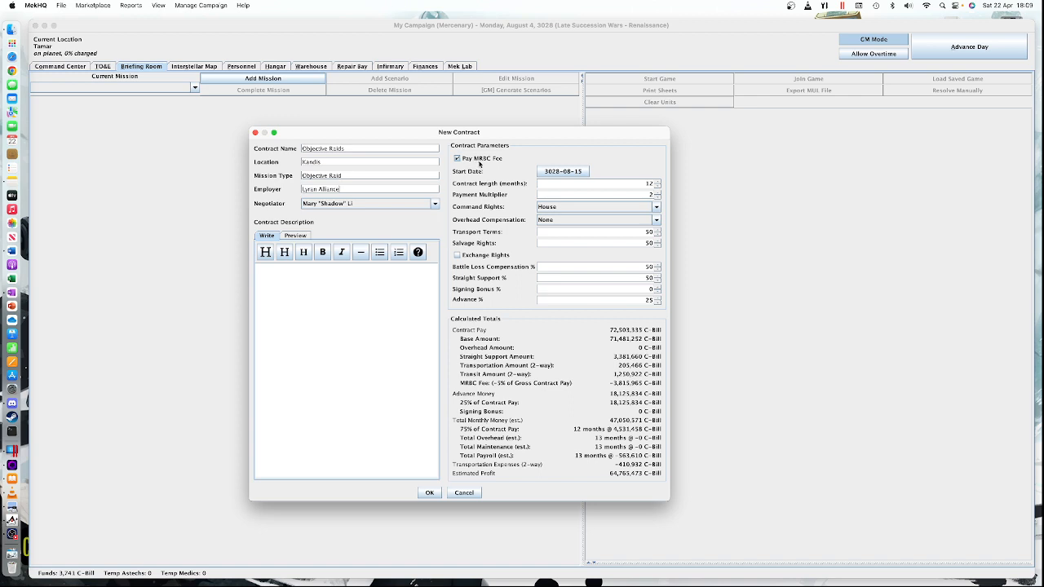
mouse_move(487, 163)
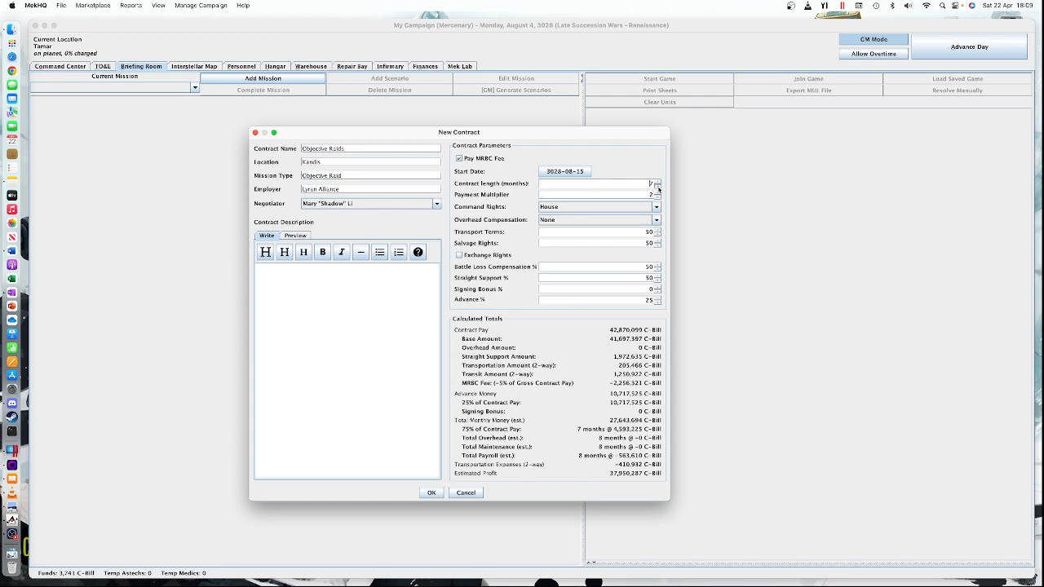
Set Command Rights to Independent and raise Salvage Rights to 100 percent.
left_click(658, 186)
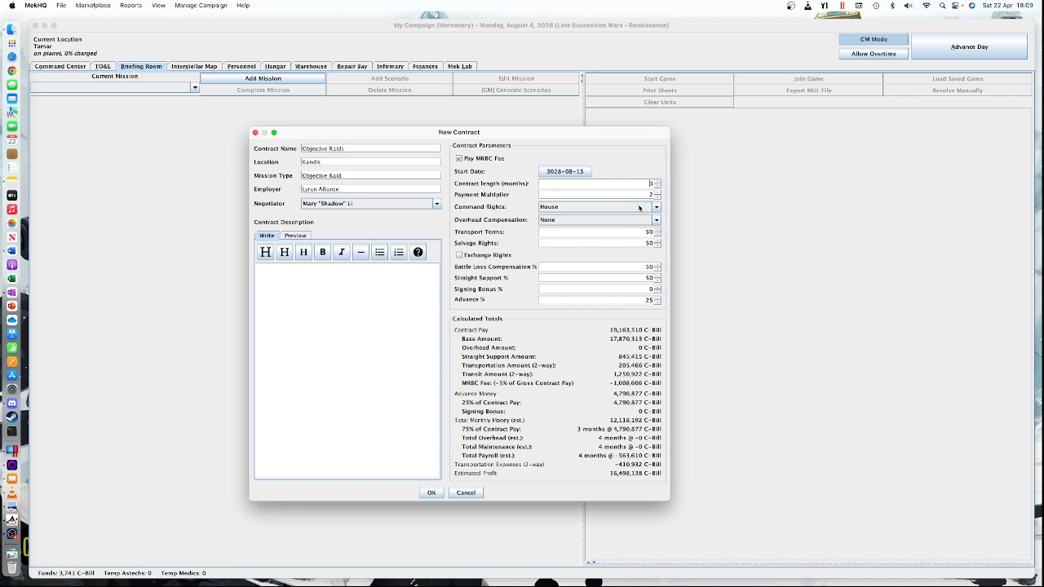
left_click(656, 206)
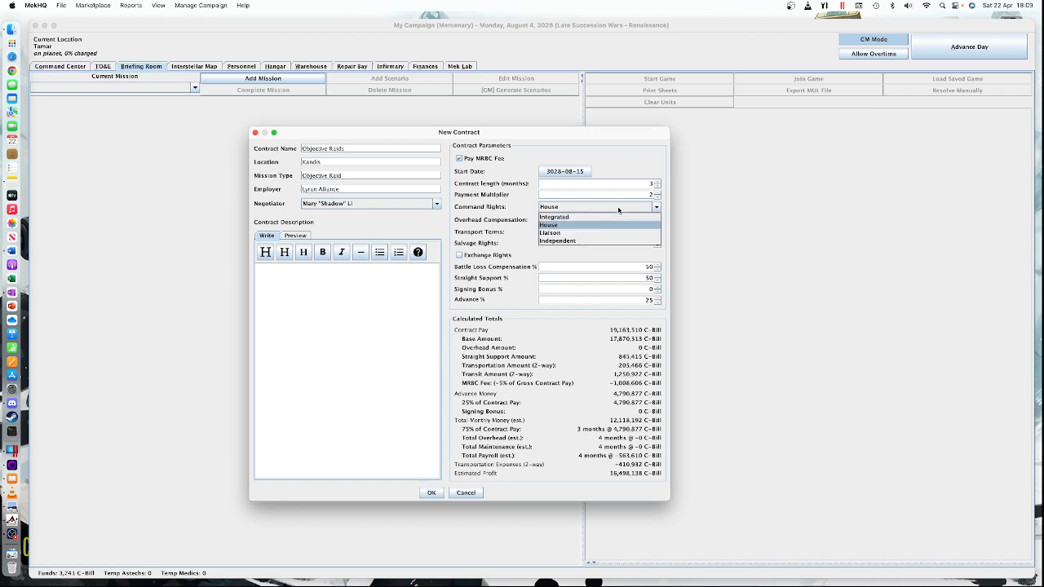
mouse_move(587, 242)
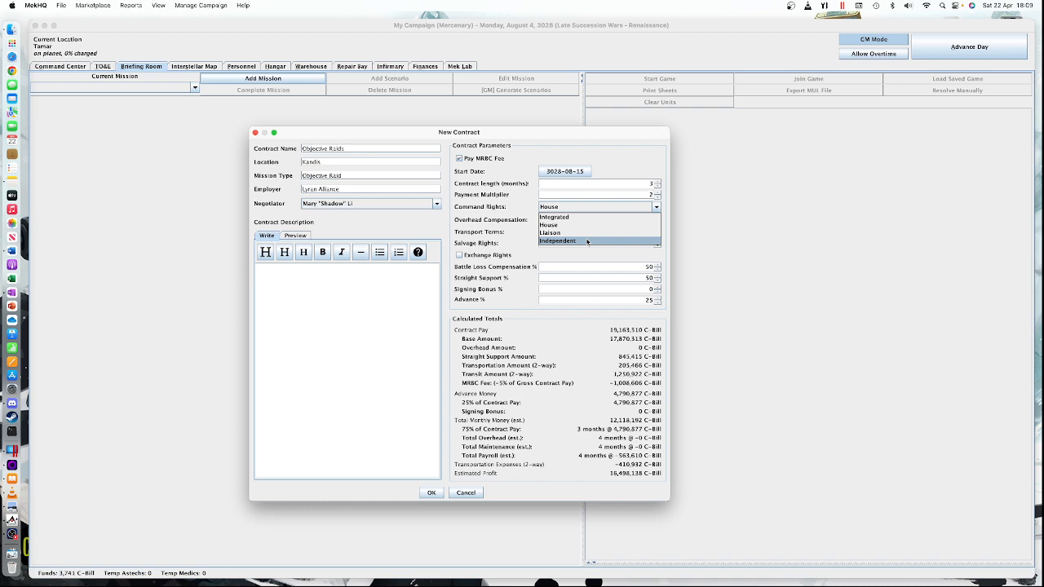
left_click(581, 239)
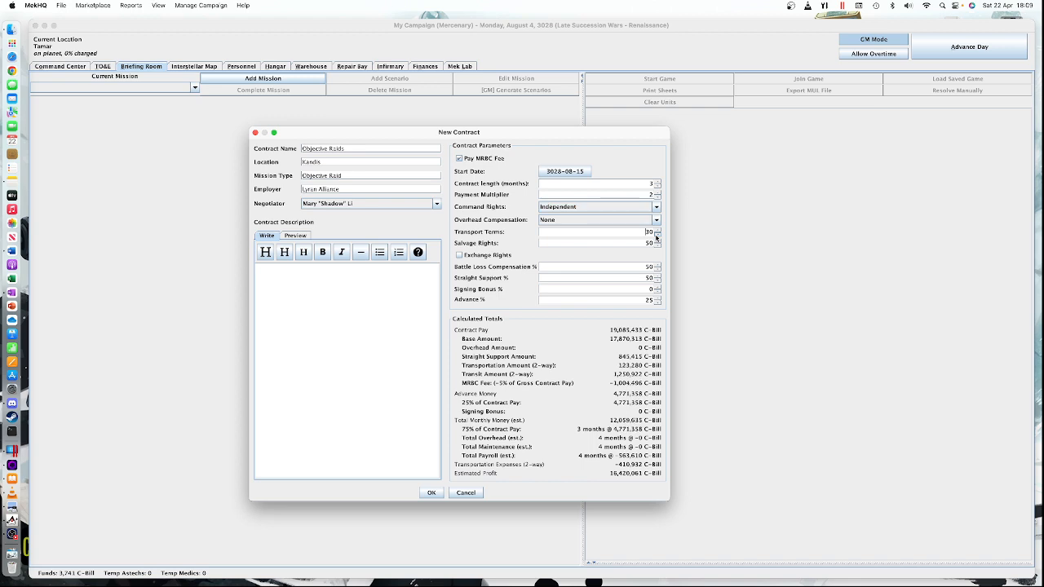
left_click(667, 235)
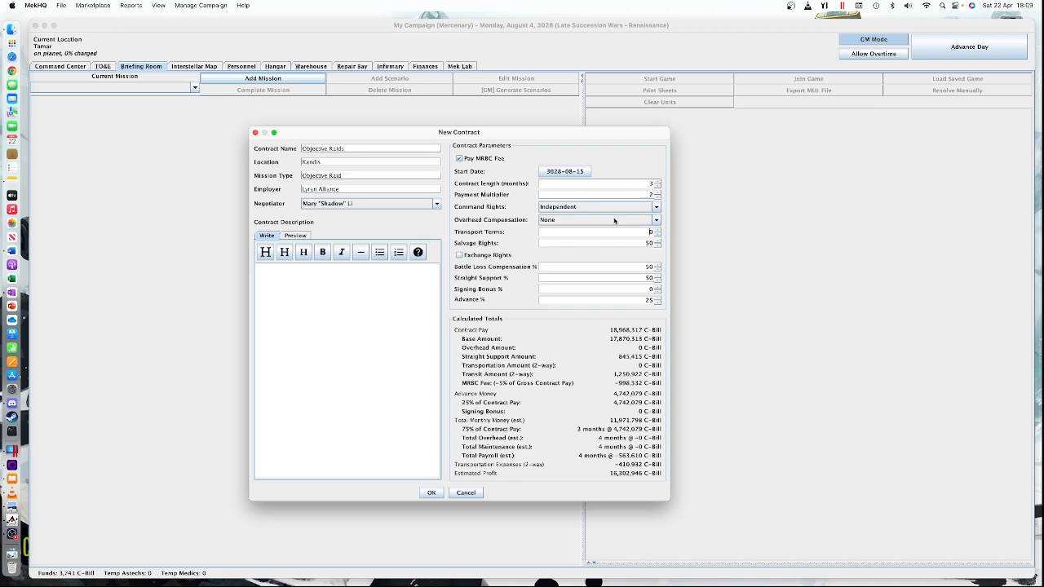
mouse_move(571, 215)
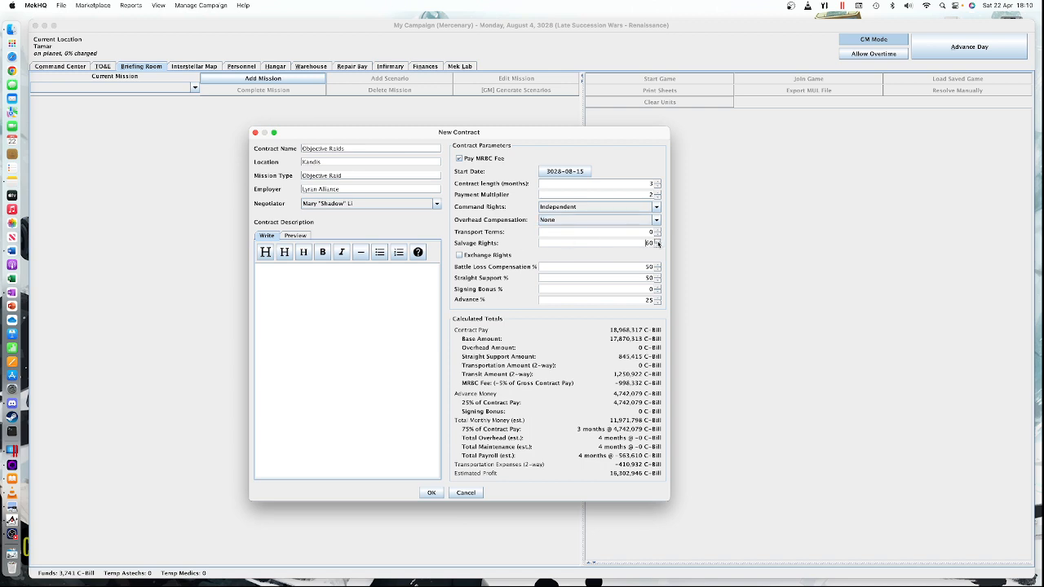
left_click(666, 241)
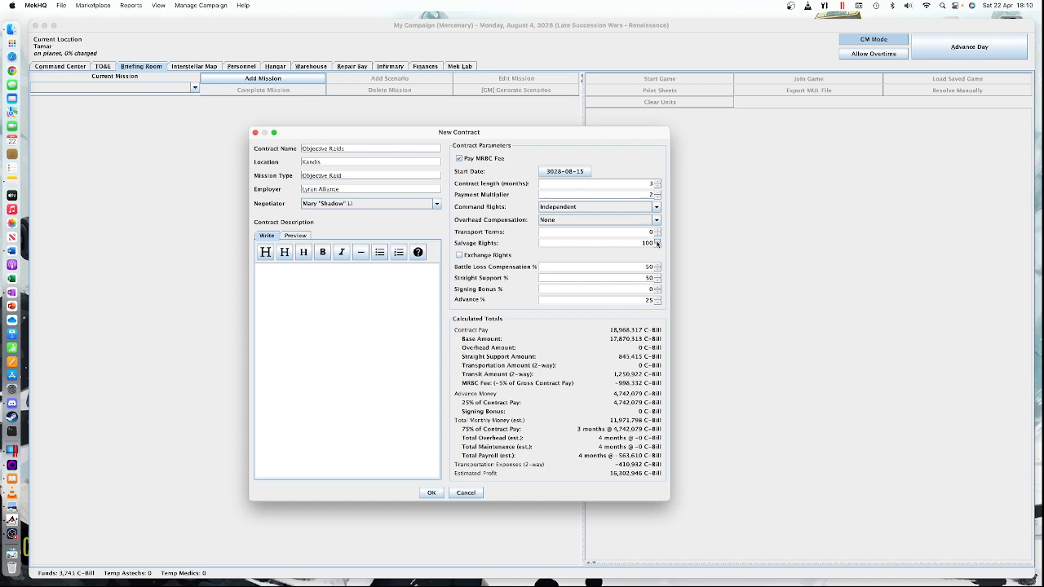
mouse_move(575, 267)
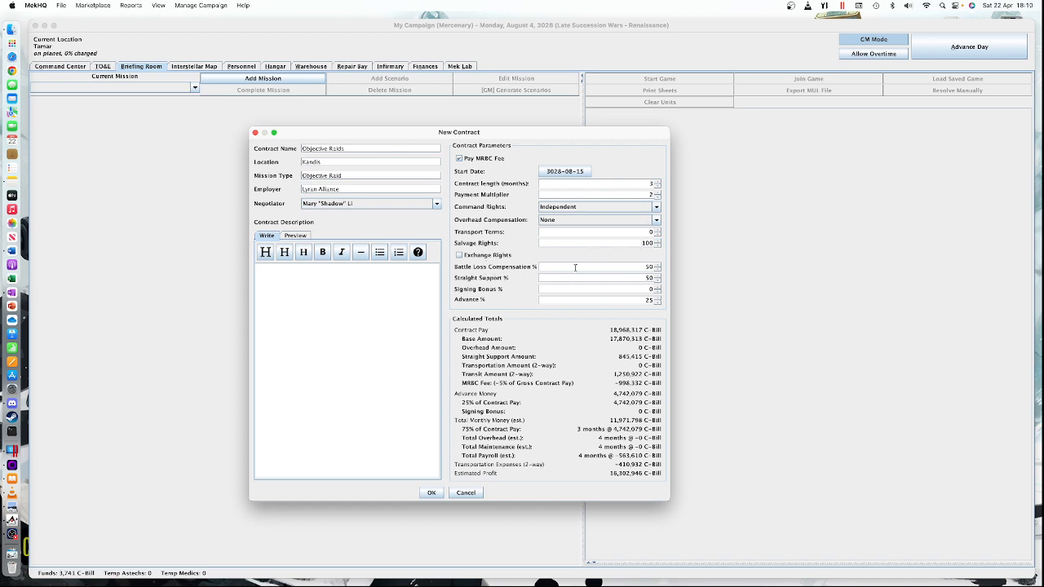
Set Battle Loss Compensation and Straight Support to 0 and accept the contract.
left_click(658, 271)
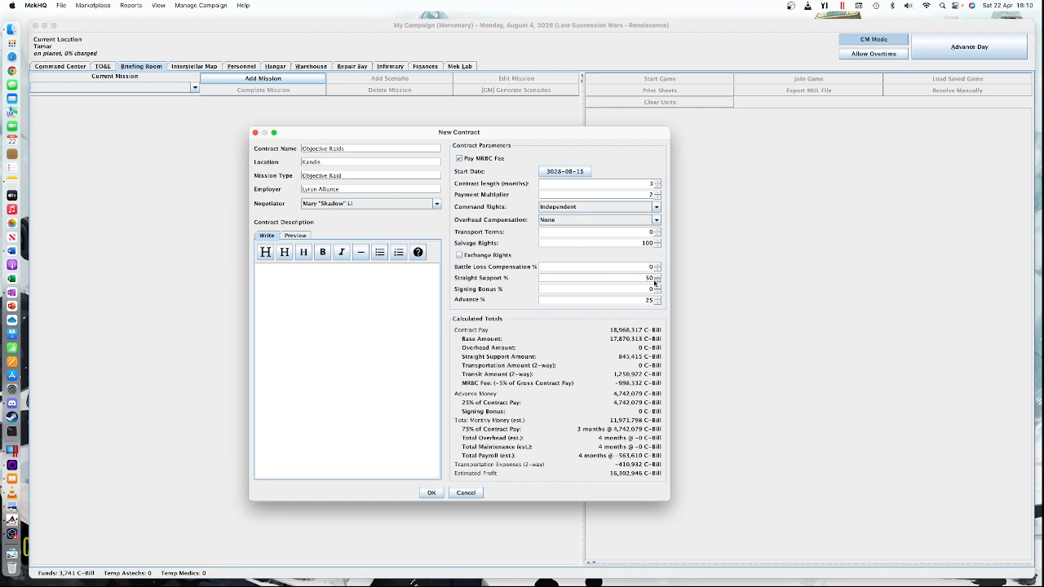
left_click(656, 281)
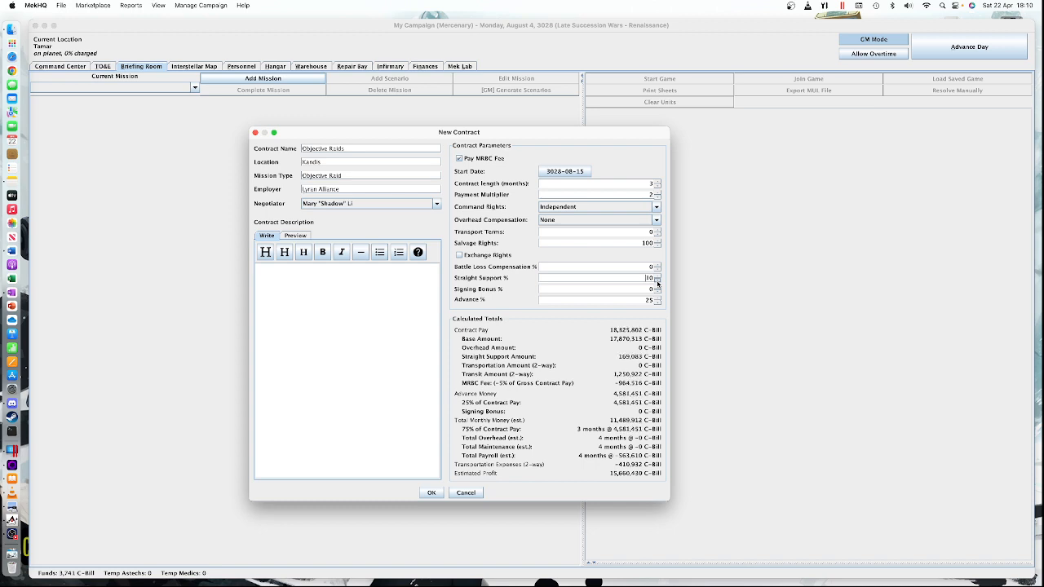
left_click(656, 281)
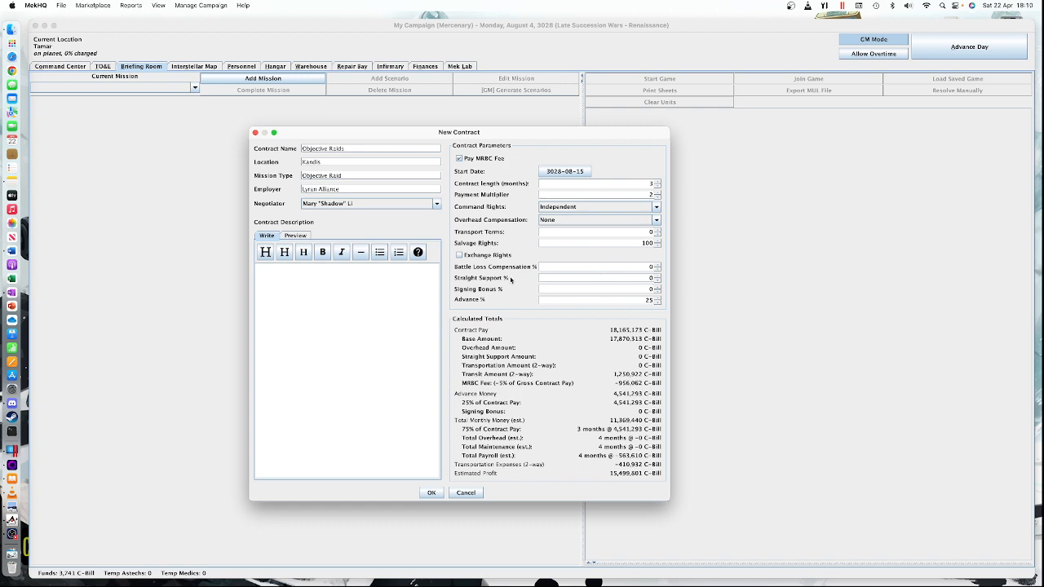
mouse_move(509, 281)
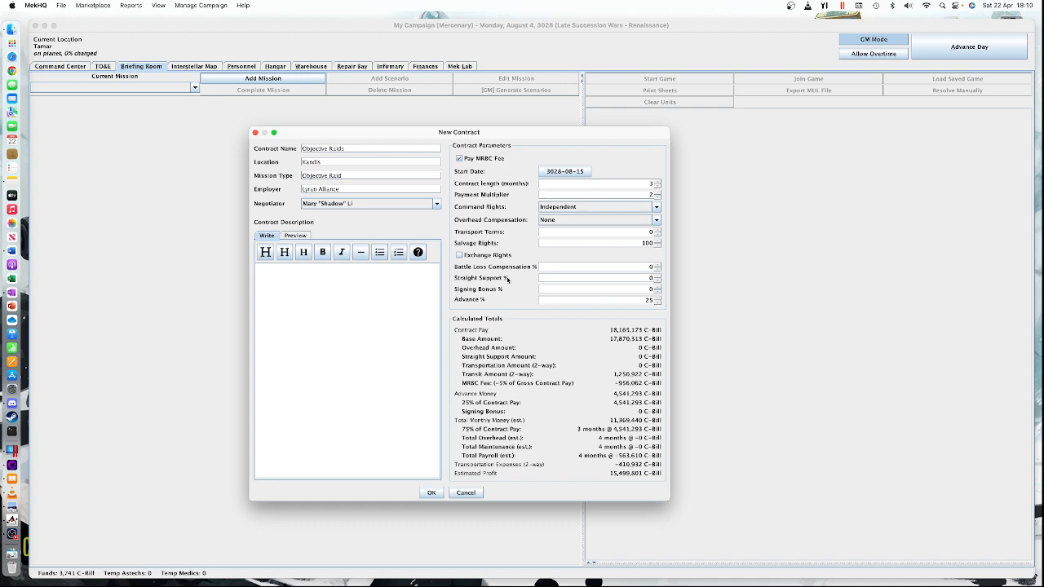
mouse_move(506, 278)
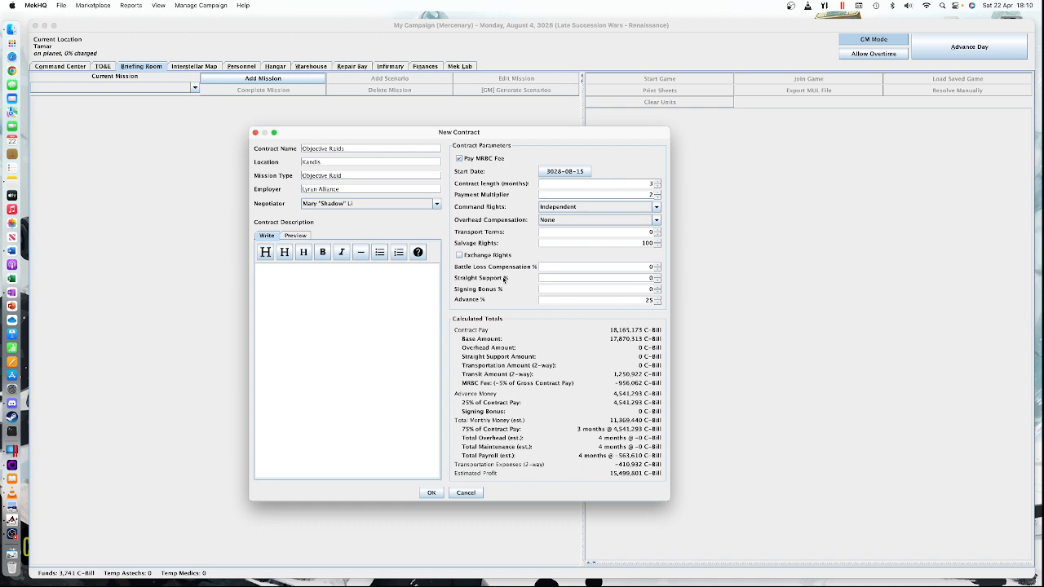
mouse_move(507, 280)
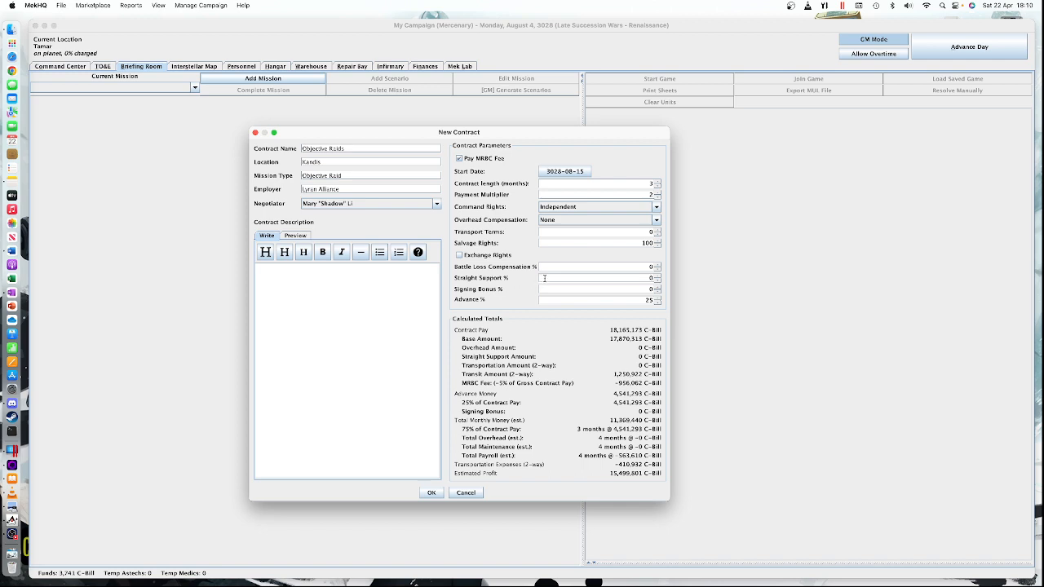
mouse_move(597, 299)
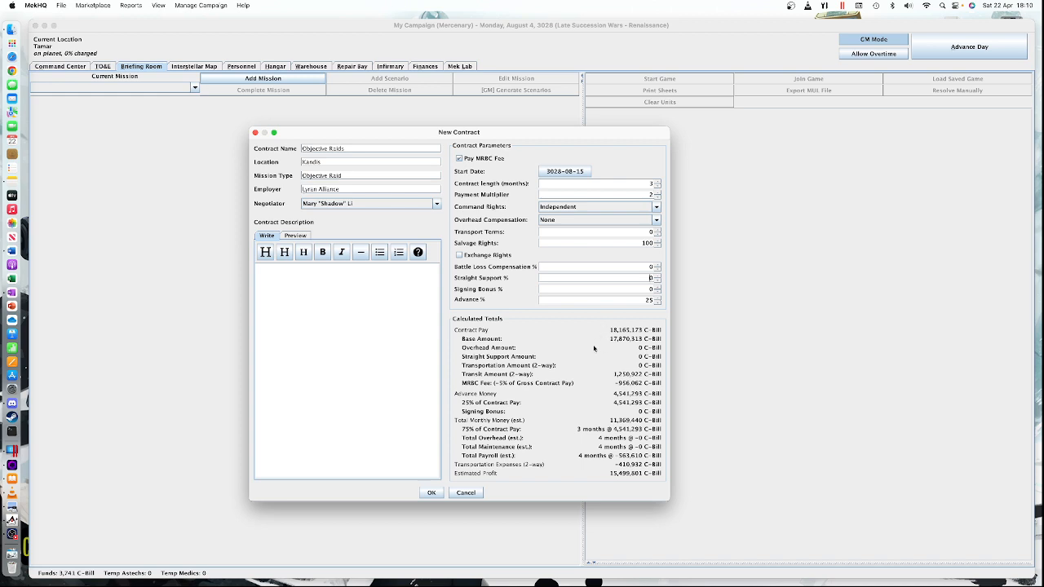
mouse_move(597, 346)
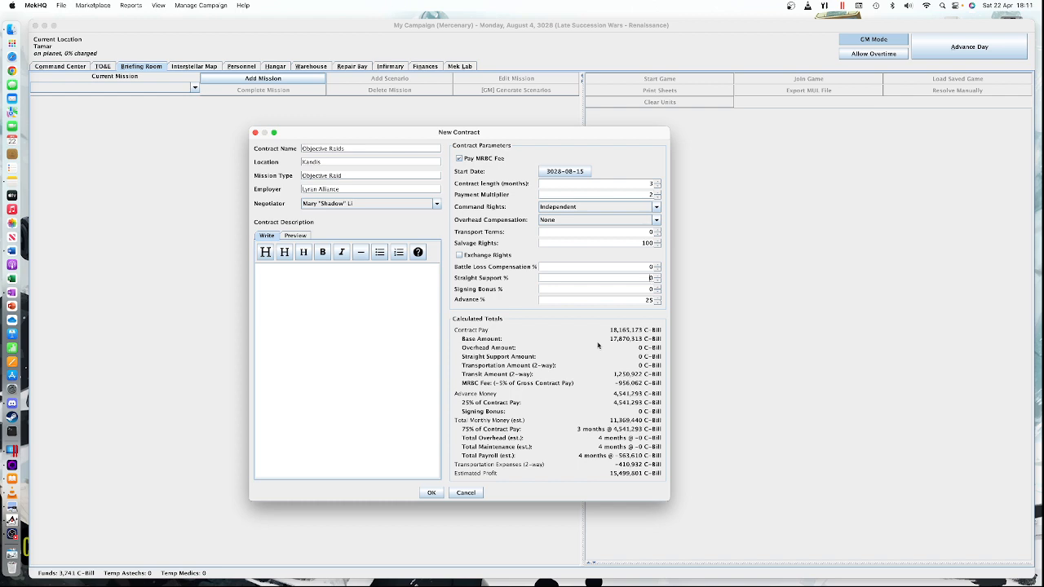
mouse_move(605, 343)
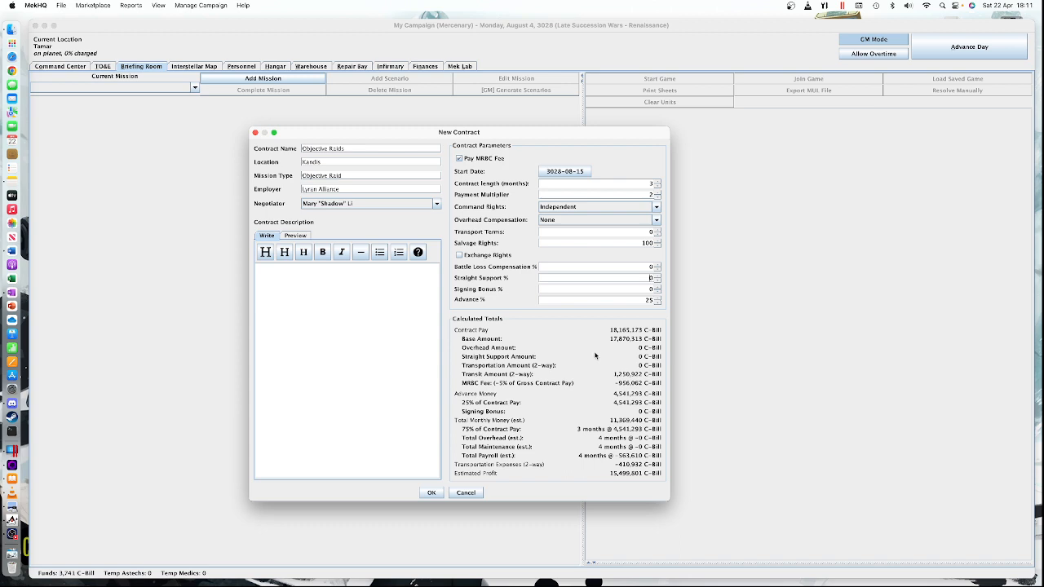
mouse_move(594, 373)
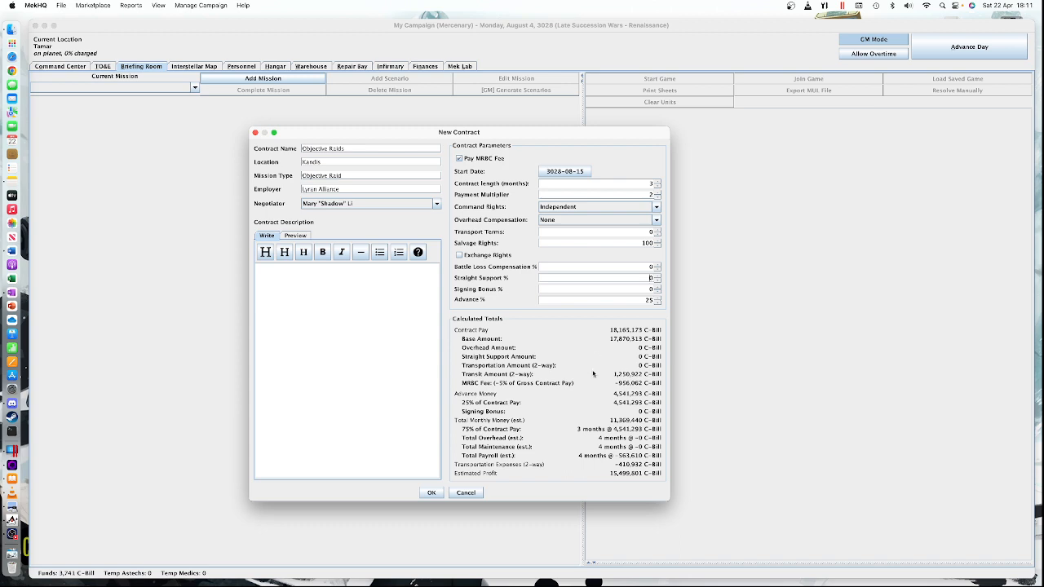
mouse_move(579, 365)
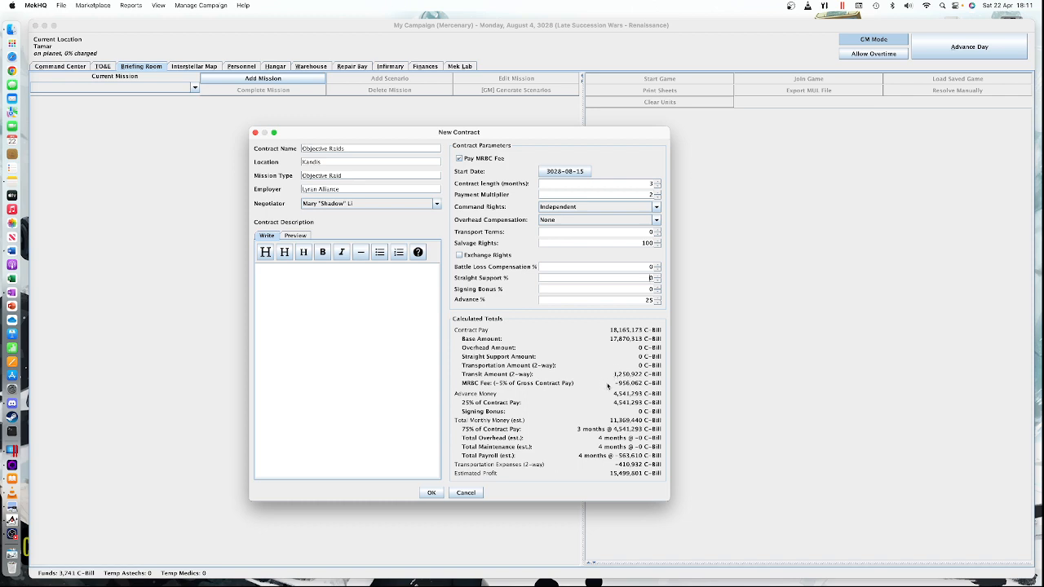
mouse_move(532, 422)
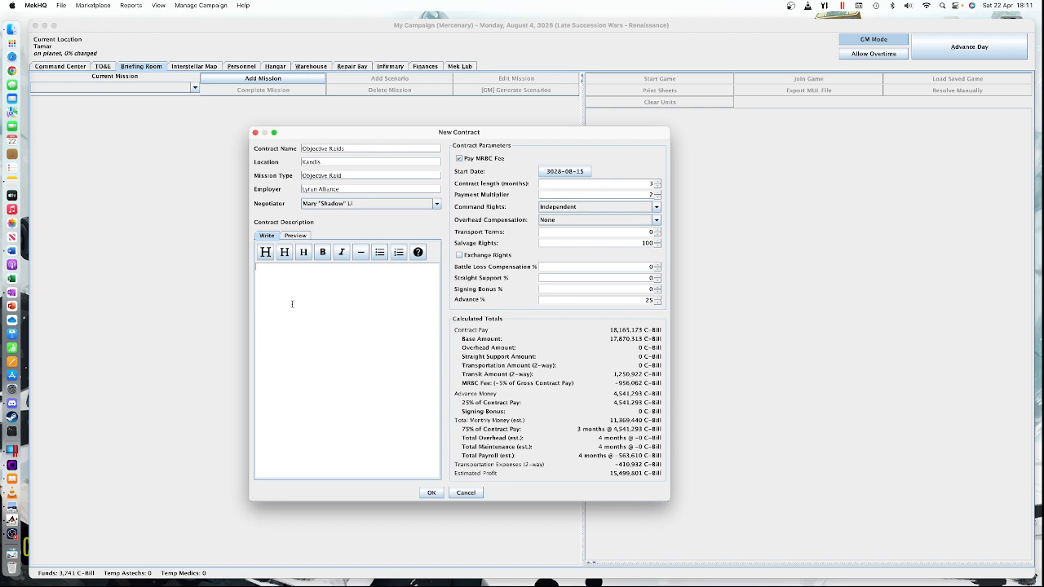
mouse_move(414, 493)
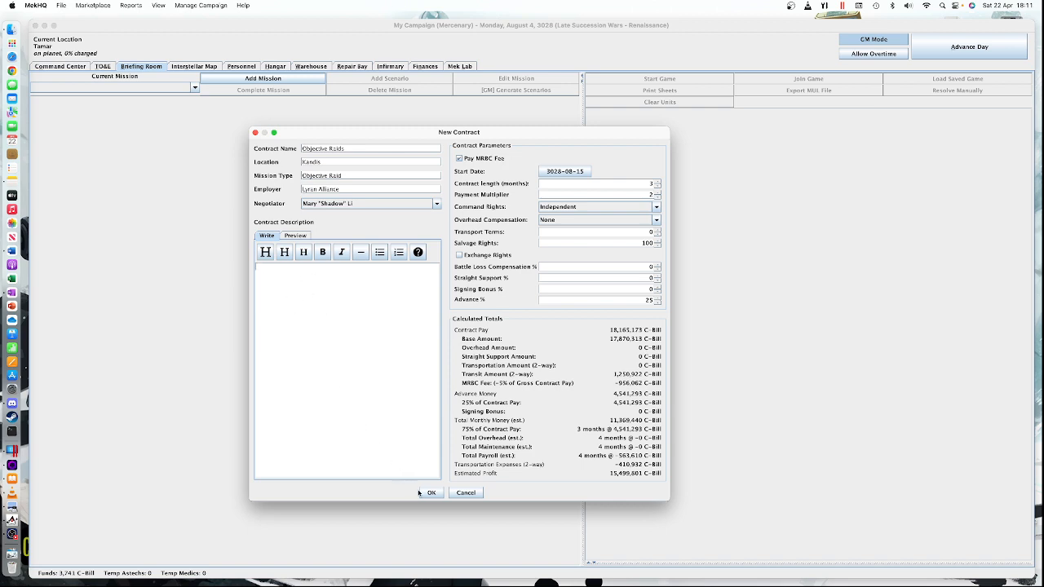
left_click(431, 493)
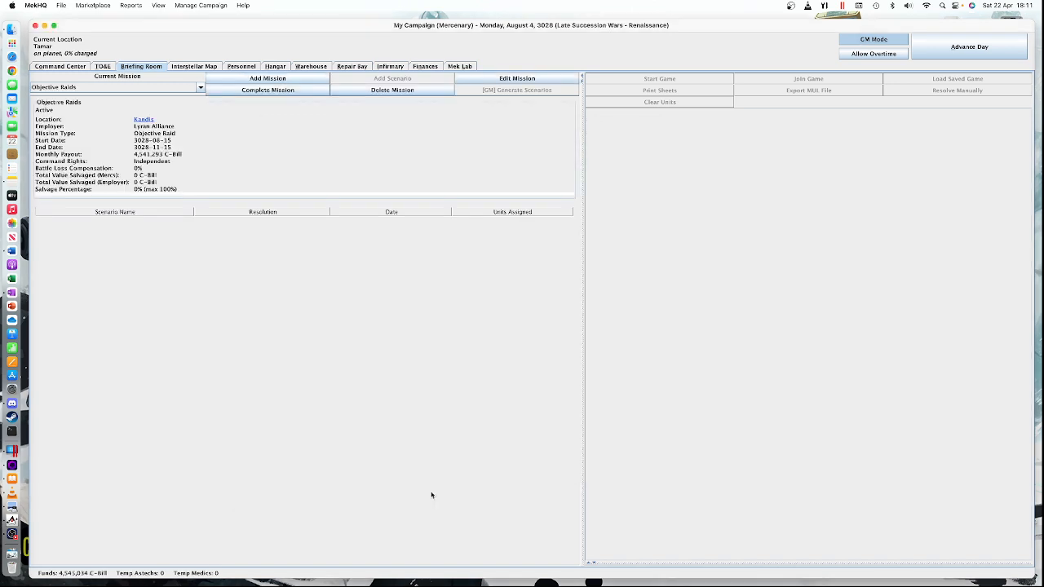
mouse_move(186, 181)
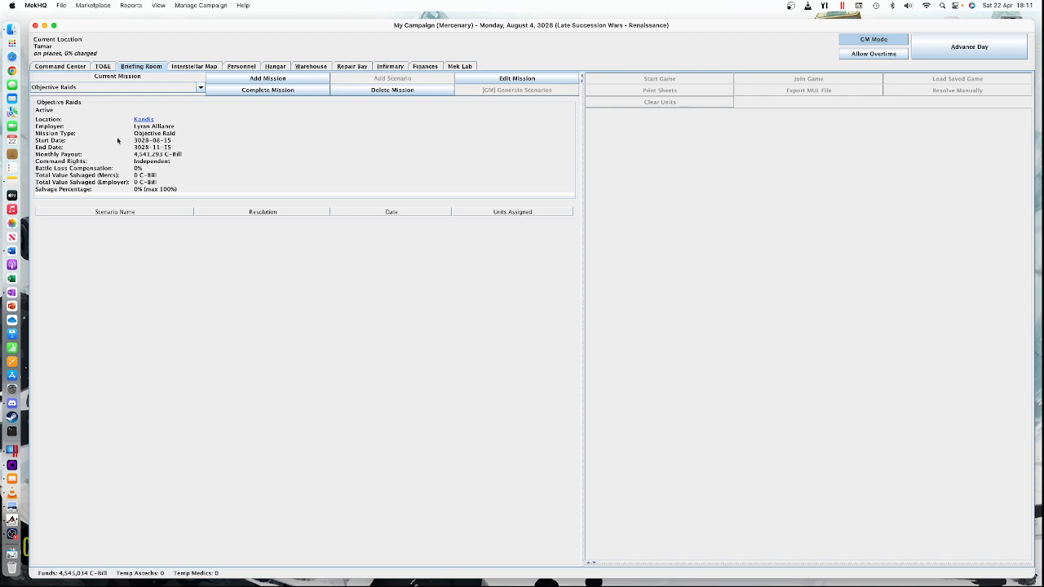
mouse_move(176, 149)
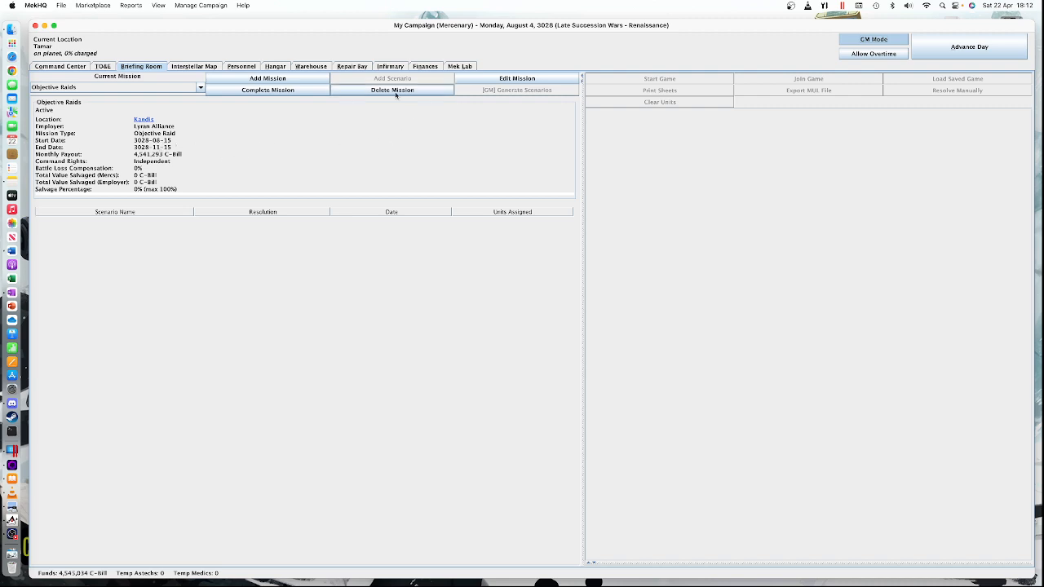
mouse_move(391, 78)
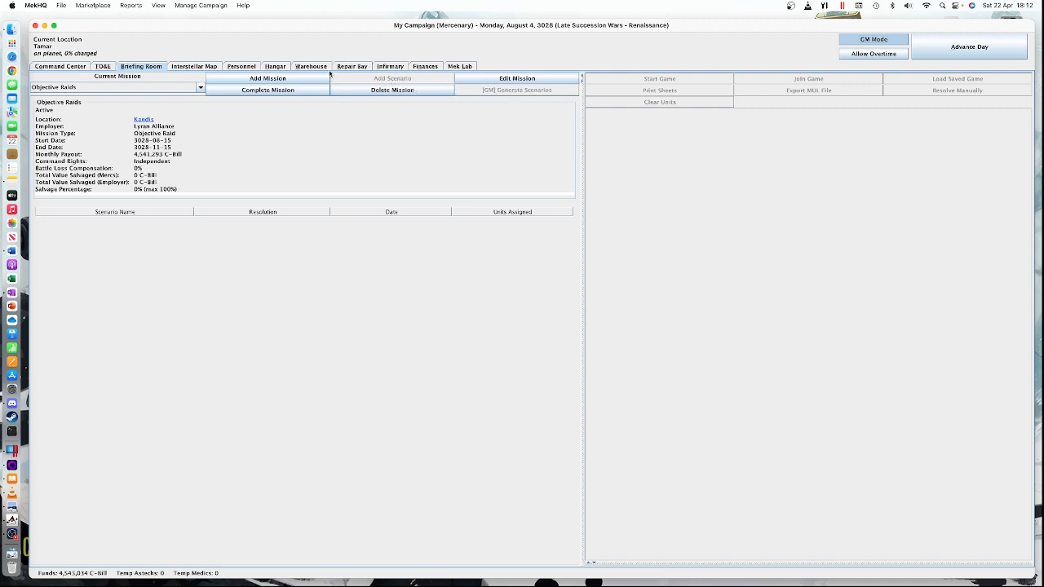
mouse_move(388, 112)
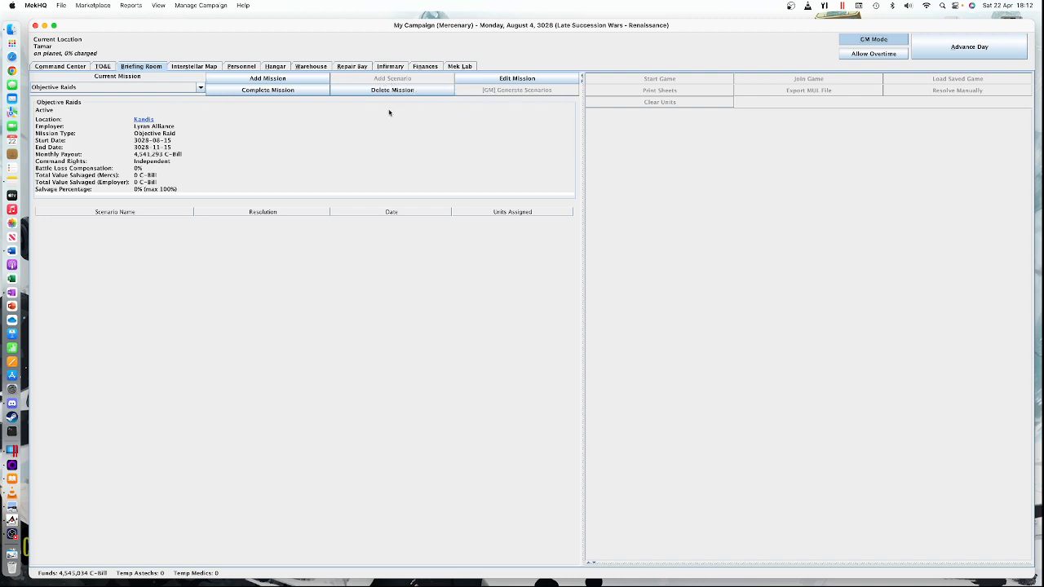
mouse_move(388, 79)
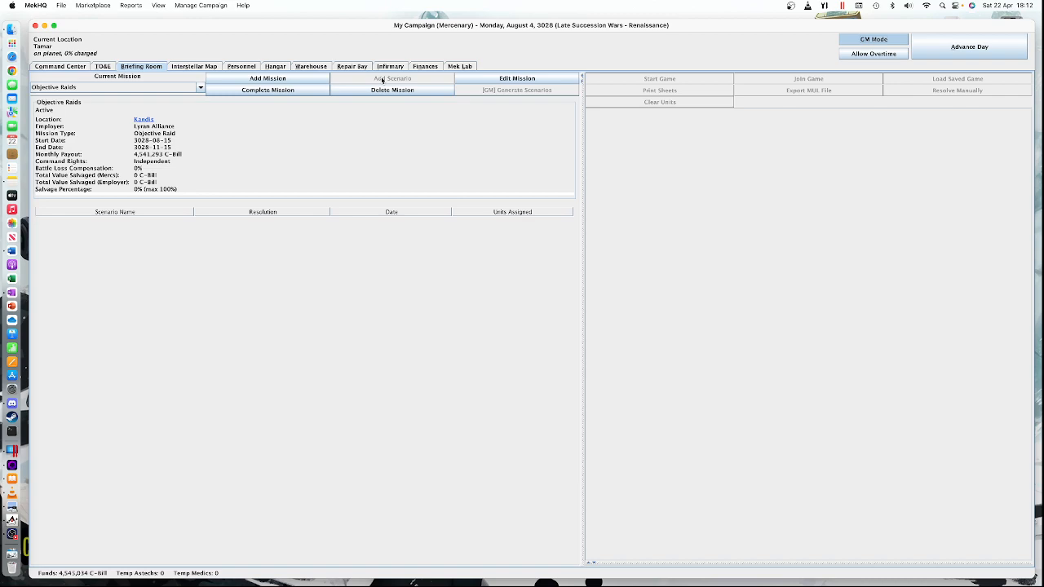
mouse_move(243, 66)
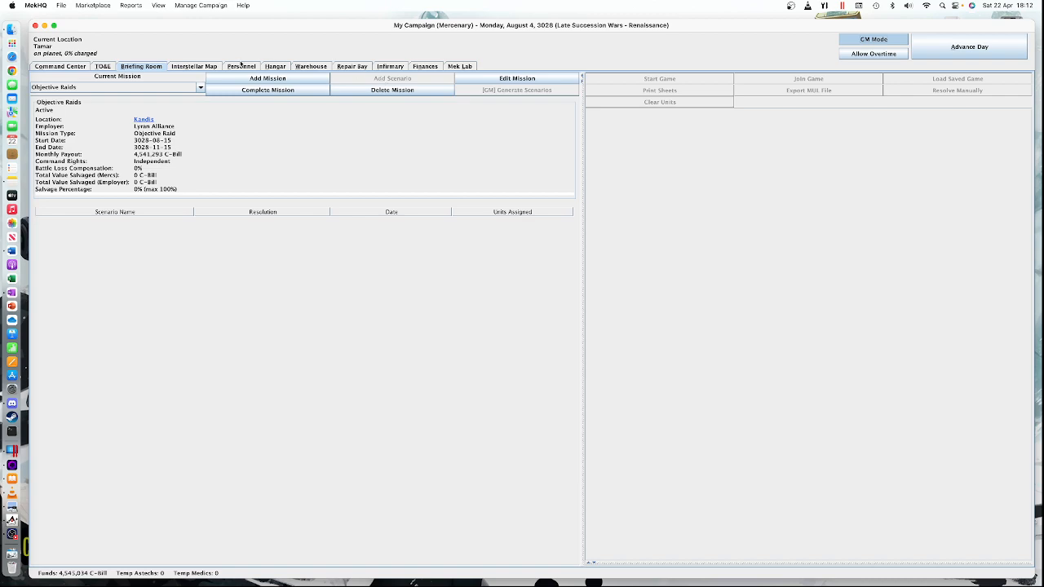
Calculate the jump path from Tamar to Kandis and begin transit.
left_click(193, 66)
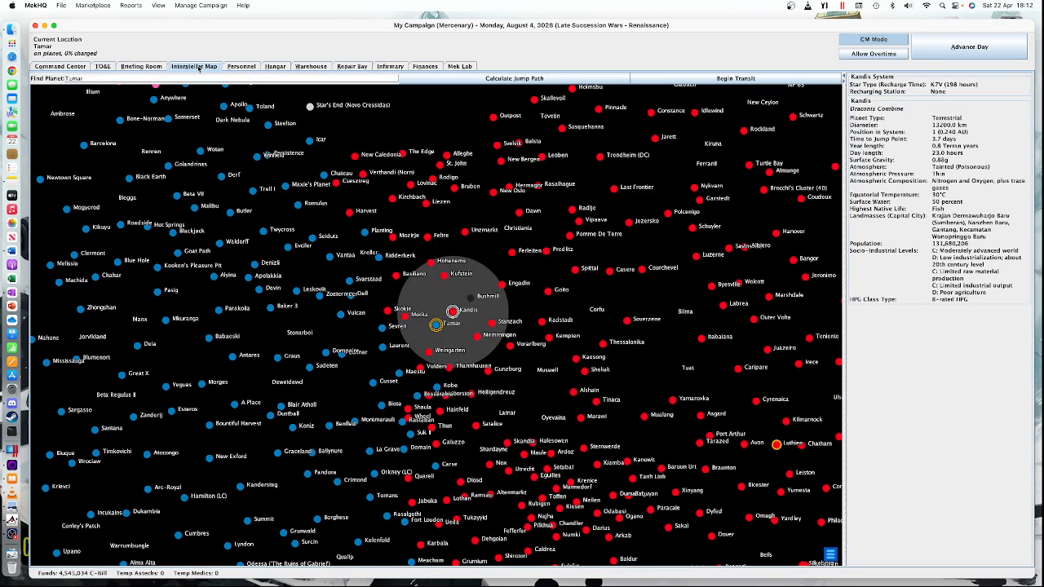
mouse_move(465, 315)
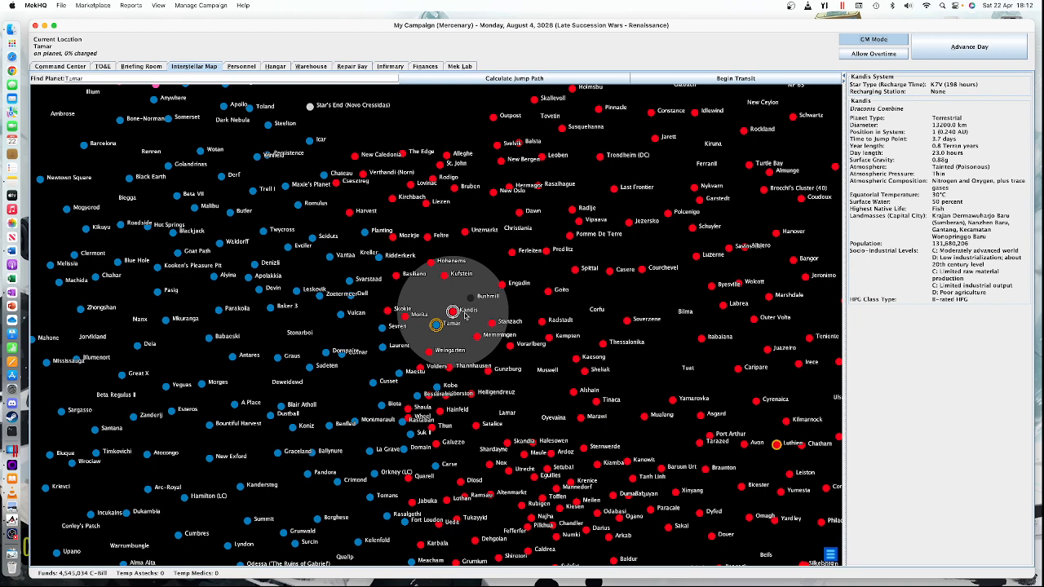
left_click(434, 325)
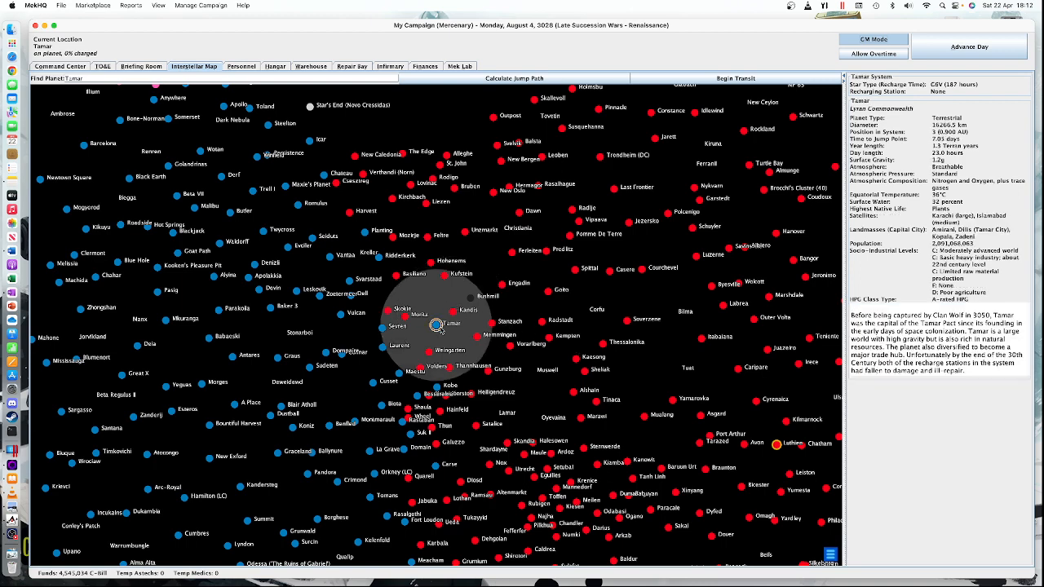
mouse_move(450, 317)
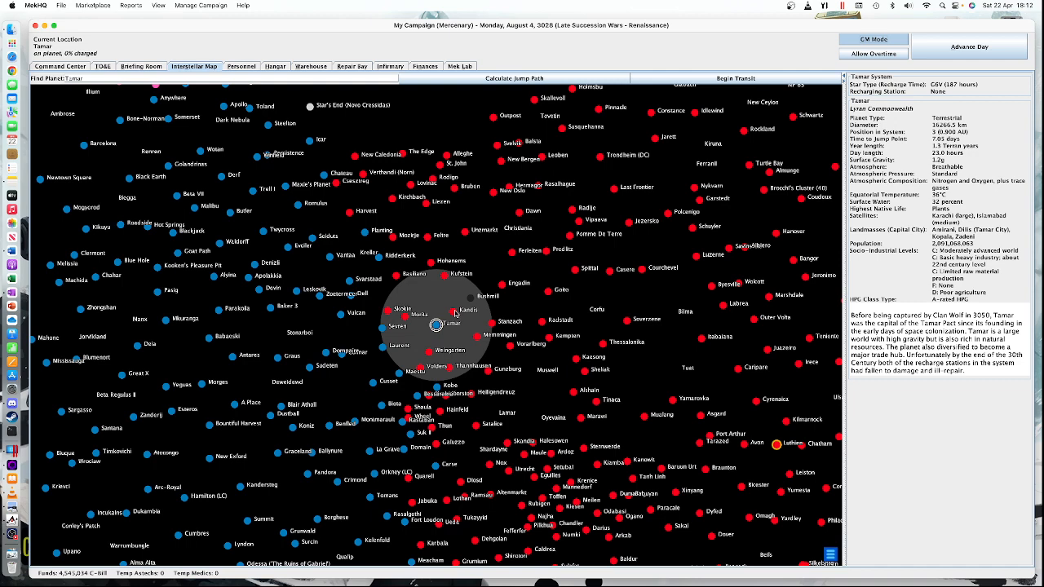
left_click(452, 311)
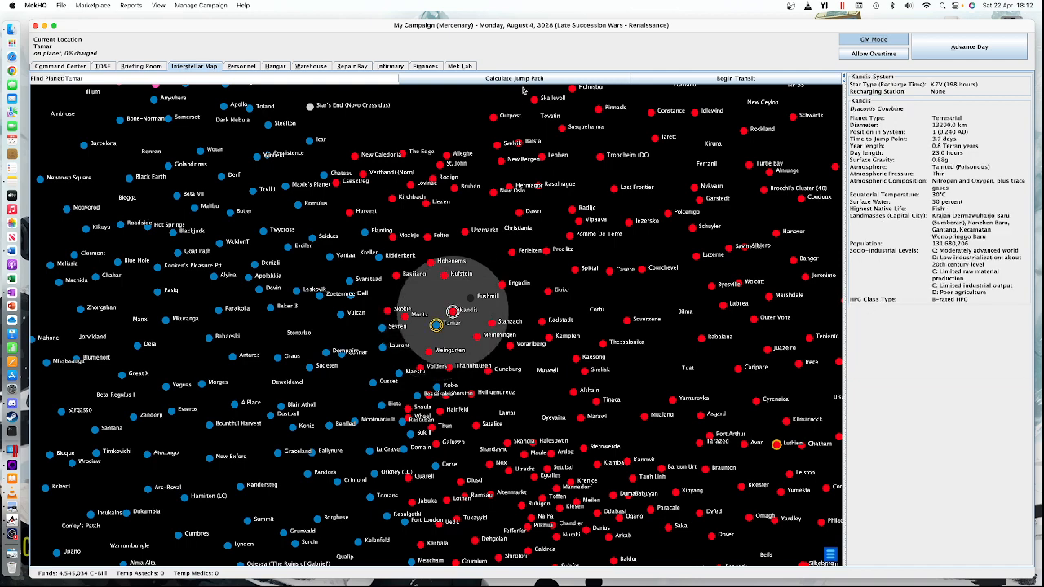
left_click(523, 78)
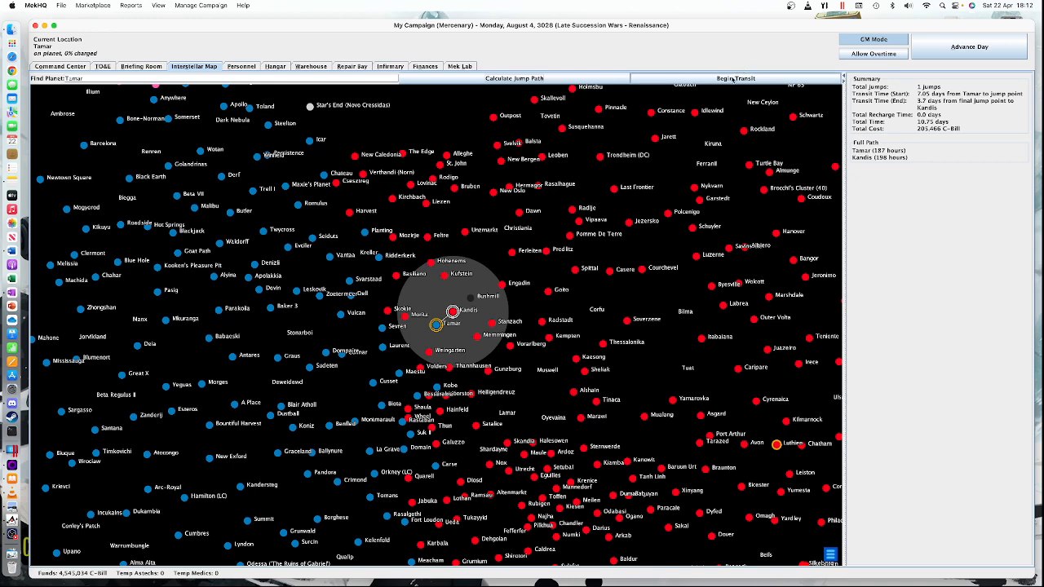
left_click(737, 78)
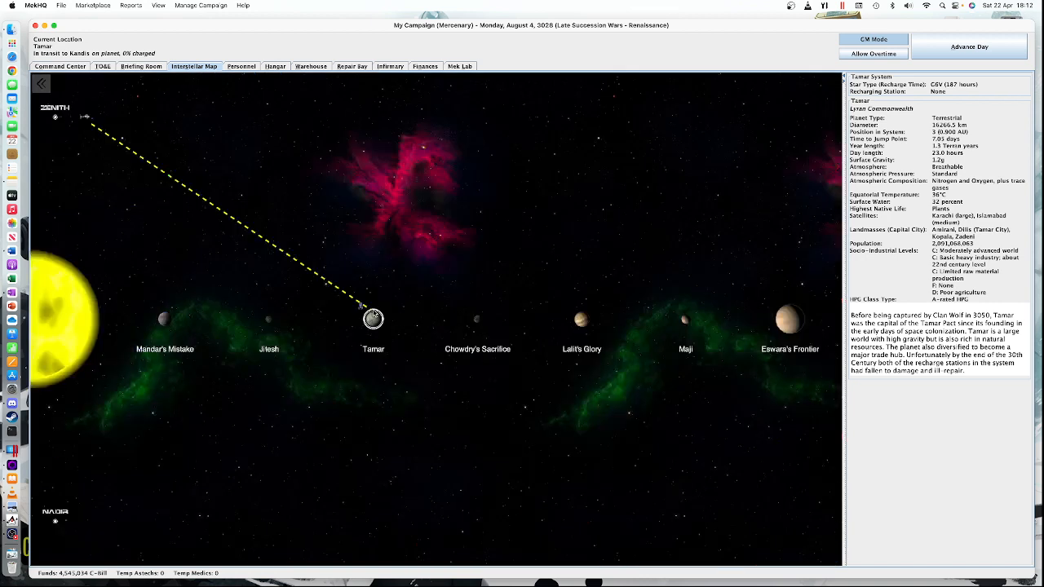
mouse_move(780, 196)
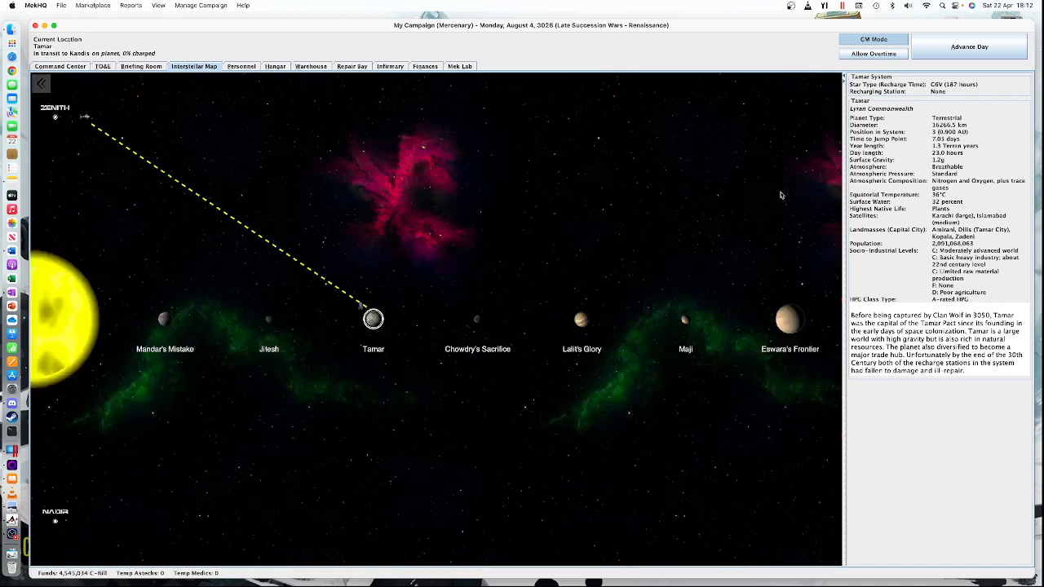
Advance the campaign five days, reaching the Kandis system on August 12, 3028.
left_click(970, 46)
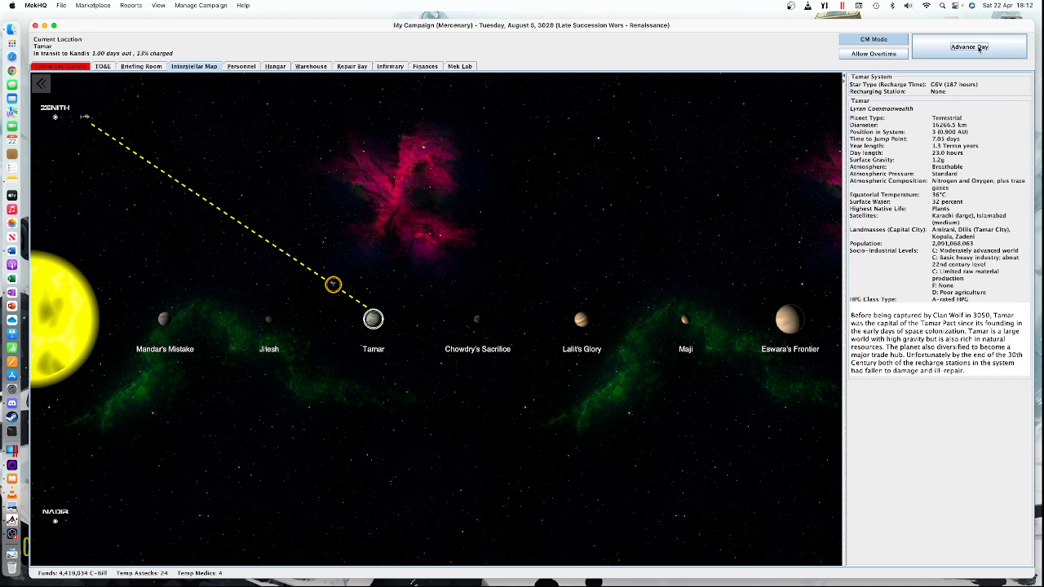
left_click(969, 46)
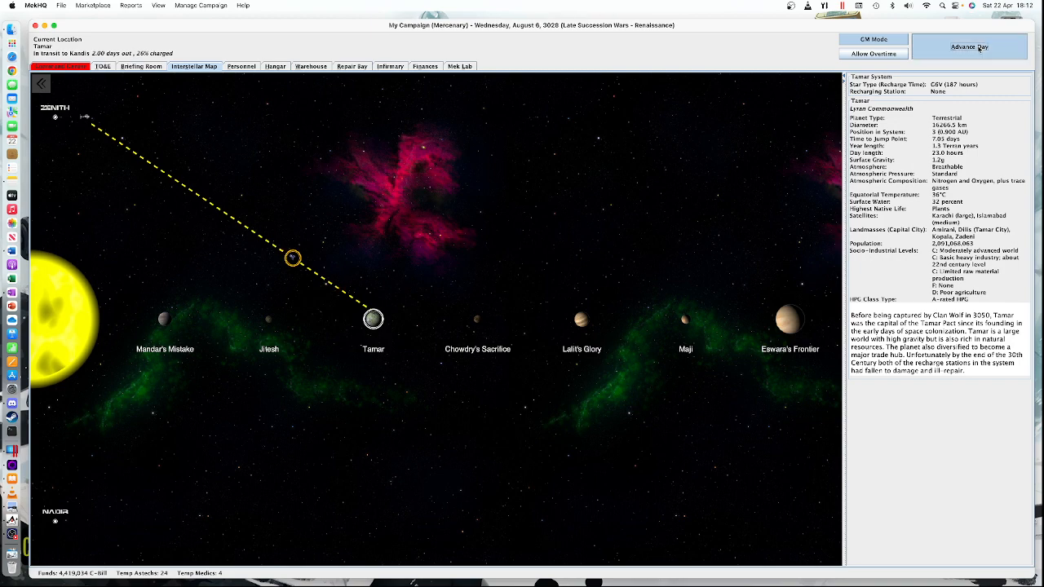
left_click(974, 45)
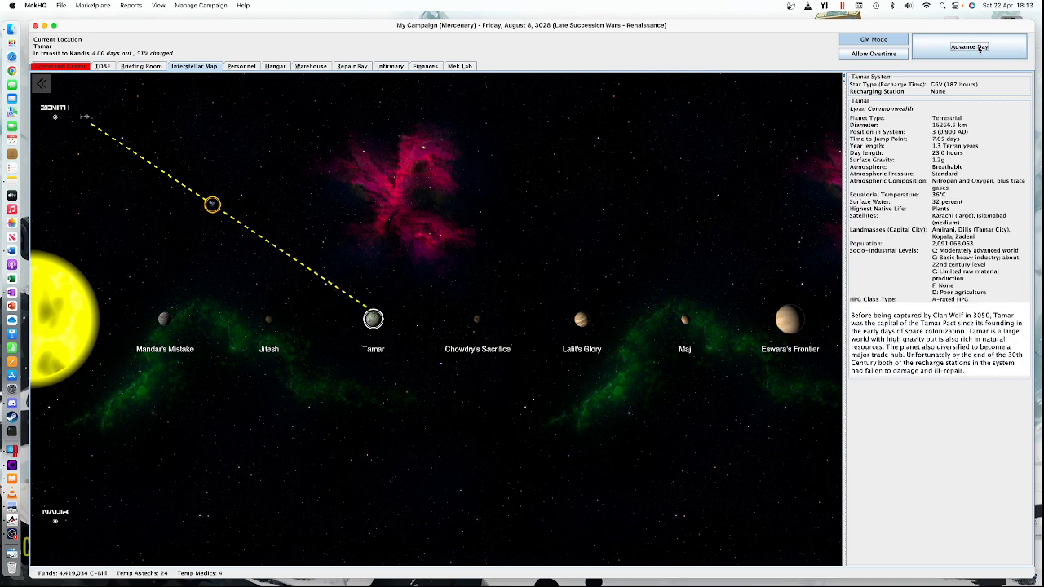
left_click(969, 45)
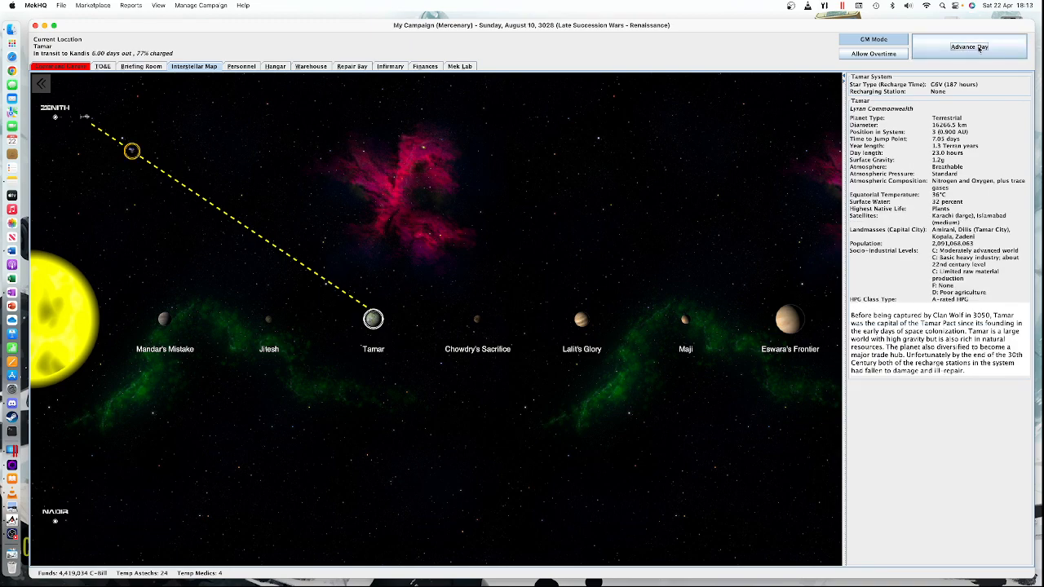
left_click(970, 45)
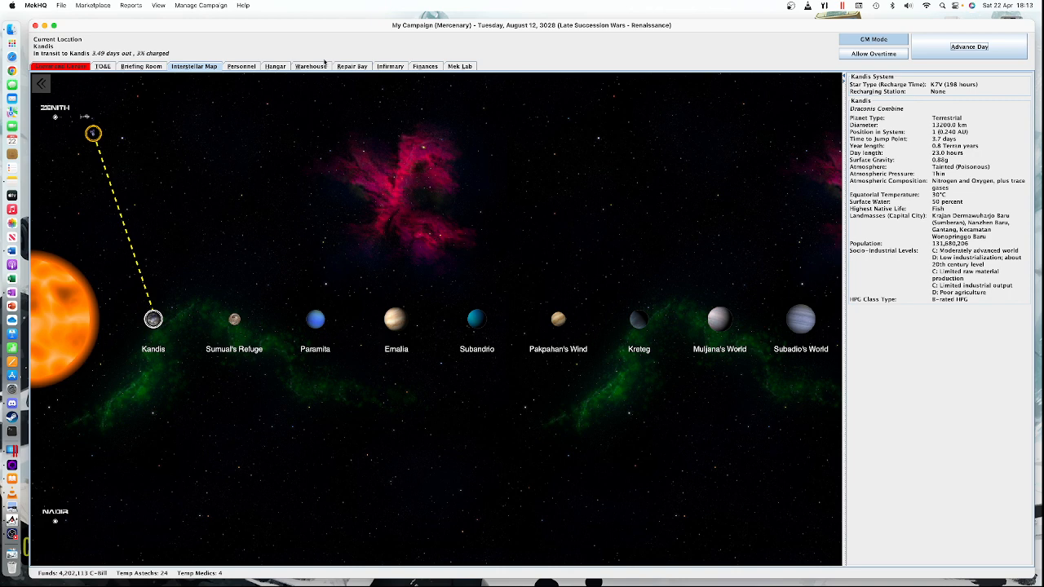
mouse_move(362, 225)
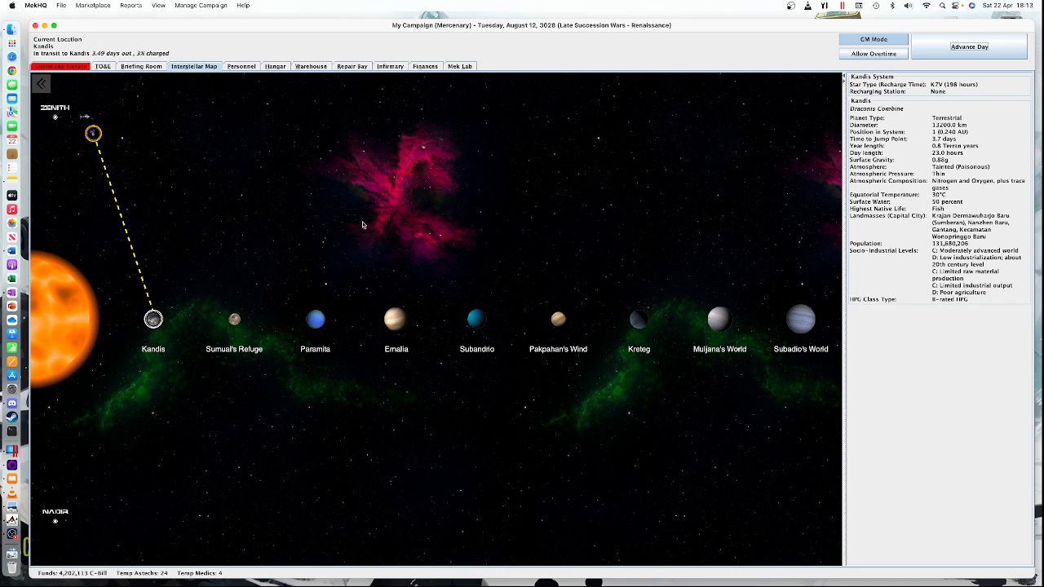
mouse_move(380, 213)
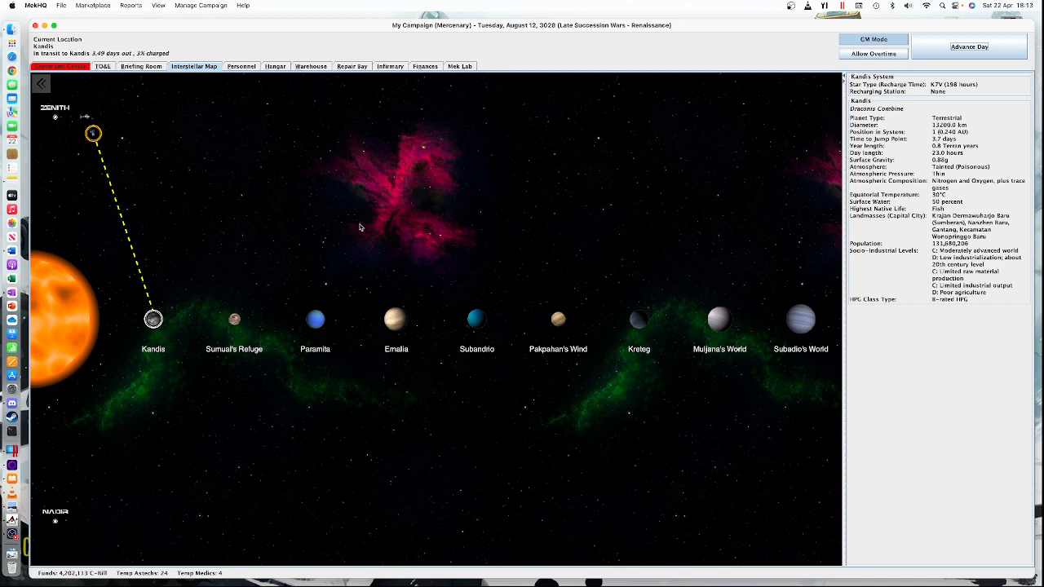
mouse_move(182, 255)
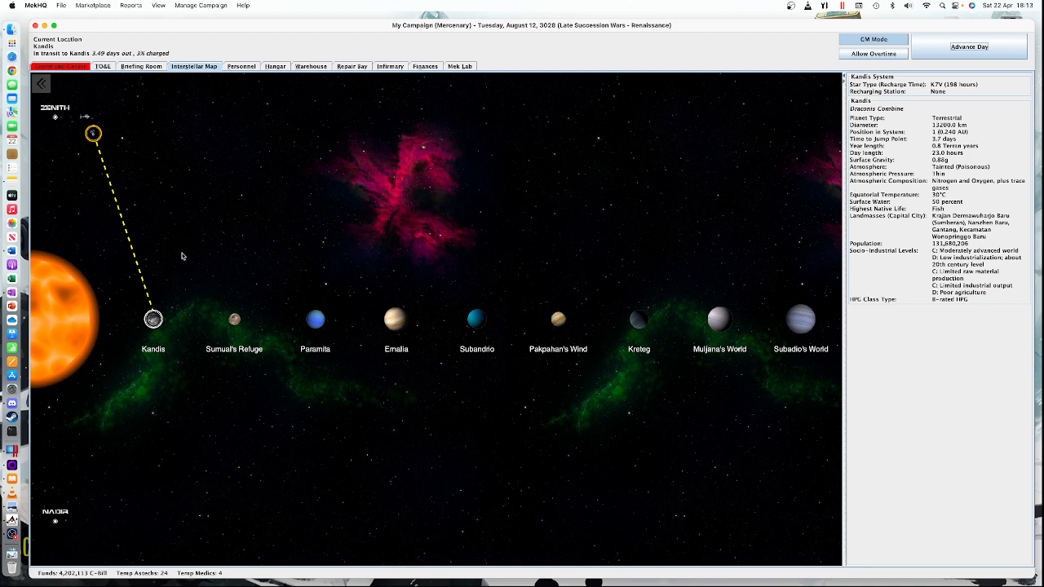
mouse_move(352, 251)
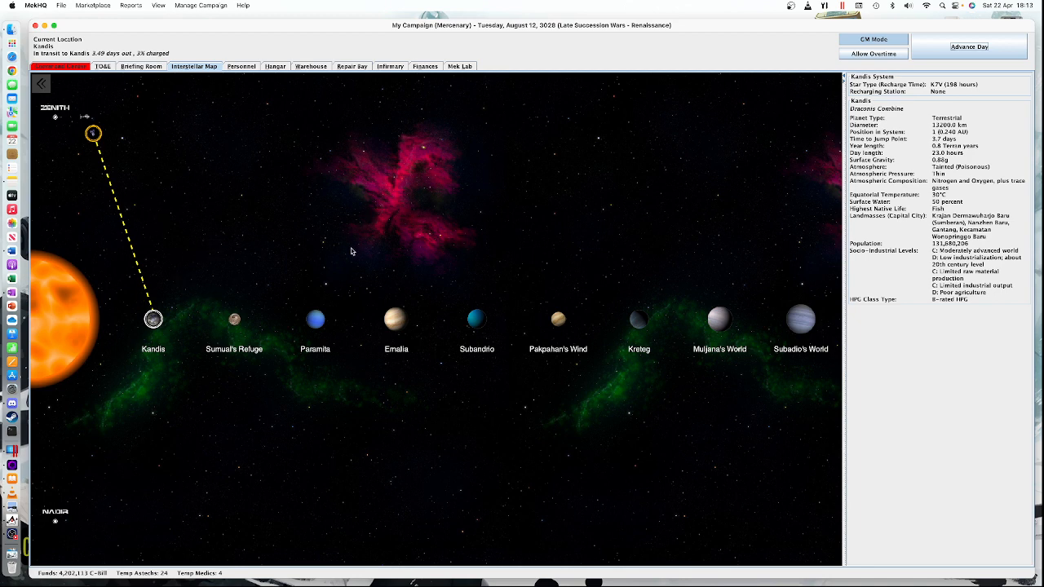
mouse_move(791, 160)
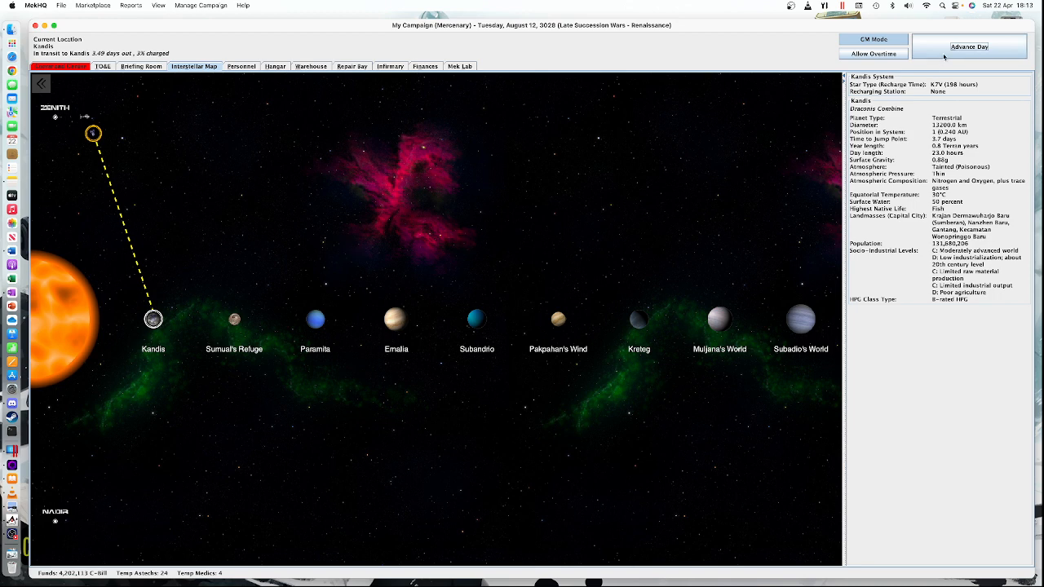
Advance days until the force lands on Kandis on August 16, then check the Command Center daily log.
left_click(966, 46)
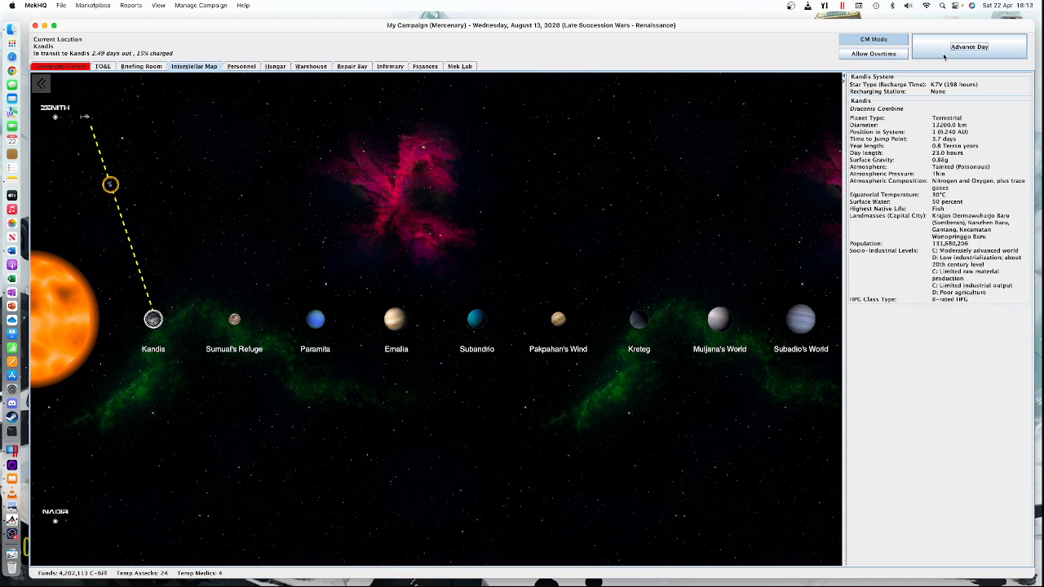
left_click(969, 48)
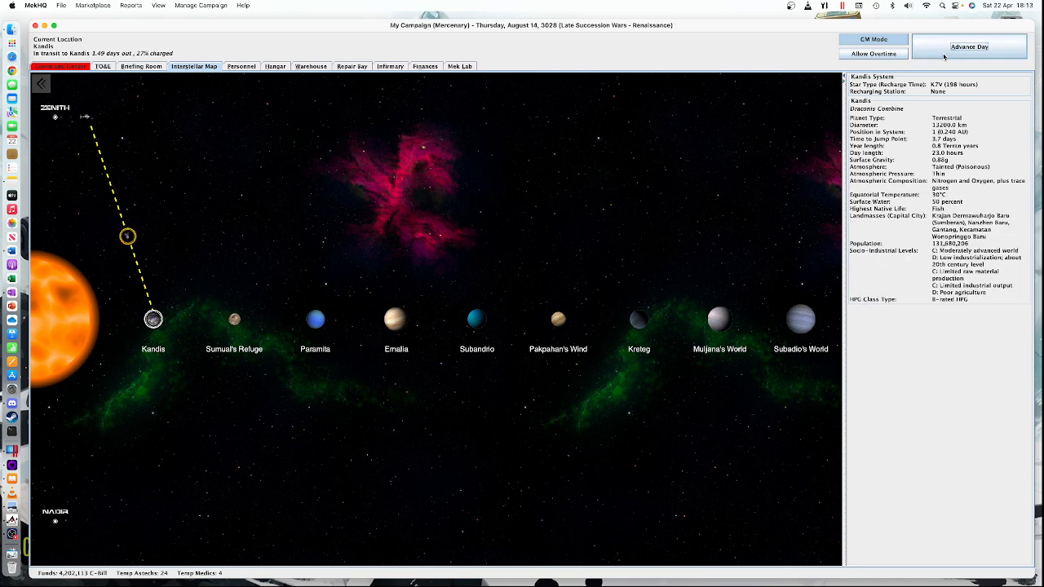
left_click(971, 46)
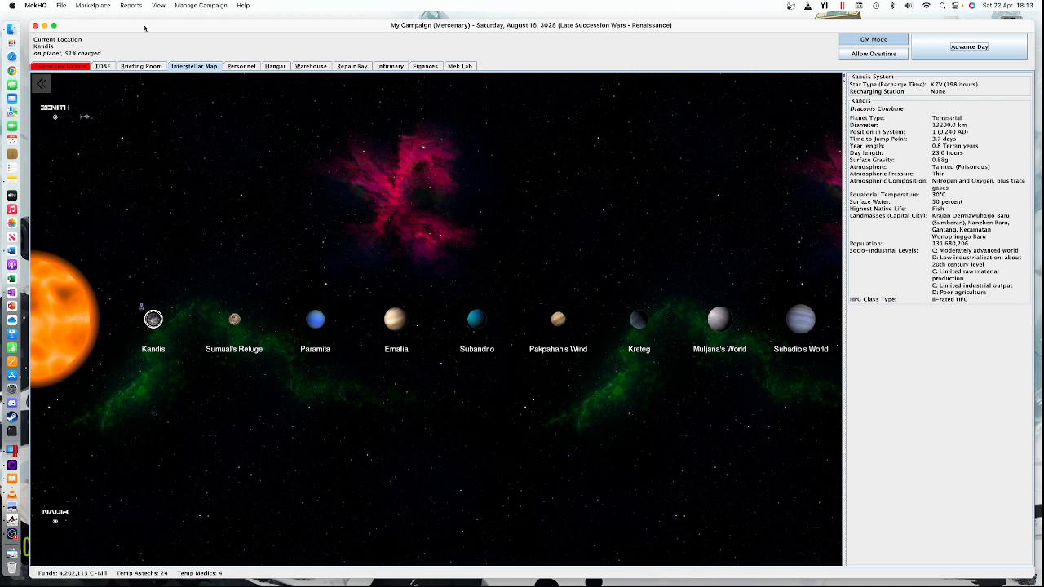
left_click(58, 65)
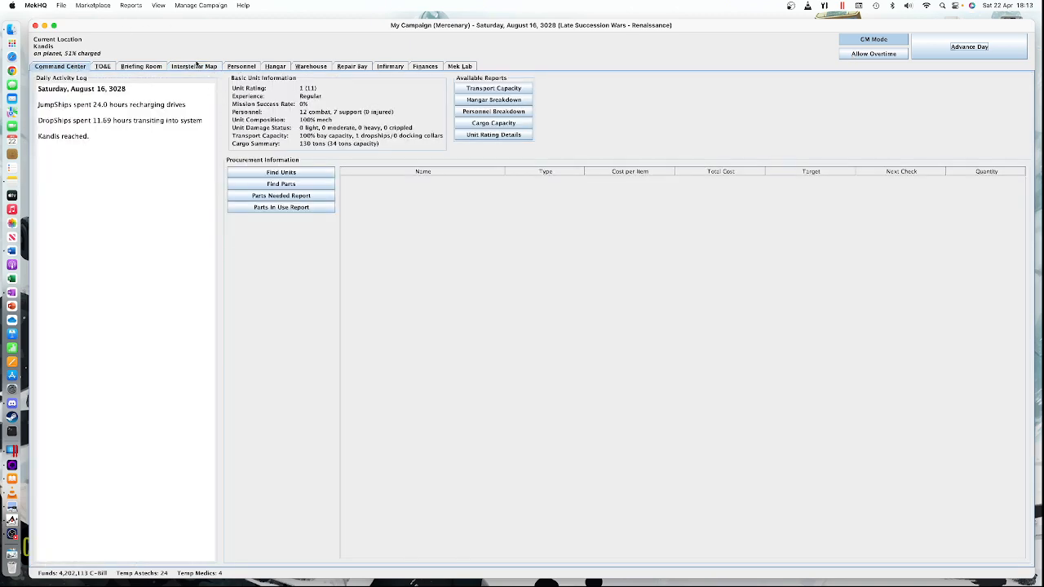
View the Briefing Room showing the active Objective Raids contract at Kandis.
left_click(140, 65)
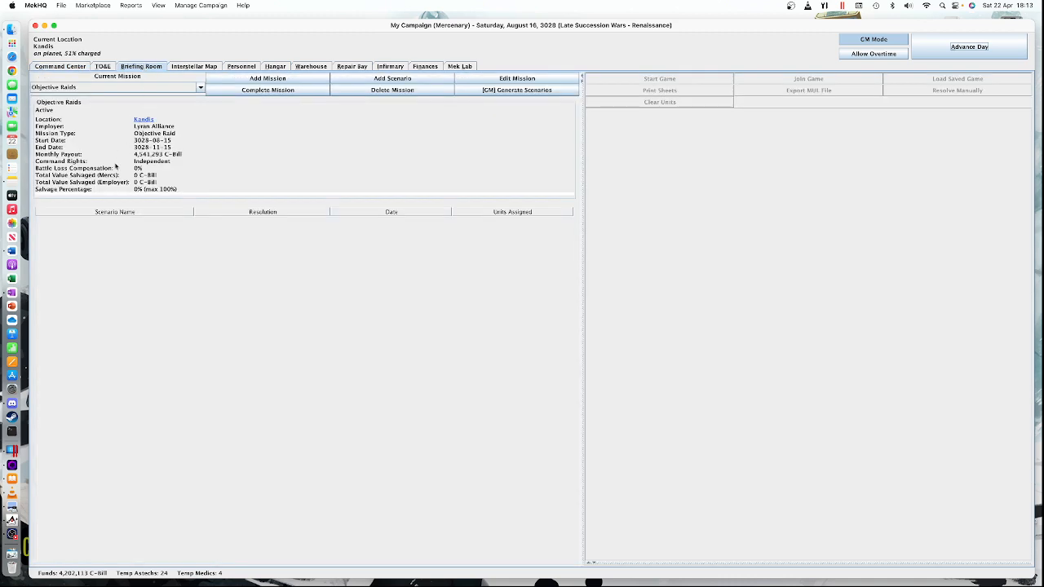
mouse_move(123, 92)
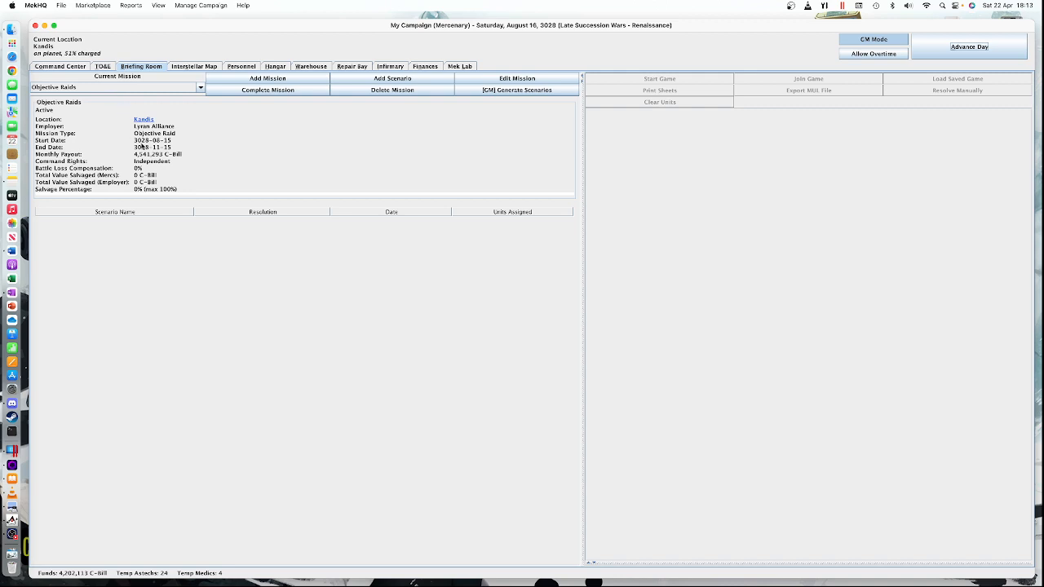
mouse_move(147, 147)
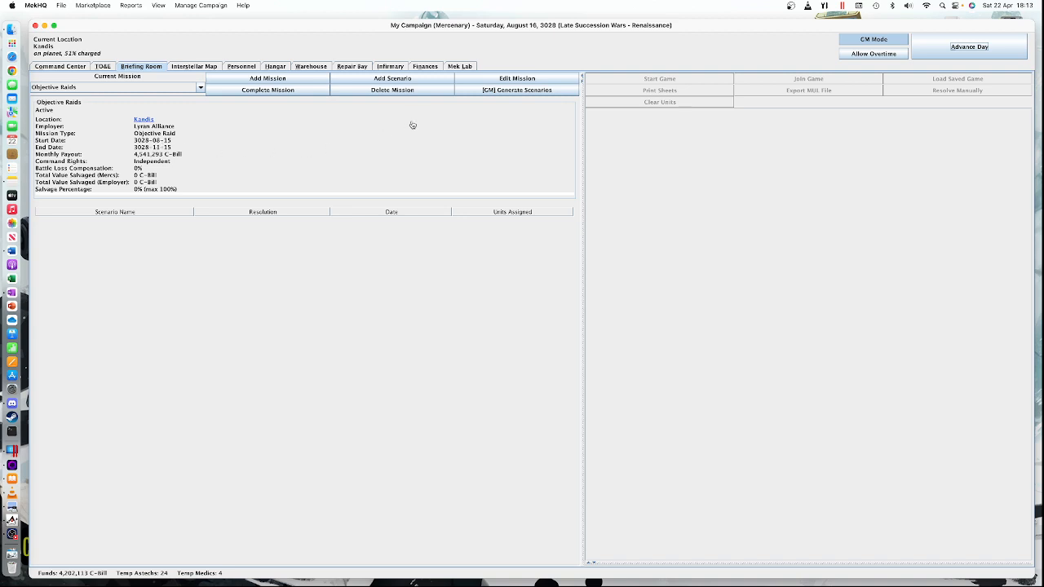
Begin a new Objective Raids scenario and enter 'Raid' as the start of its name.
left_click(394, 78)
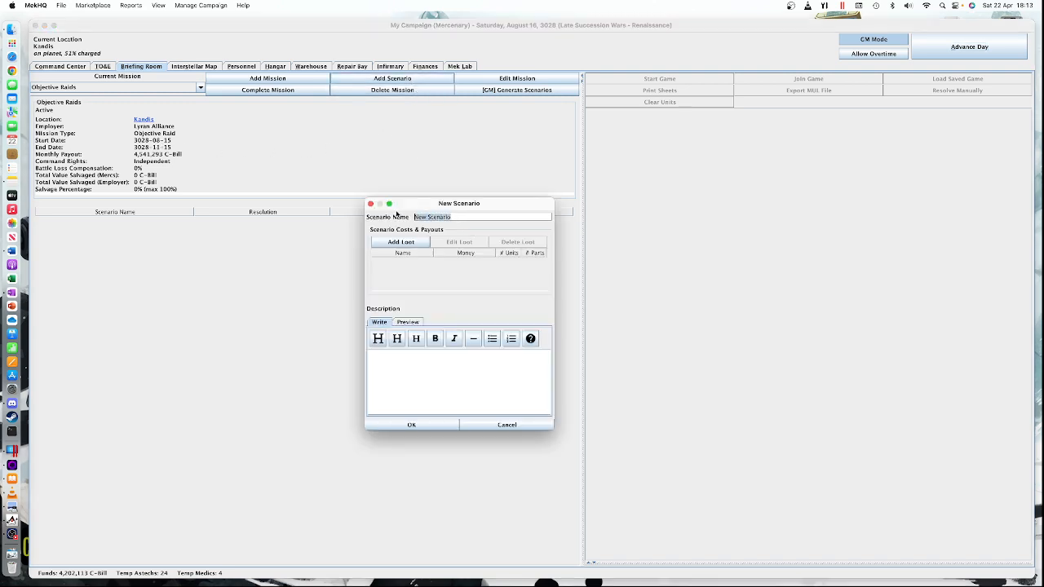
type("Raid the Warehouses")
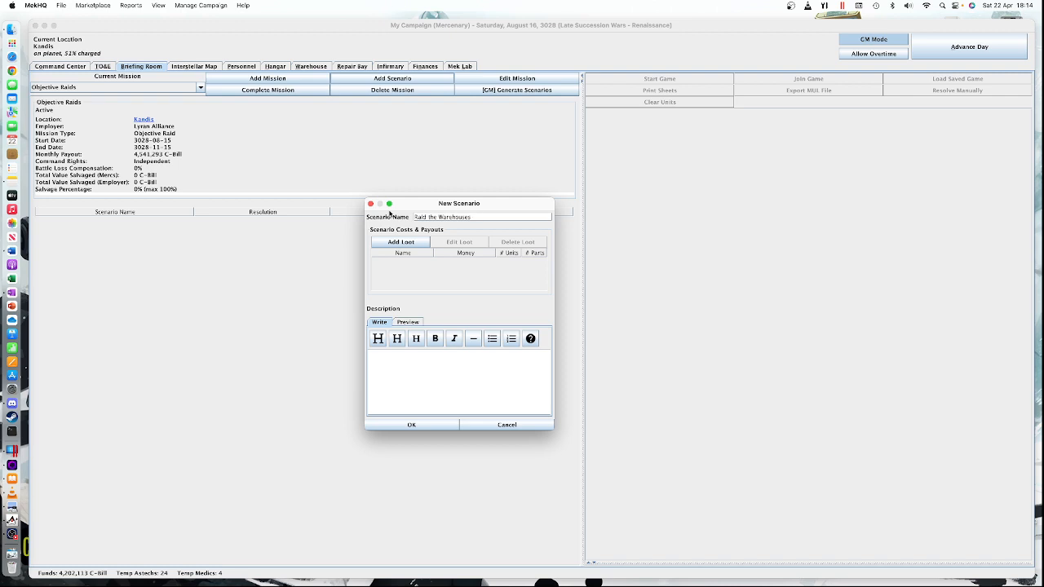
mouse_move(434, 261)
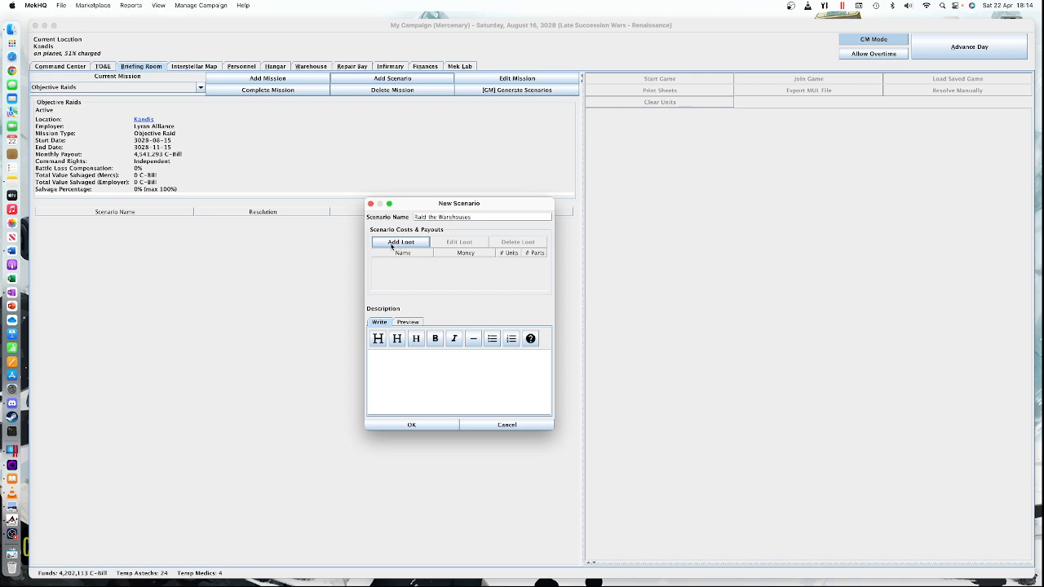
left_click(401, 242)
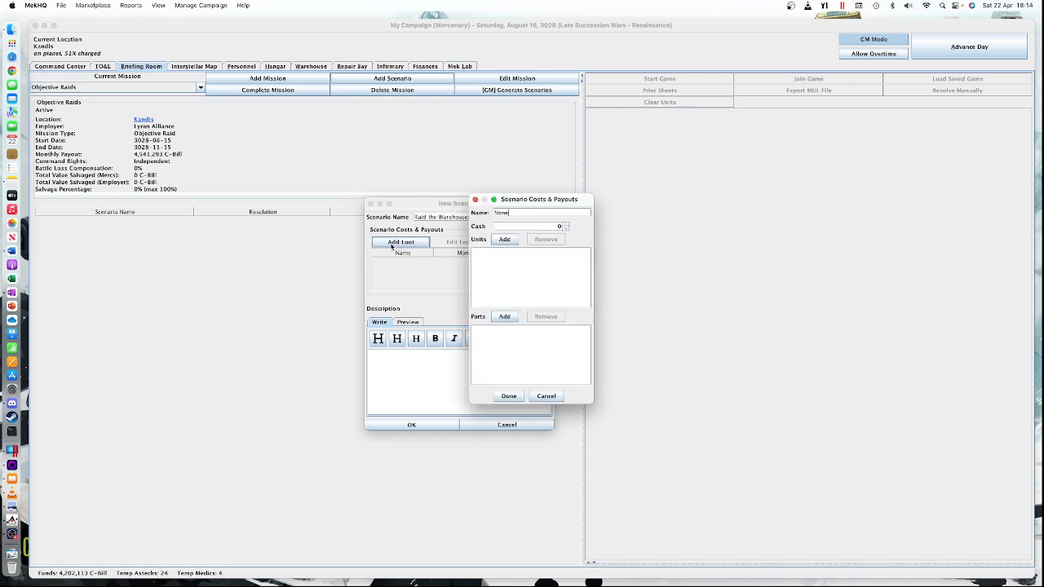
mouse_move(532, 264)
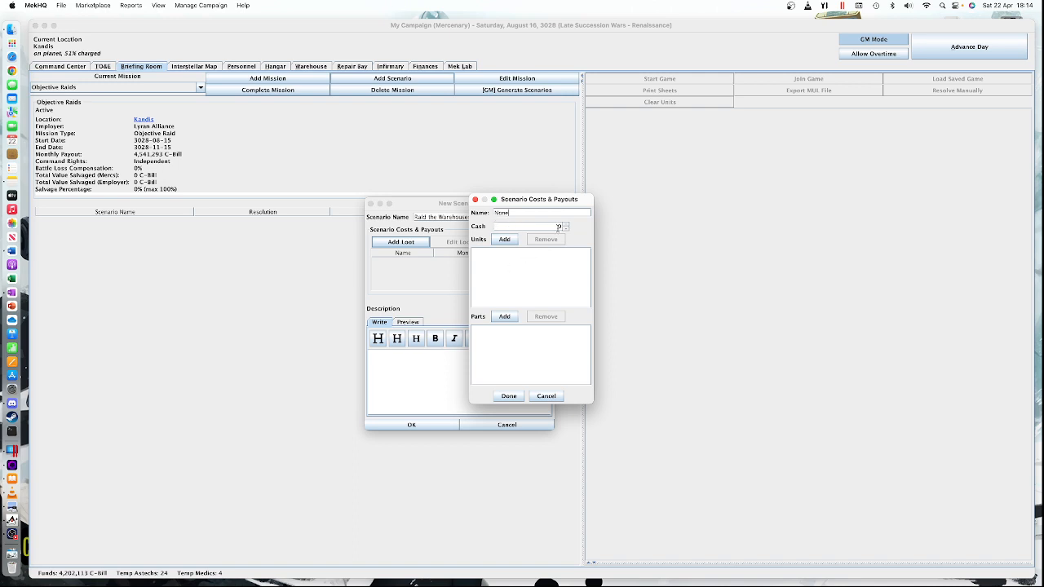
left_click(504, 238)
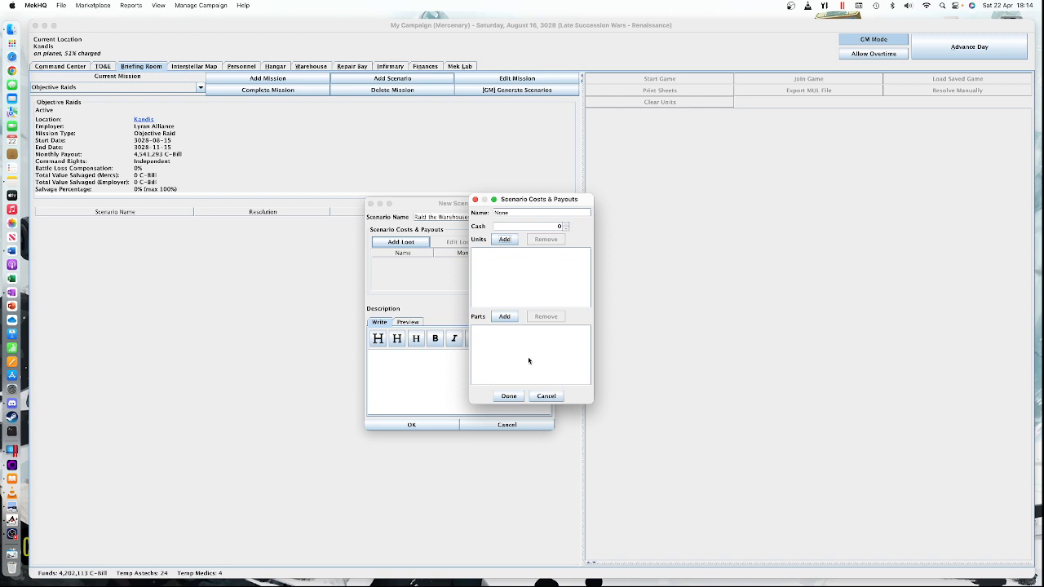
mouse_move(538, 381)
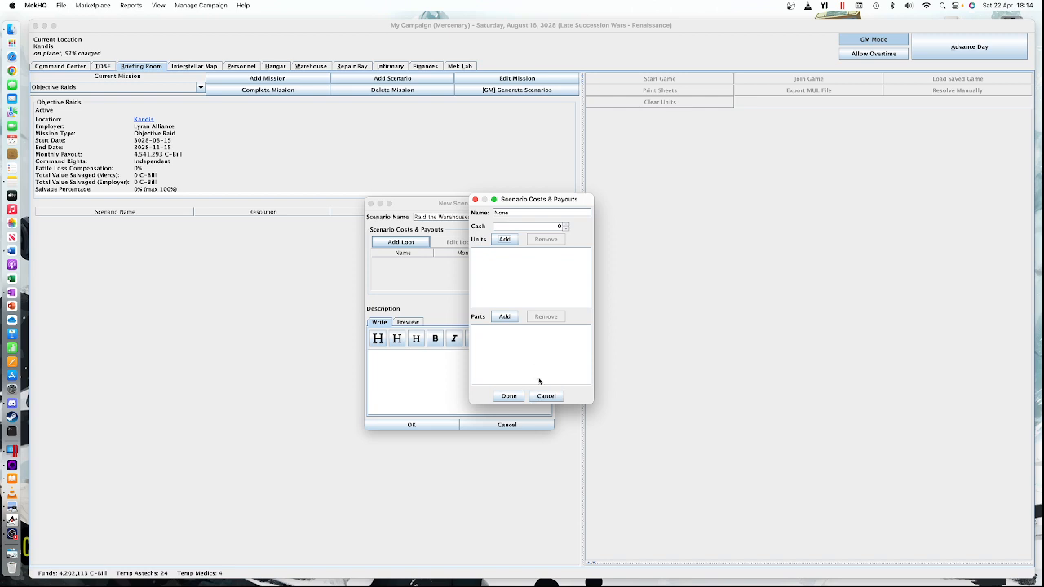
left_click(507, 396)
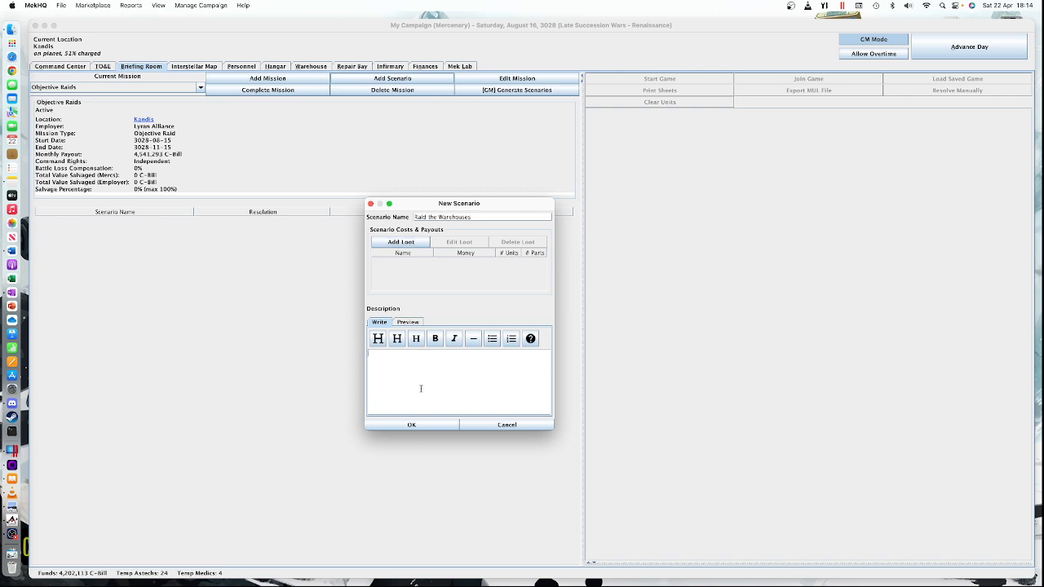
left_click(411, 425)
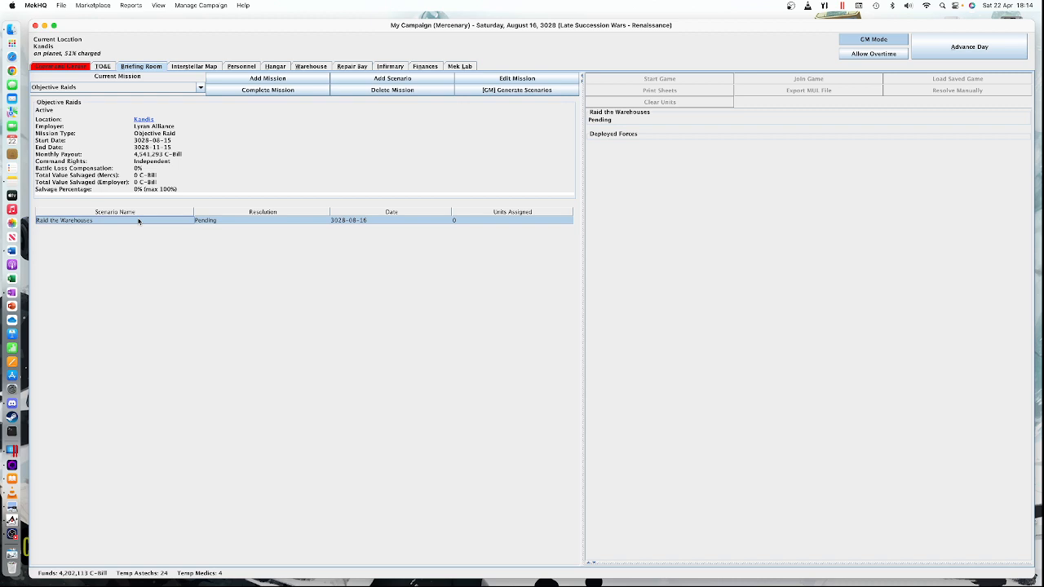
mouse_move(154, 222)
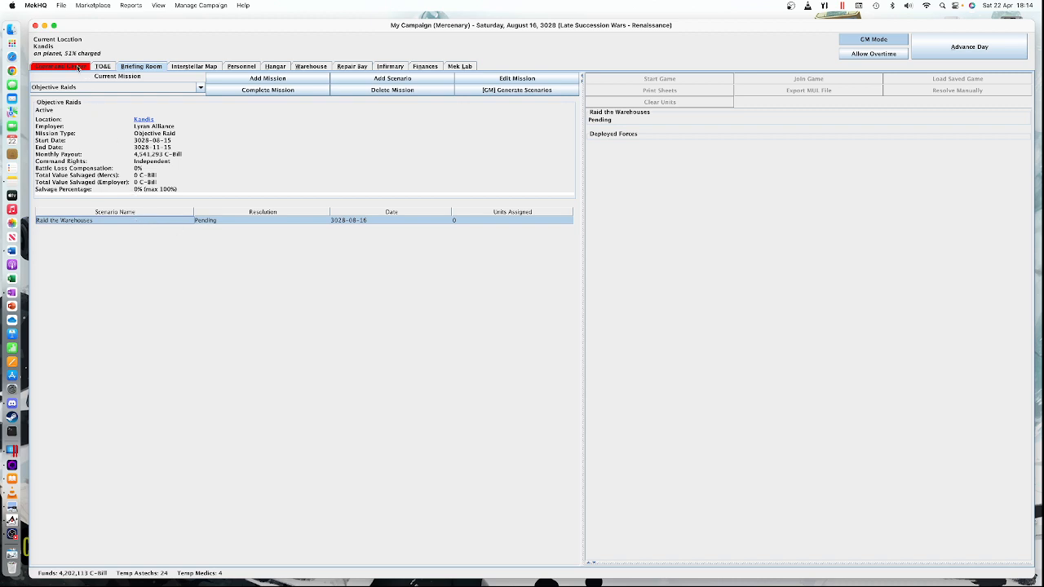
Bring up Fire Lance's actions in the force organization to deploy it.
left_click(59, 65)
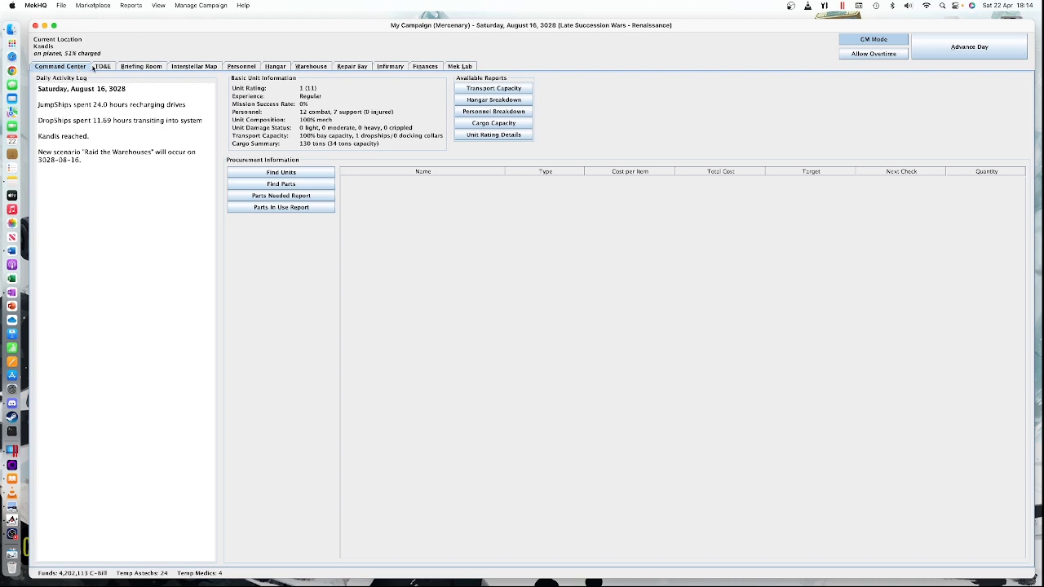
left_click(103, 65)
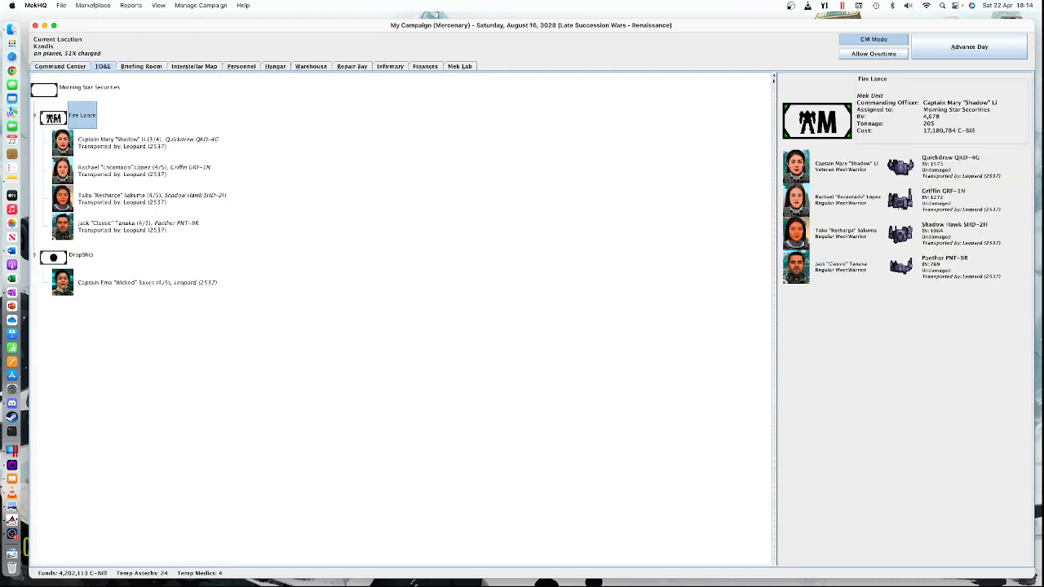
right_click(81, 114)
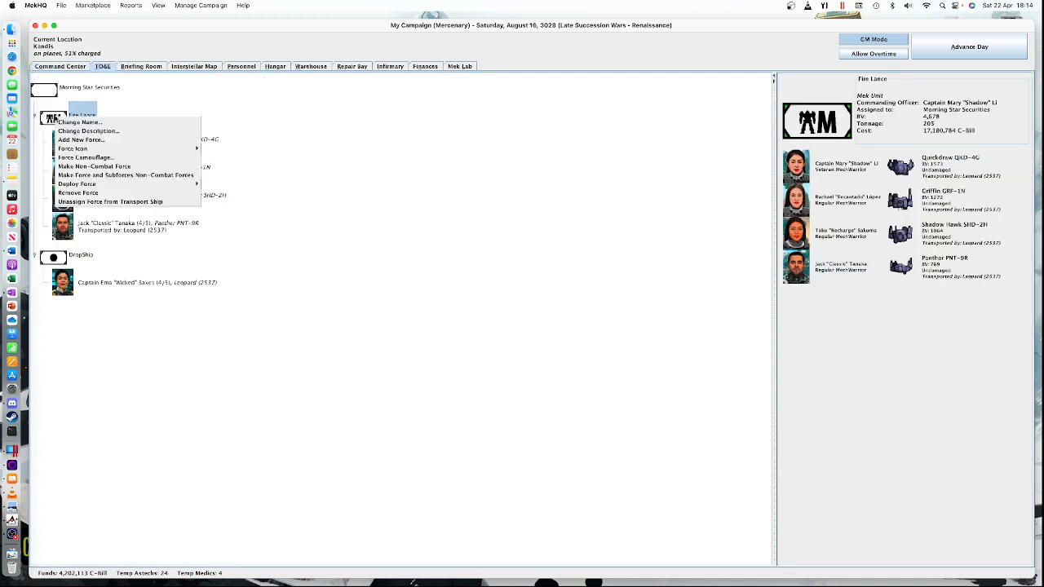
mouse_move(76, 183)
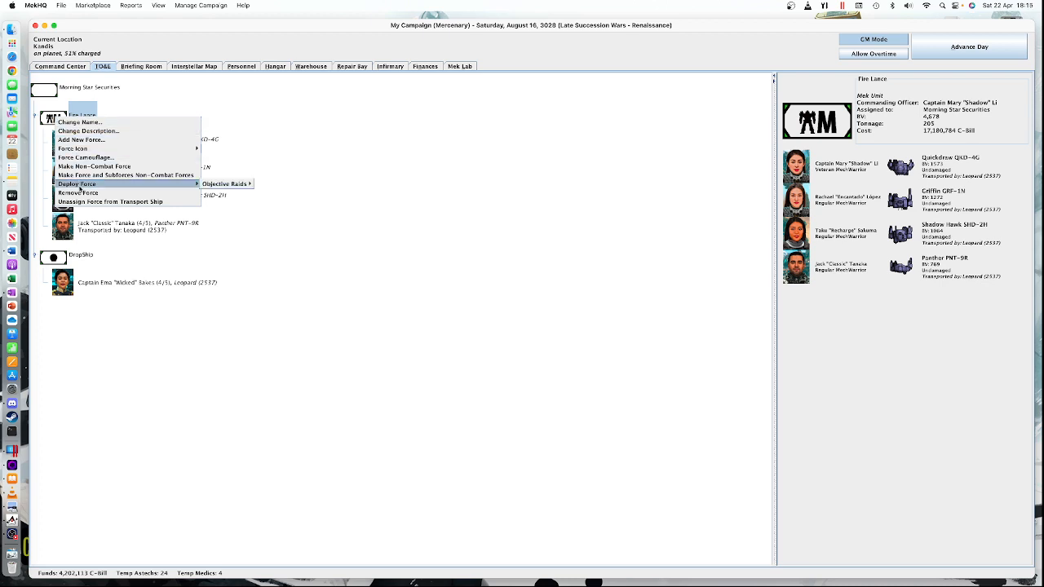
mouse_move(225, 183)
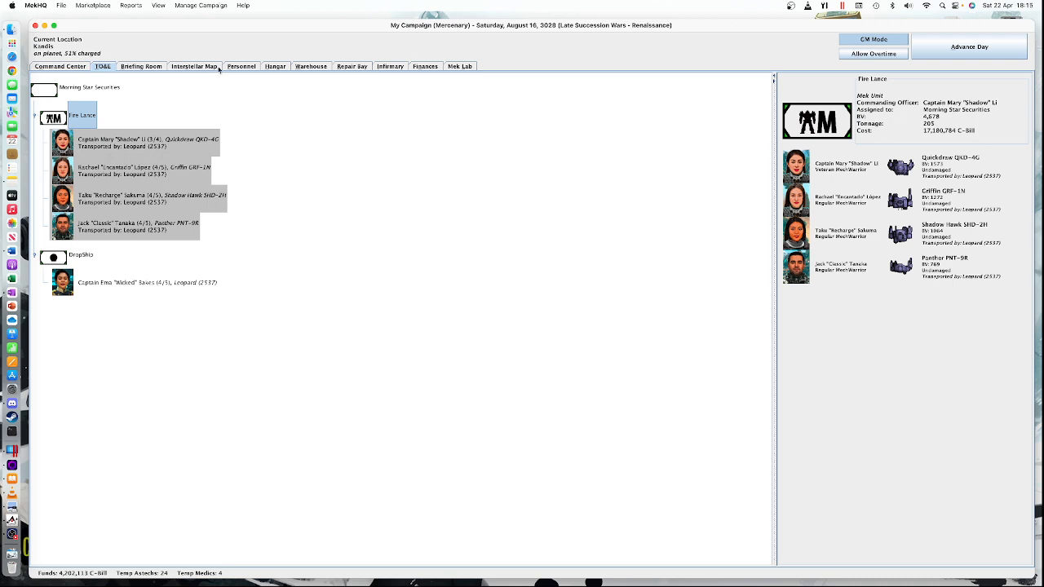
mouse_move(153, 69)
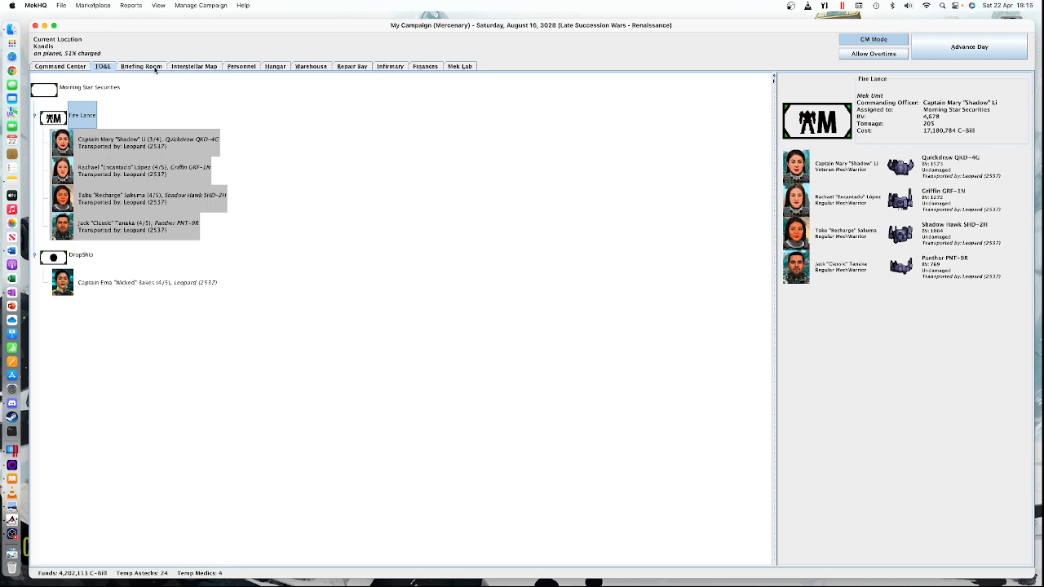
Return to the briefing, review the Print Sheets and Page Setup options, then cancel printing.
left_click(140, 65)
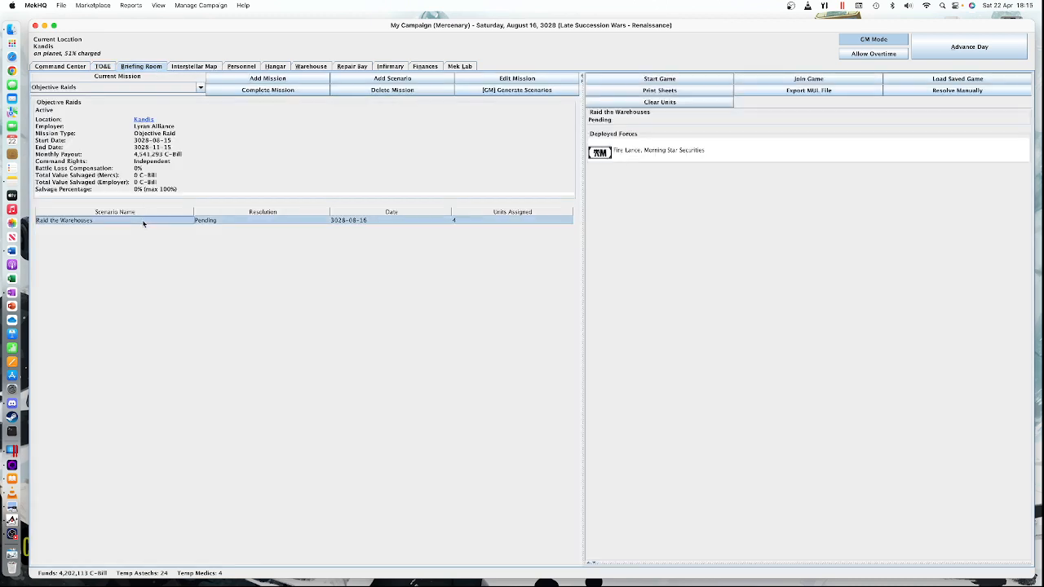
mouse_move(697, 65)
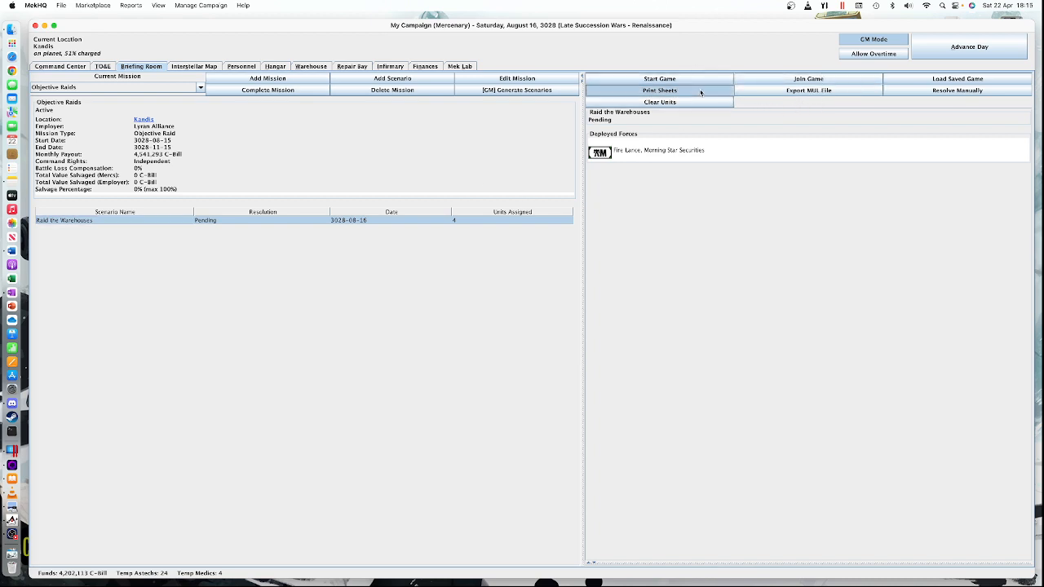
left_click(659, 89)
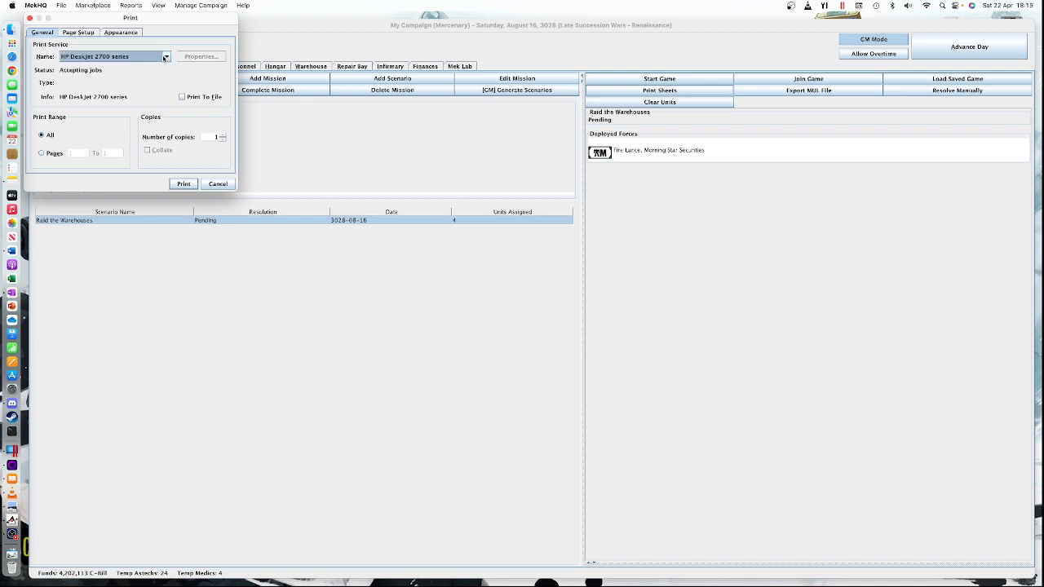
left_click(82, 33)
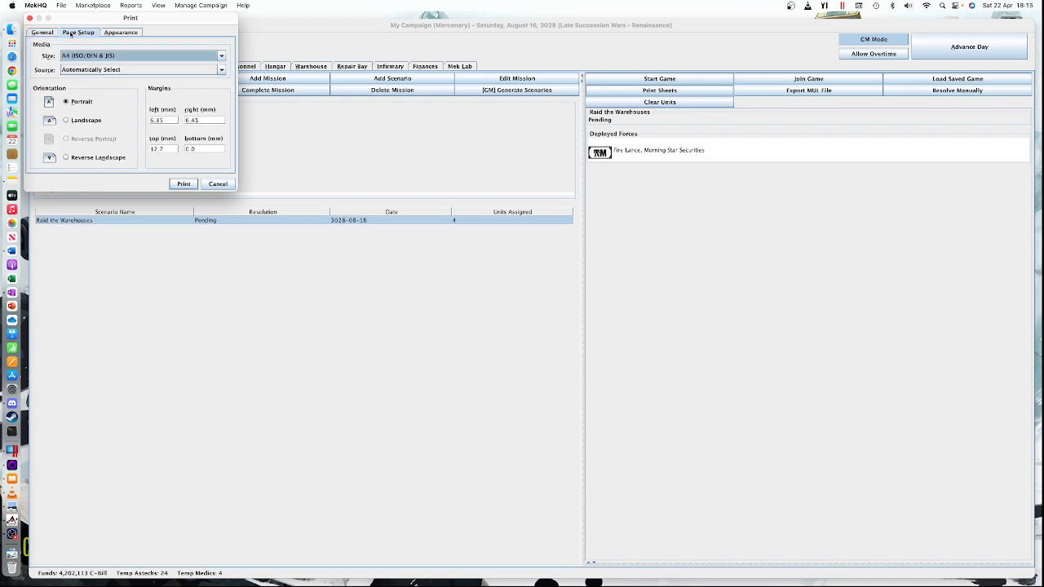
left_click(42, 33)
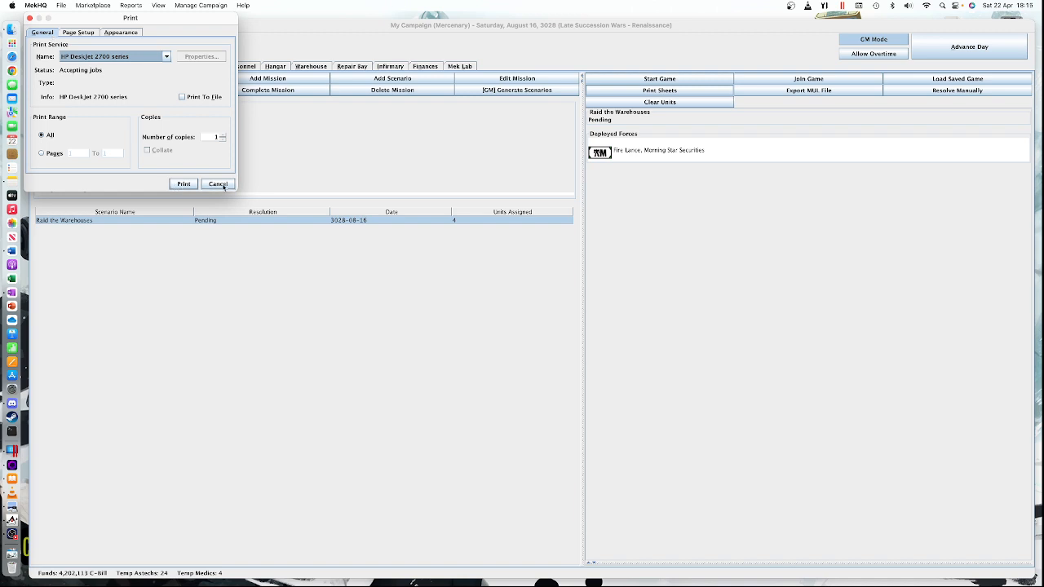
left_click(219, 183)
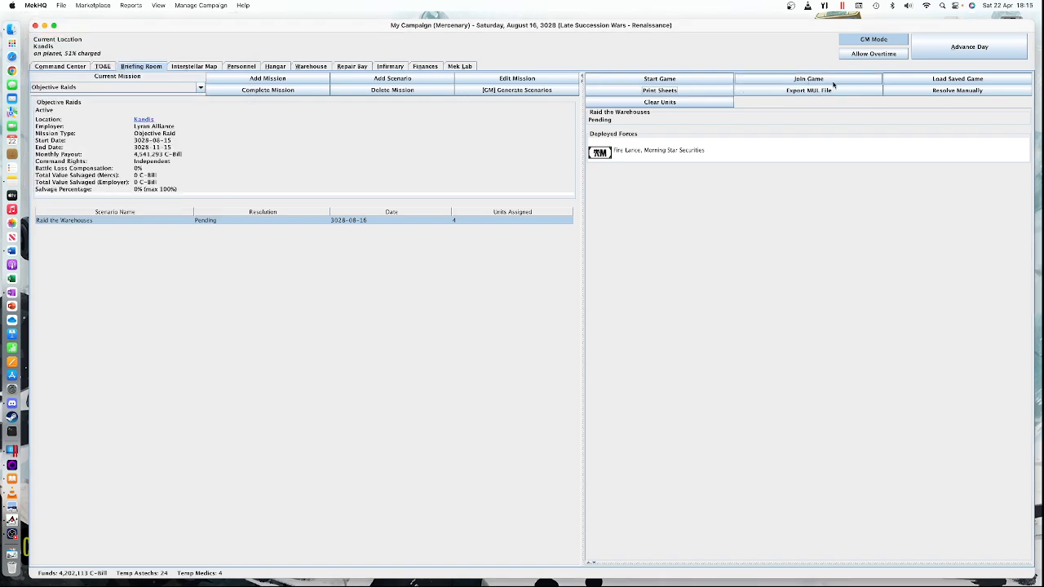
mouse_move(765, 100)
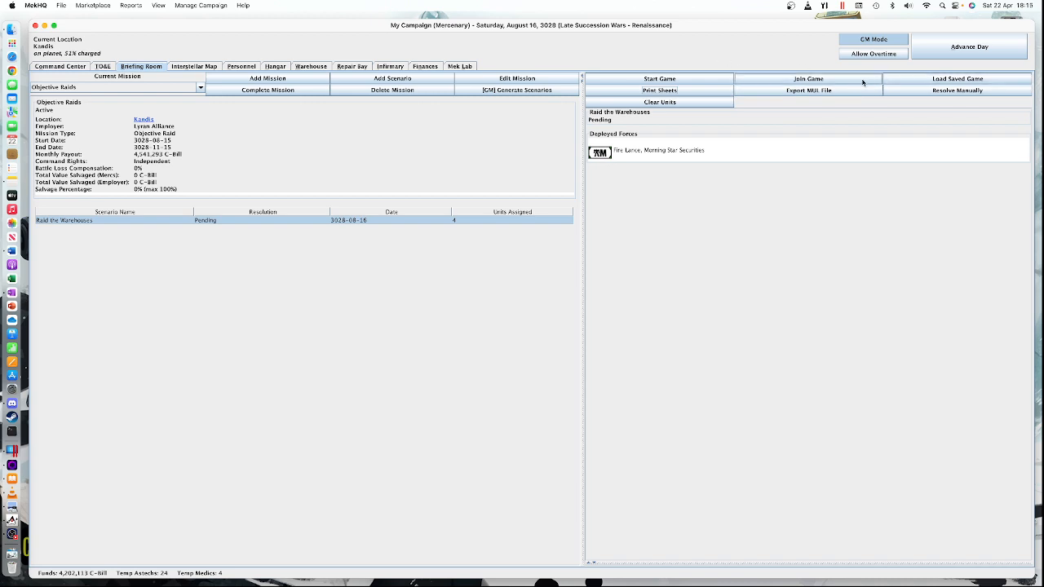
mouse_move(686, 78)
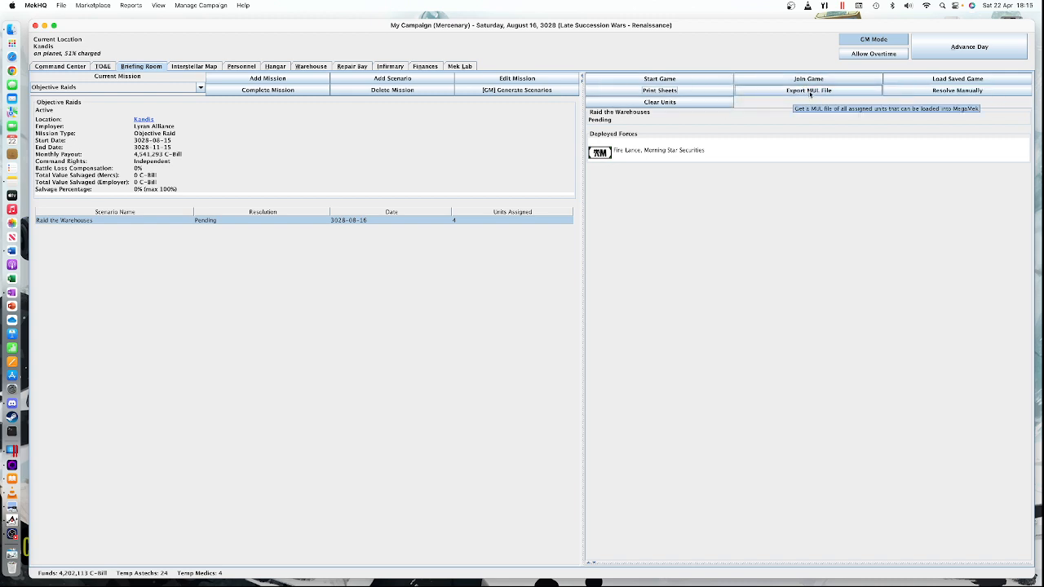
mouse_move(812, 93)
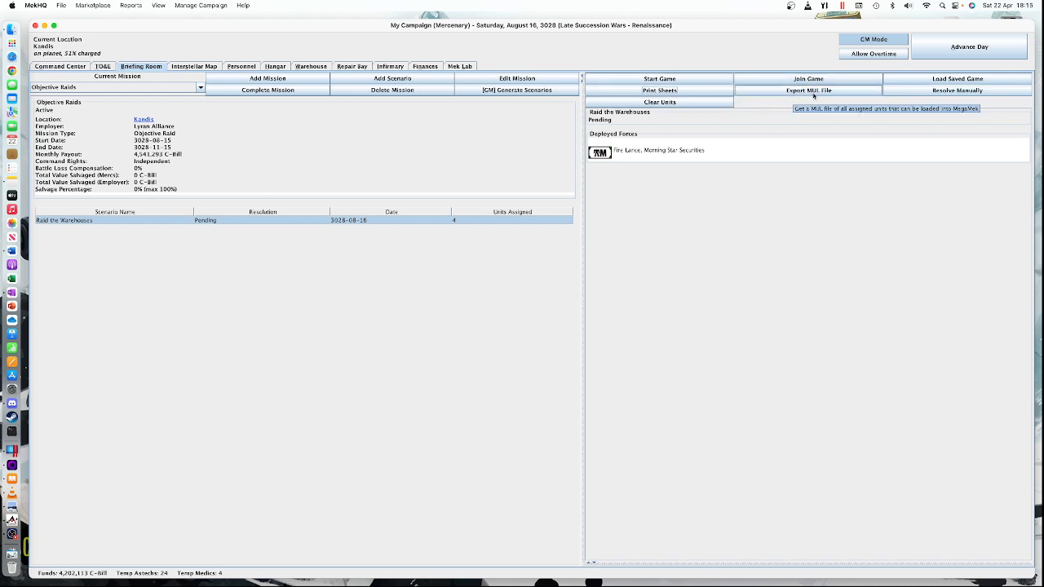
Export the deployed units as a MUL file, keeping the suggested file name.
left_click(816, 90)
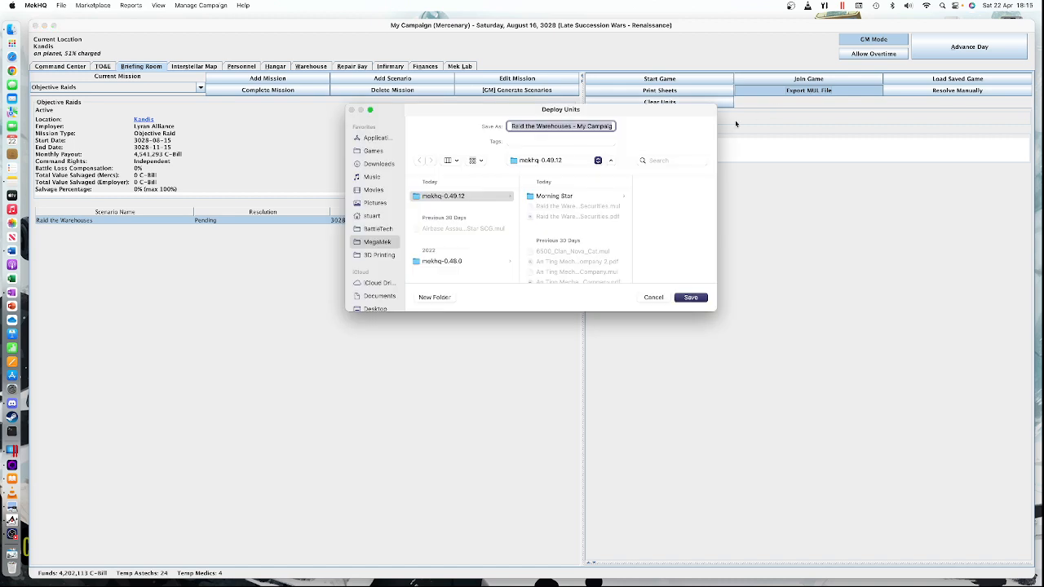
mouse_move(556, 141)
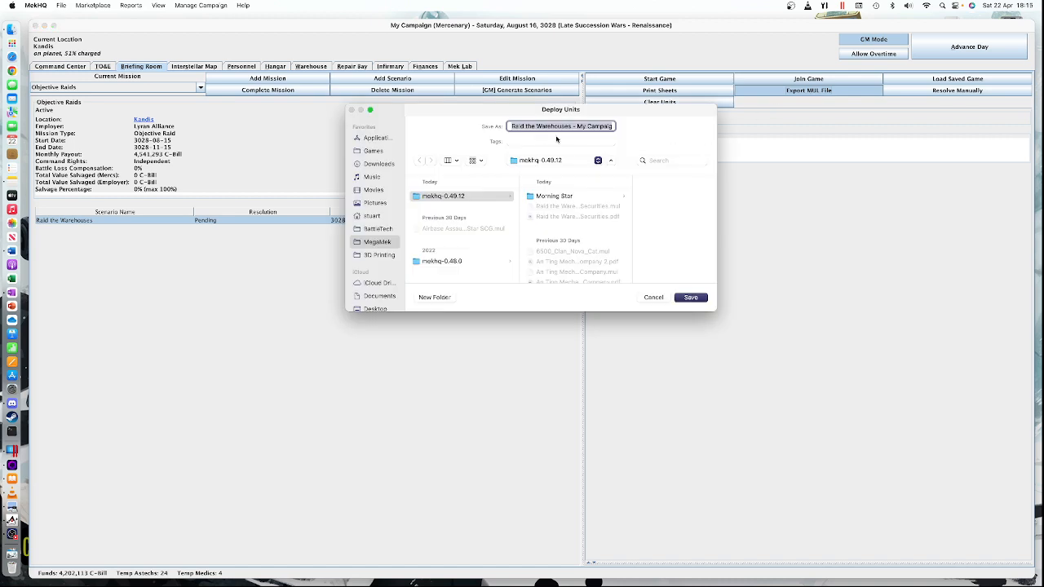
mouse_move(458, 201)
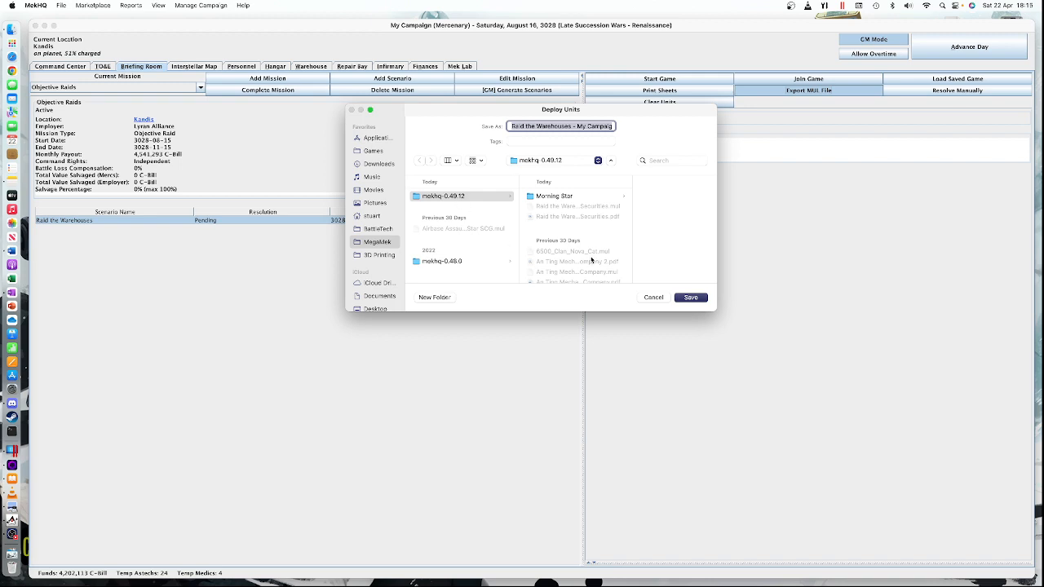
left_click(690, 297)
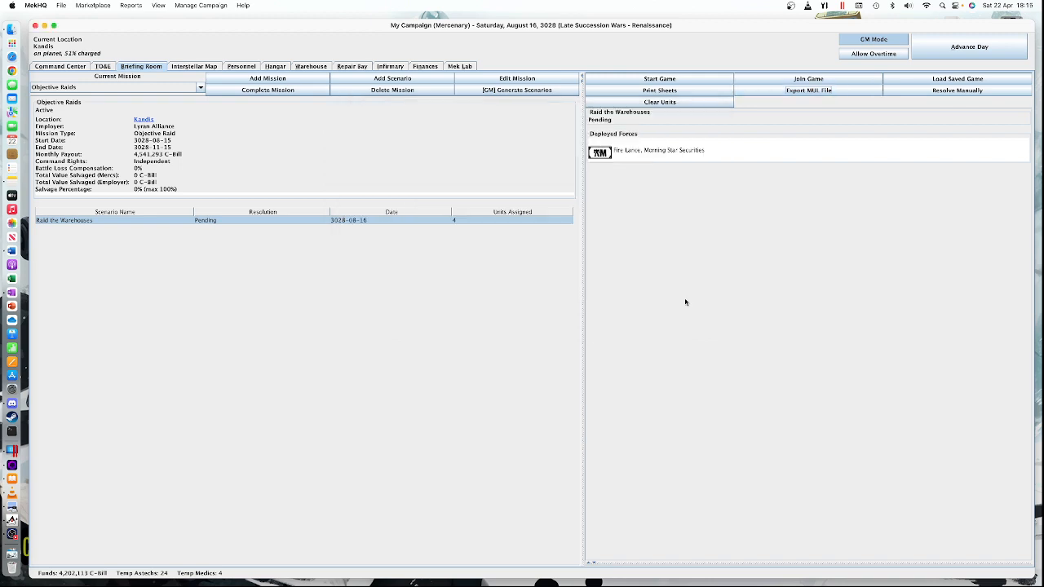
mouse_move(320, 142)
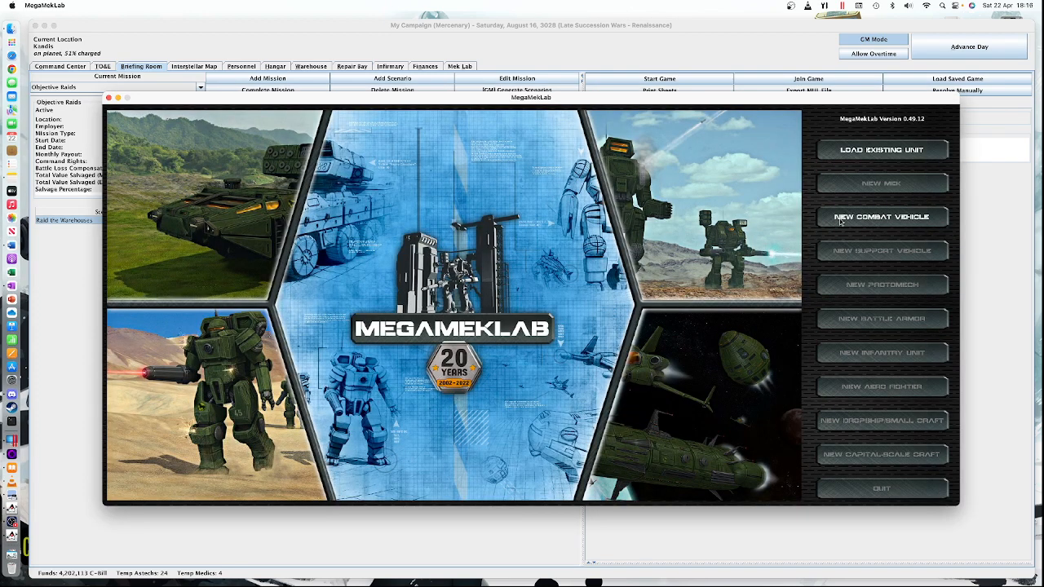
mouse_move(858, 183)
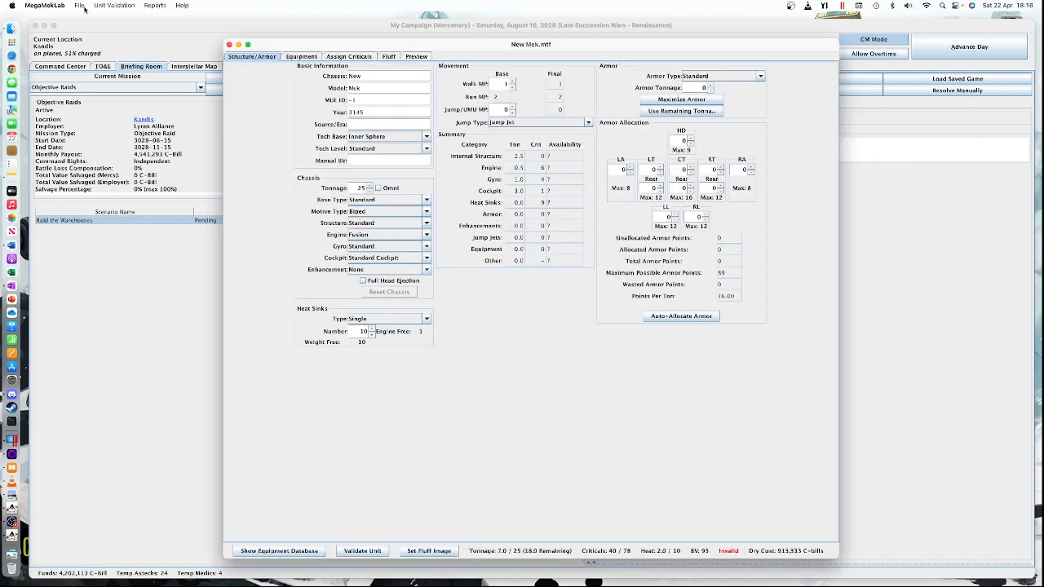
Choose File > Export > To PDF > From MUL in MegaMekLab.
left_click(78, 10)
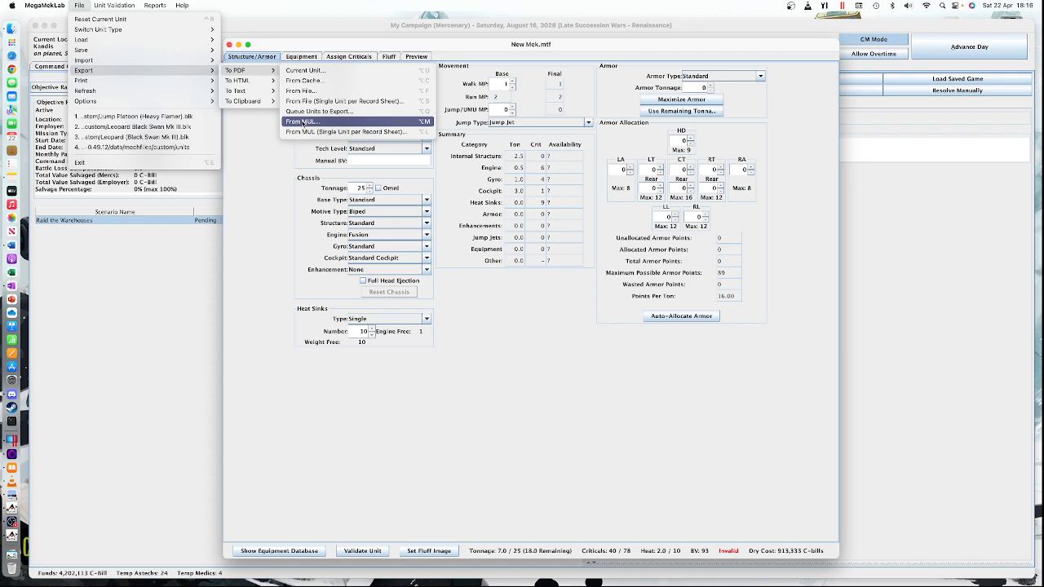
left_click(303, 121)
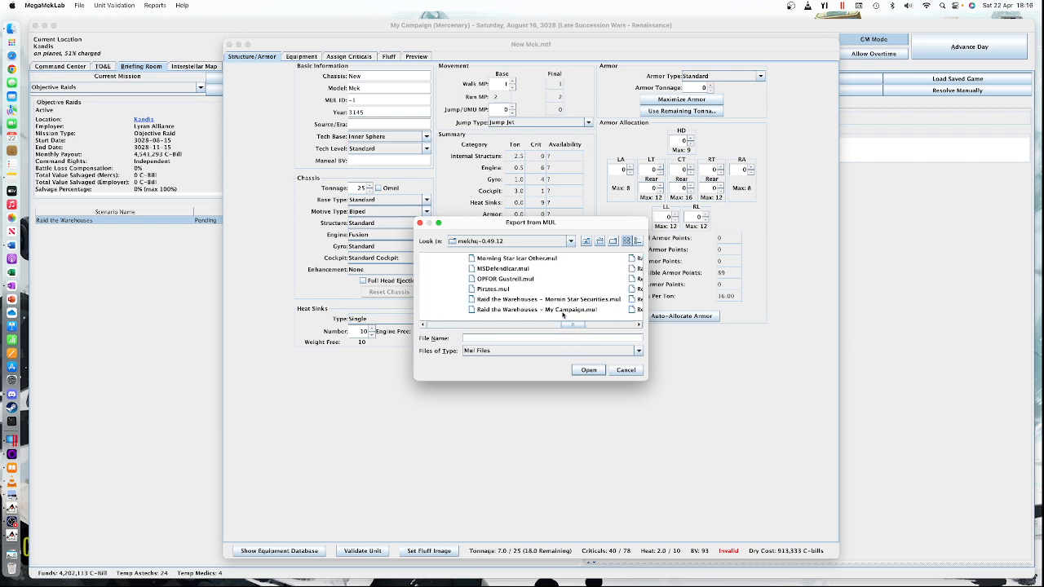
Export 'Raid the Warehouses - My Campaign.mul' as a PDF of record sheets.
left_click(542, 310)
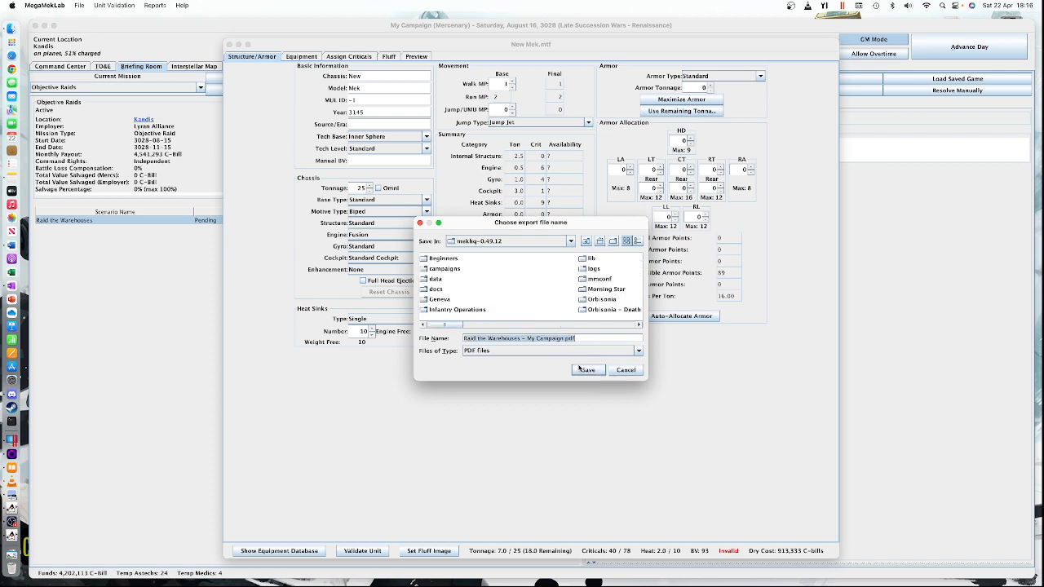
left_click(588, 369)
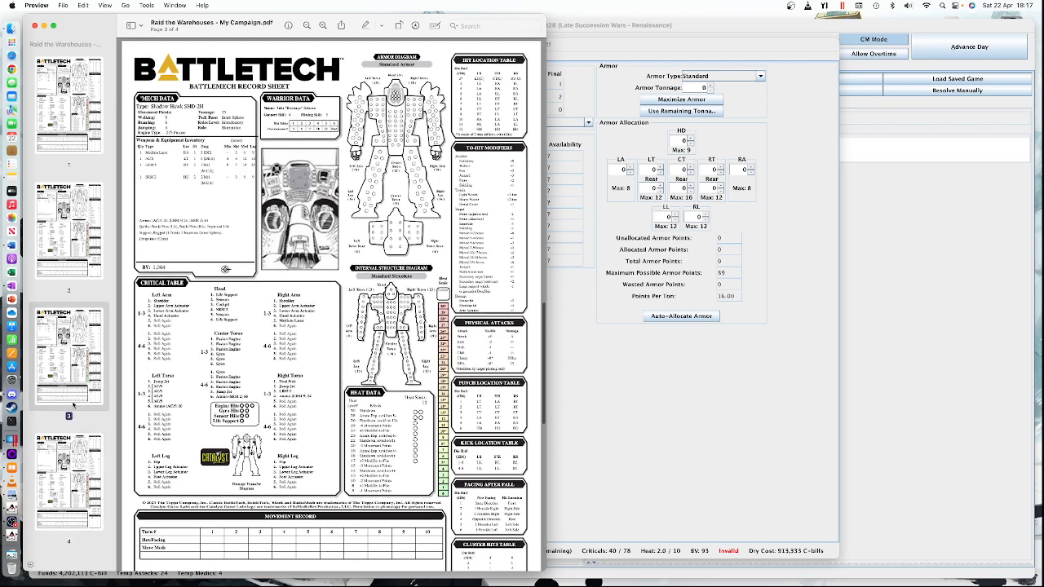
Flip through the record sheet page thumbnails in Preview.
left_click(69, 215)
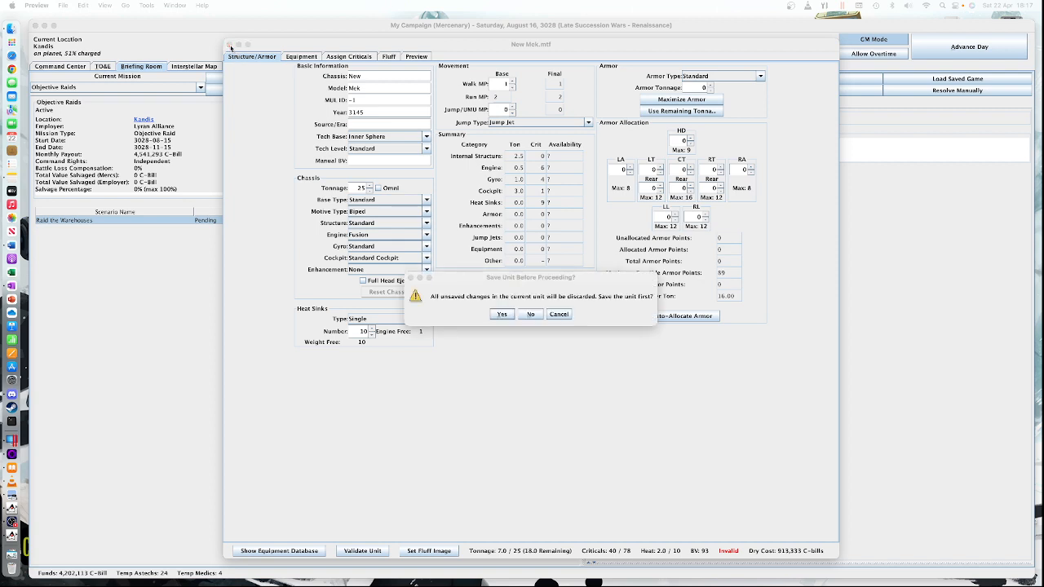
mouse_move(531, 313)
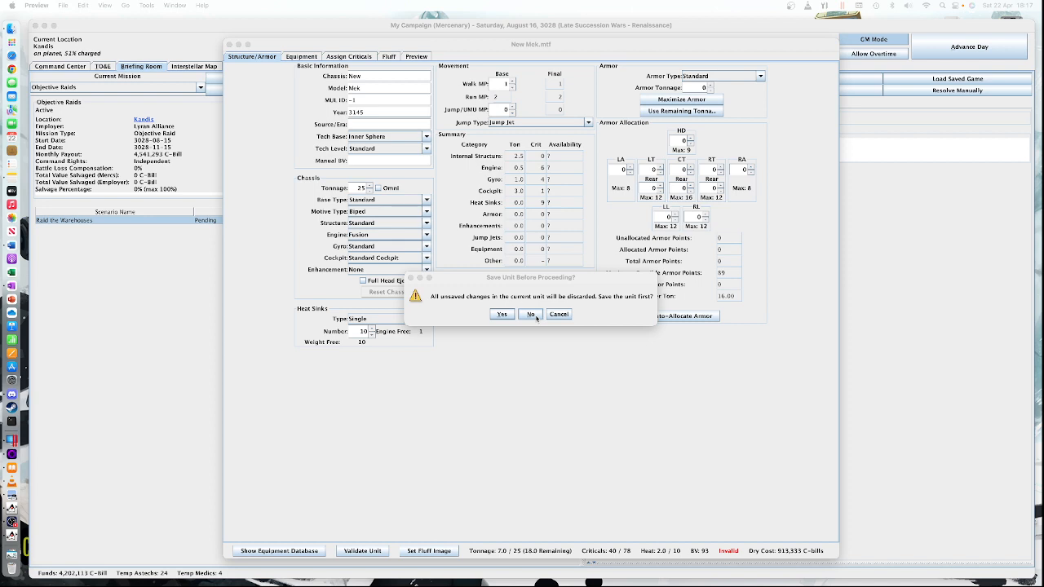
Answer No to saving the blank unit so MegaMekLab quits.
left_click(528, 313)
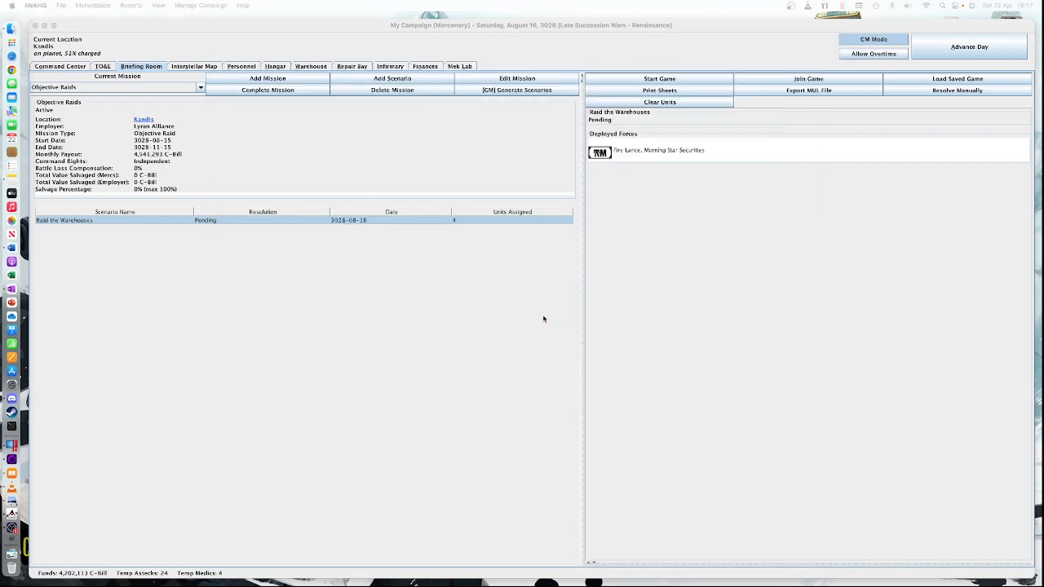